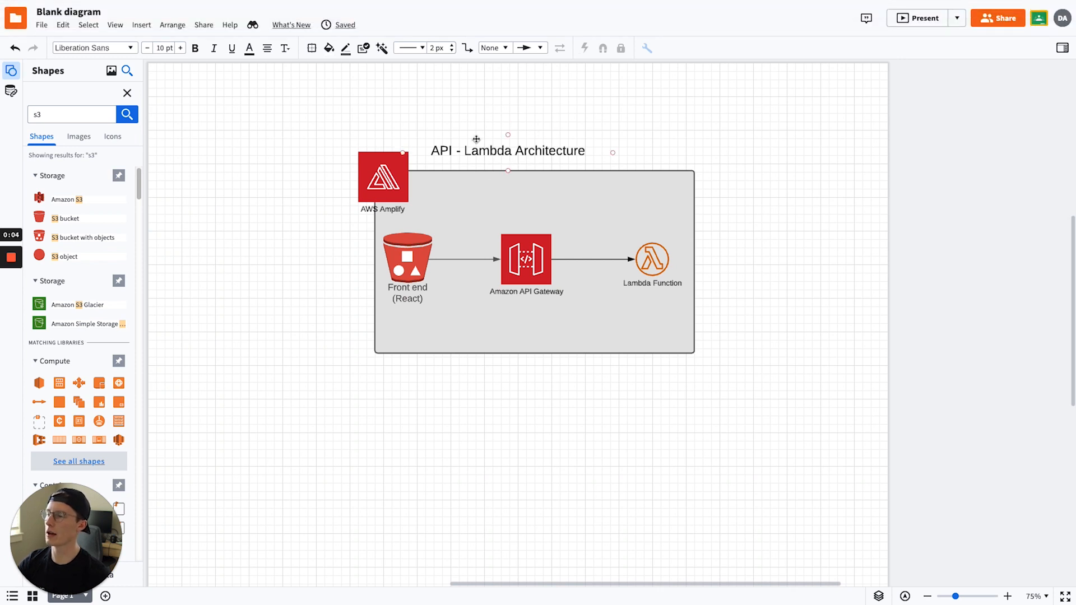
# - Point out the AWS Amplify, service container and React front-end shapes in the architecture diagram
pyautogui.click(382, 177)
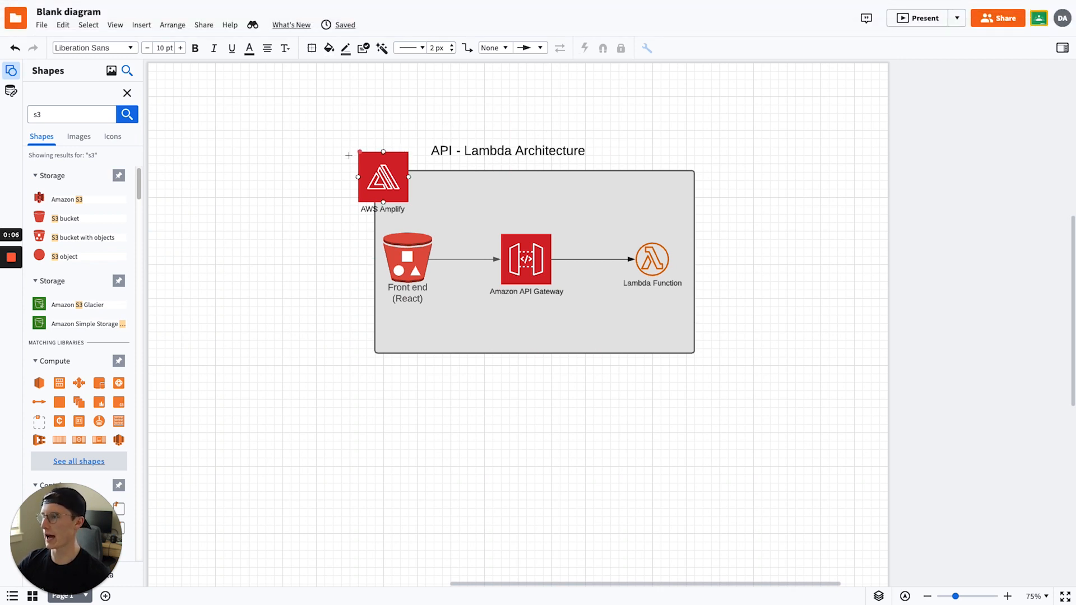
pyautogui.click(315, 300)
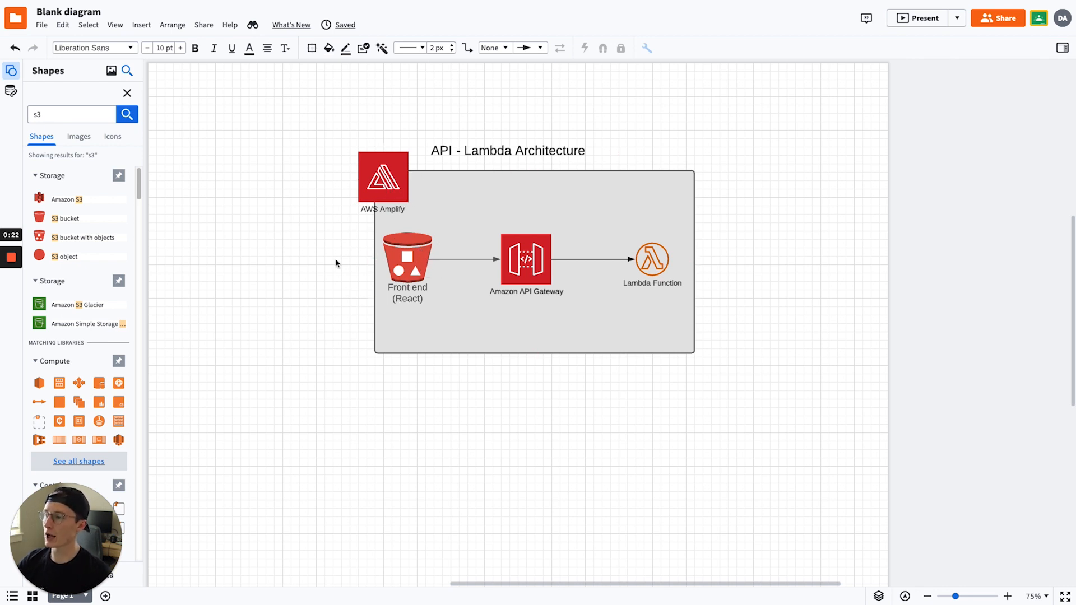
pyautogui.click(406, 260)
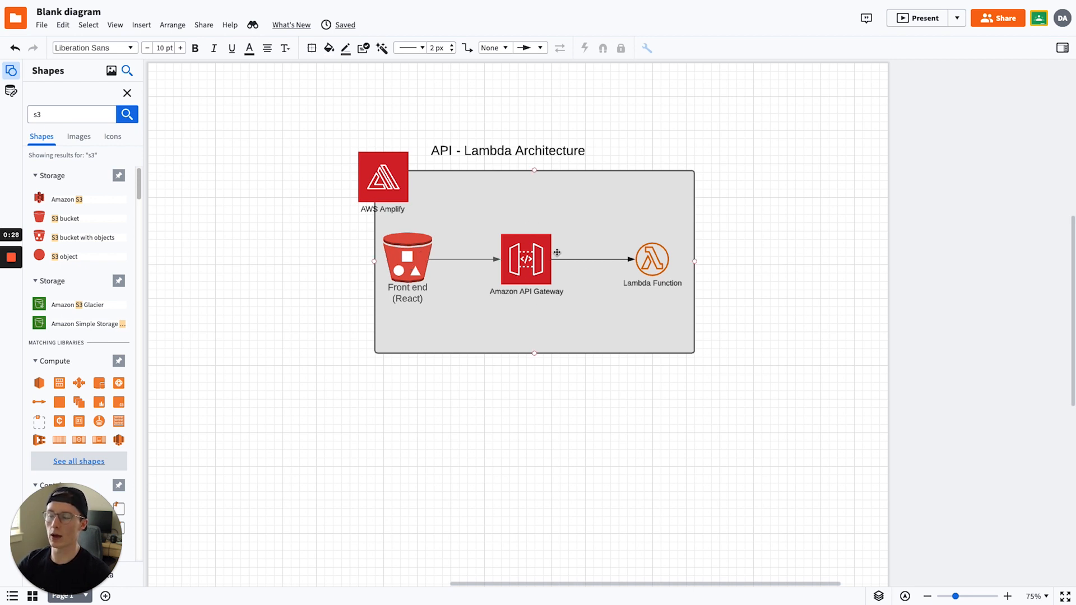
pyautogui.moveTo(677, 269)
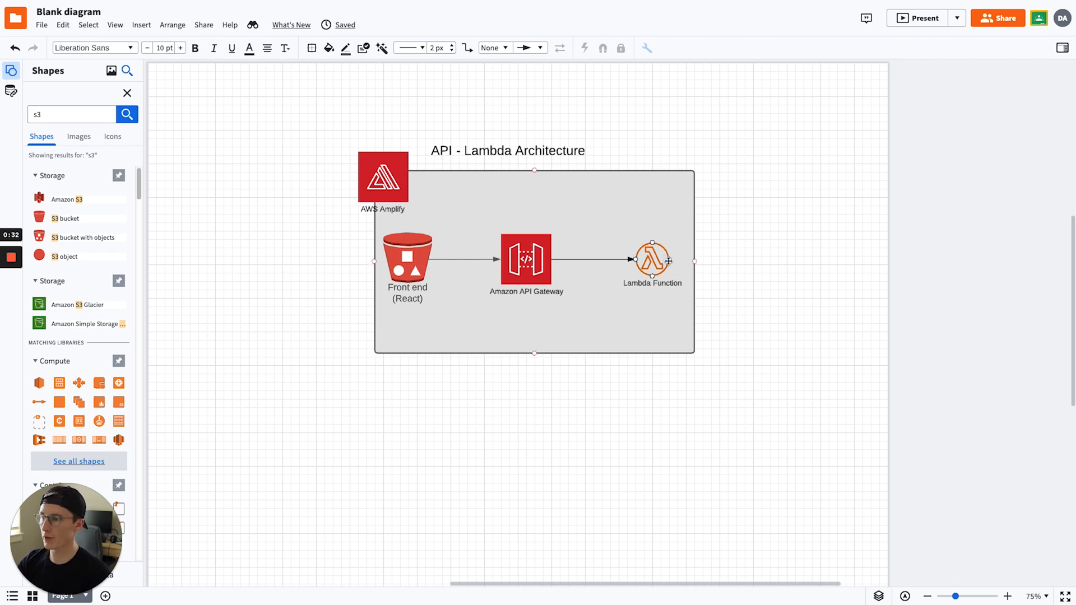
pyautogui.click(406, 264)
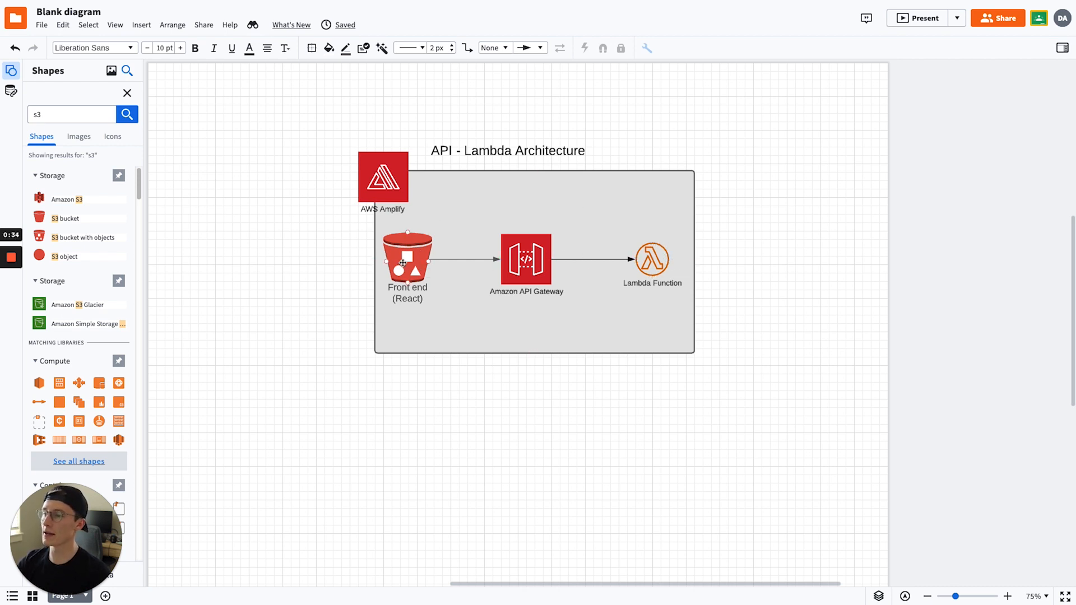
pyautogui.click(651, 261)
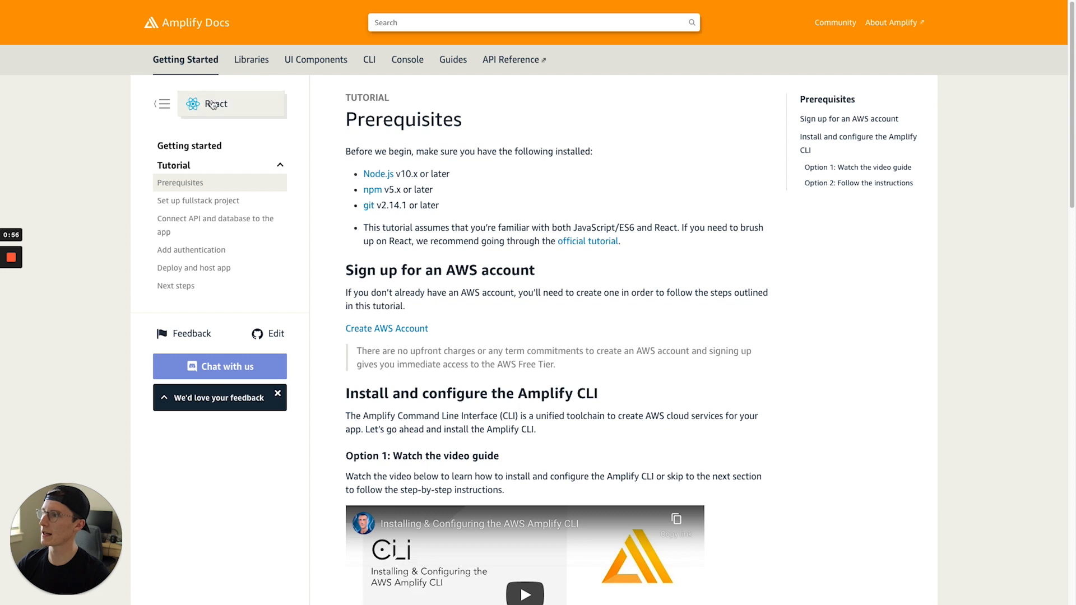
# - Scroll the Prerequisites page past the video guide to Option 2's CLI instructions
pyautogui.scroll(-3)
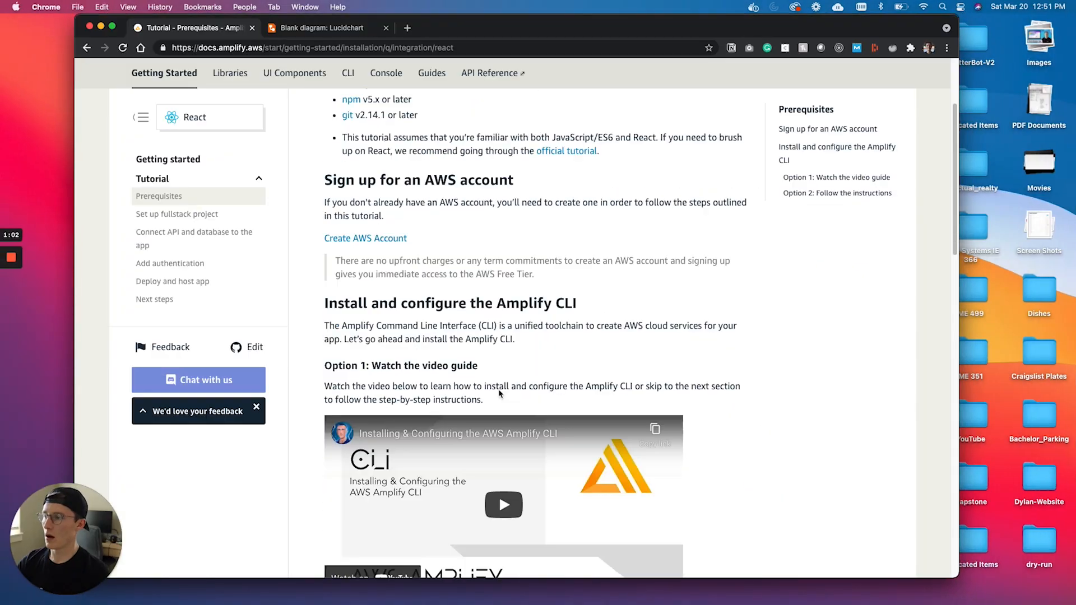
pyautogui.scroll(-3)
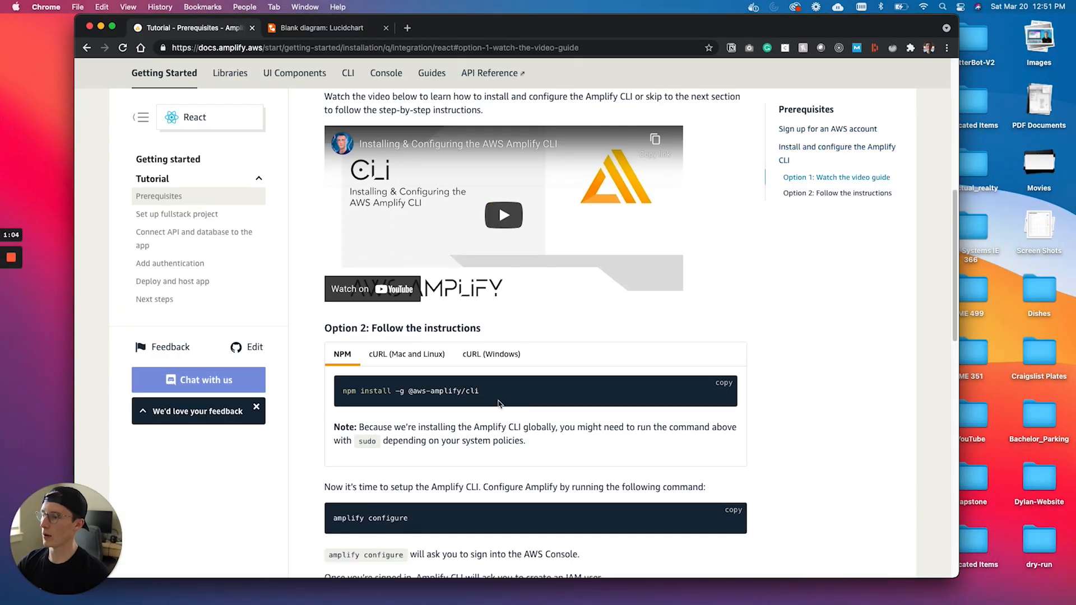
pyautogui.scroll(-3)
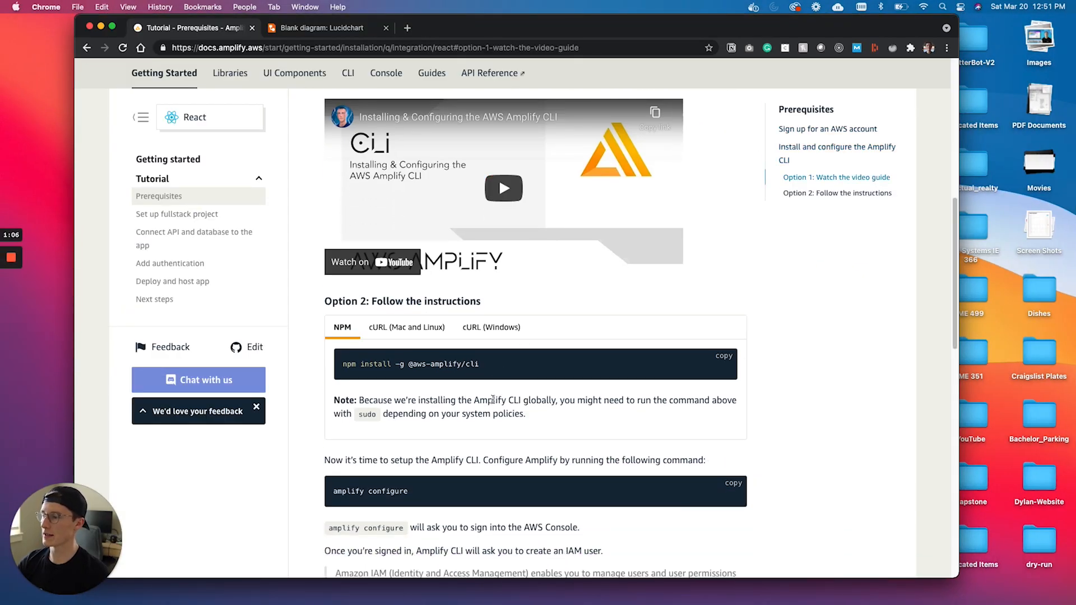
pyautogui.scroll(-3)
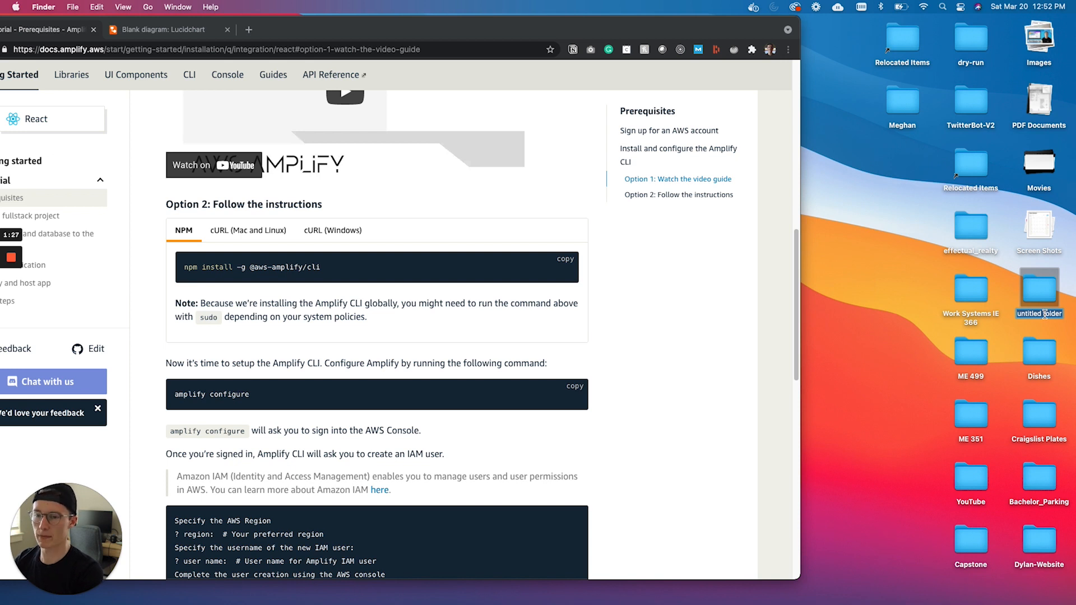
# - Rename the new desktop folder to my_lam_api
pyautogui.write('my_lam_api')
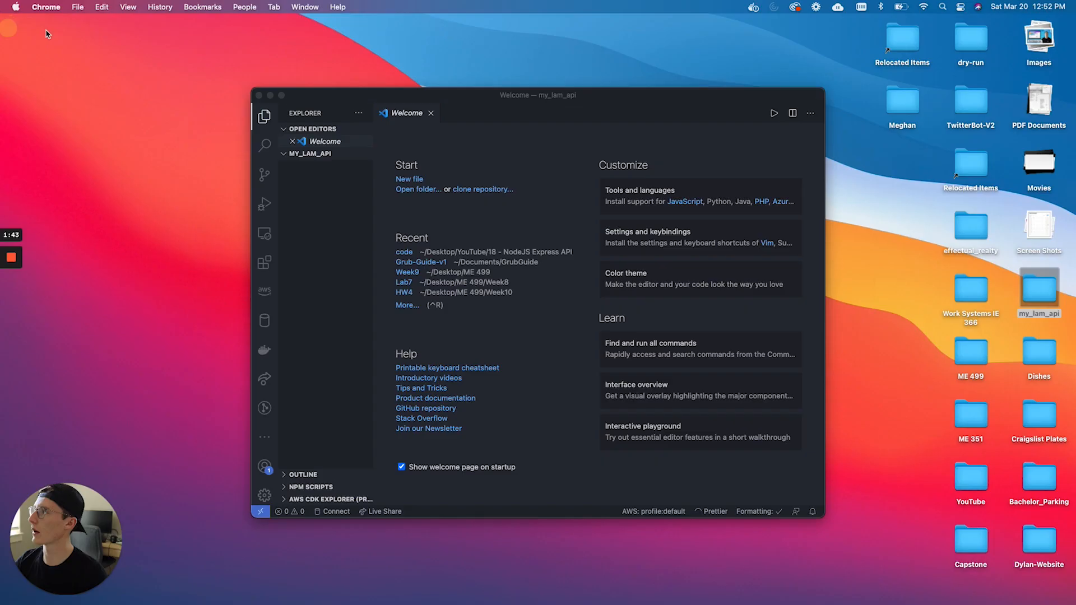
pyautogui.moveTo(413, 580)
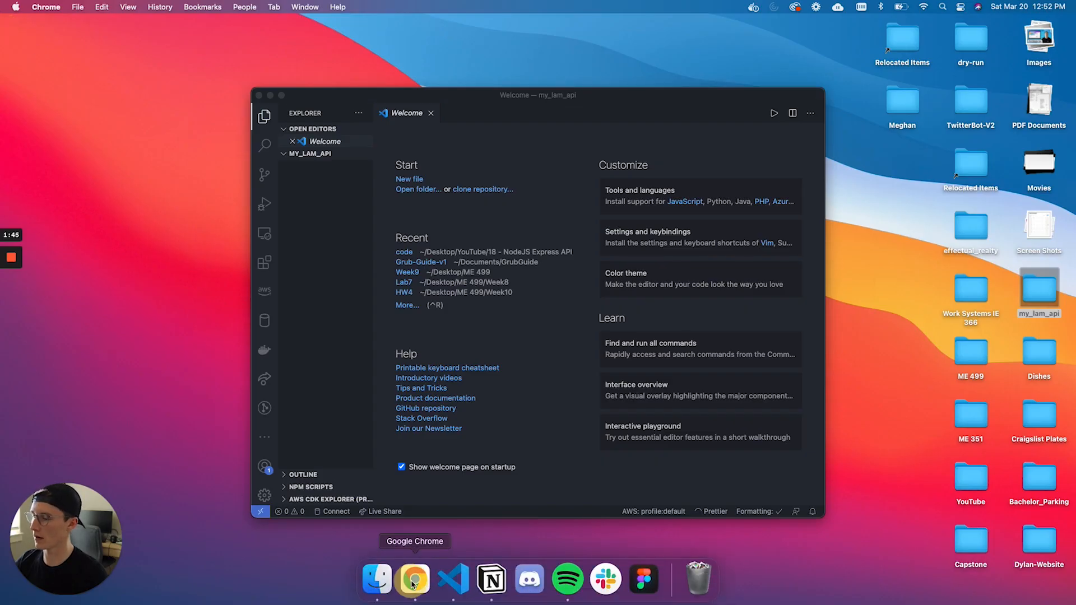
pyautogui.click(413, 579)
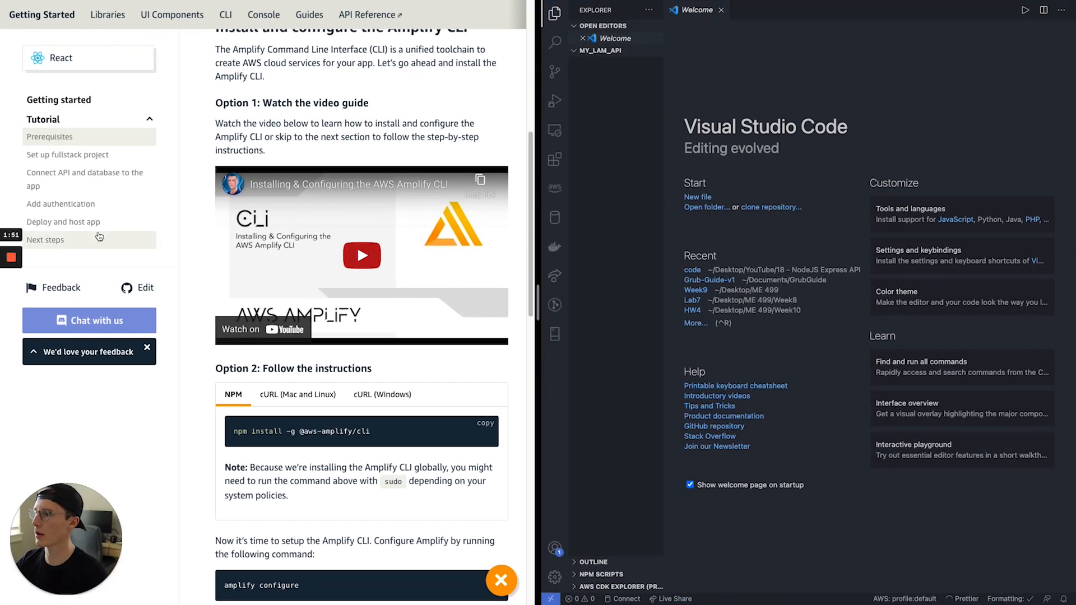
pyautogui.scroll(-3)
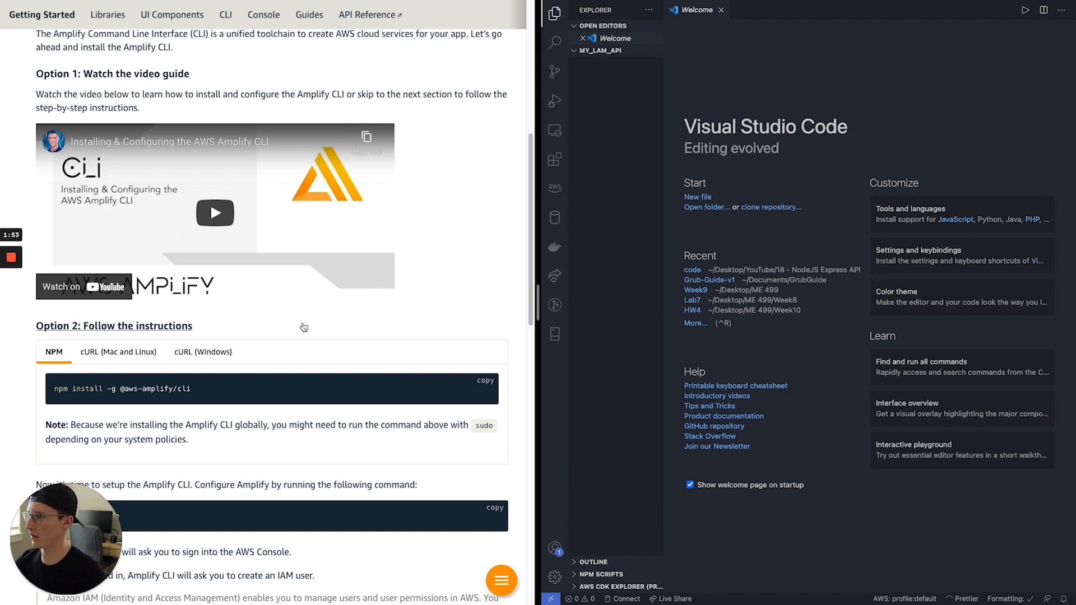
pyautogui.scroll(-3)
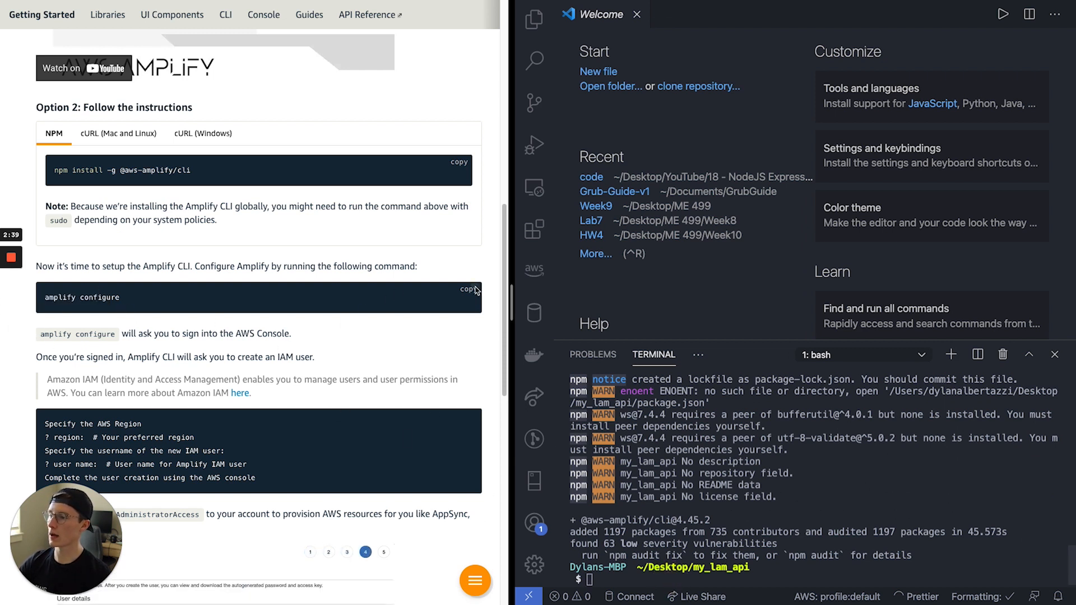
pyautogui.click(465, 289)
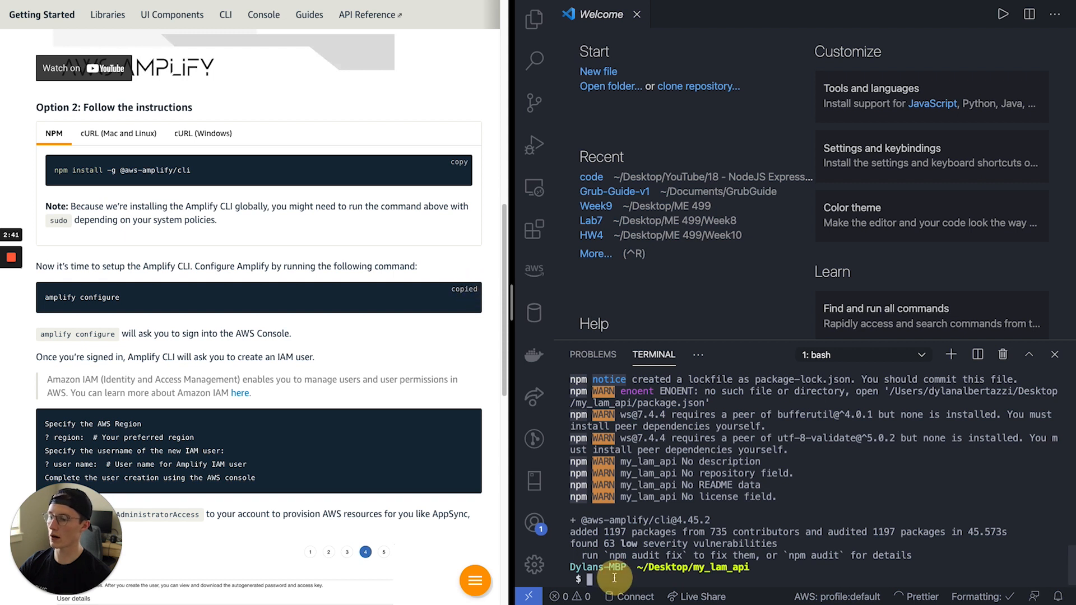
pyautogui.write('amplify configure')
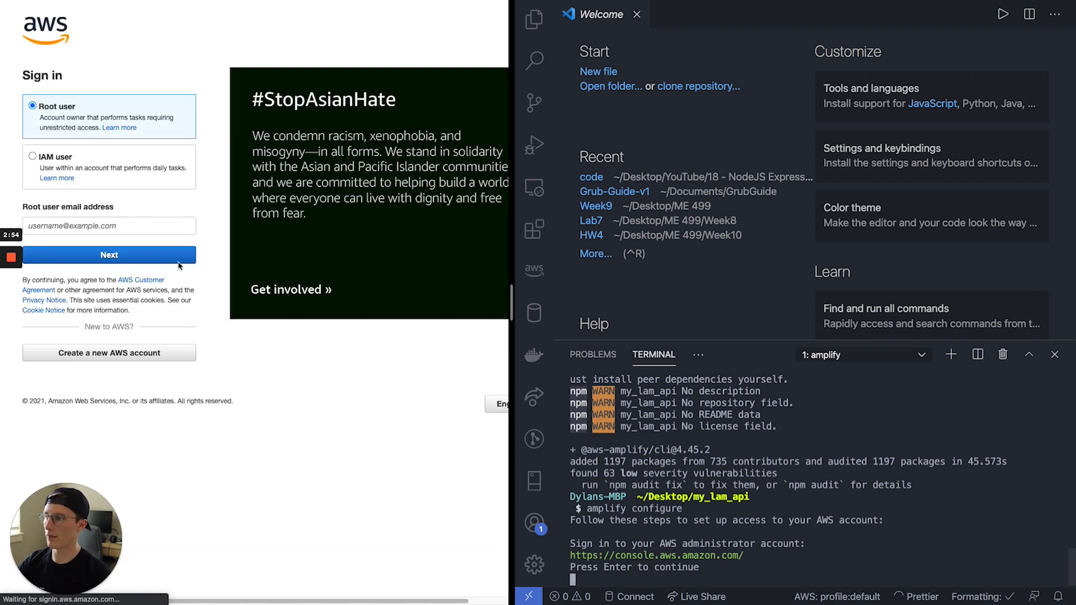
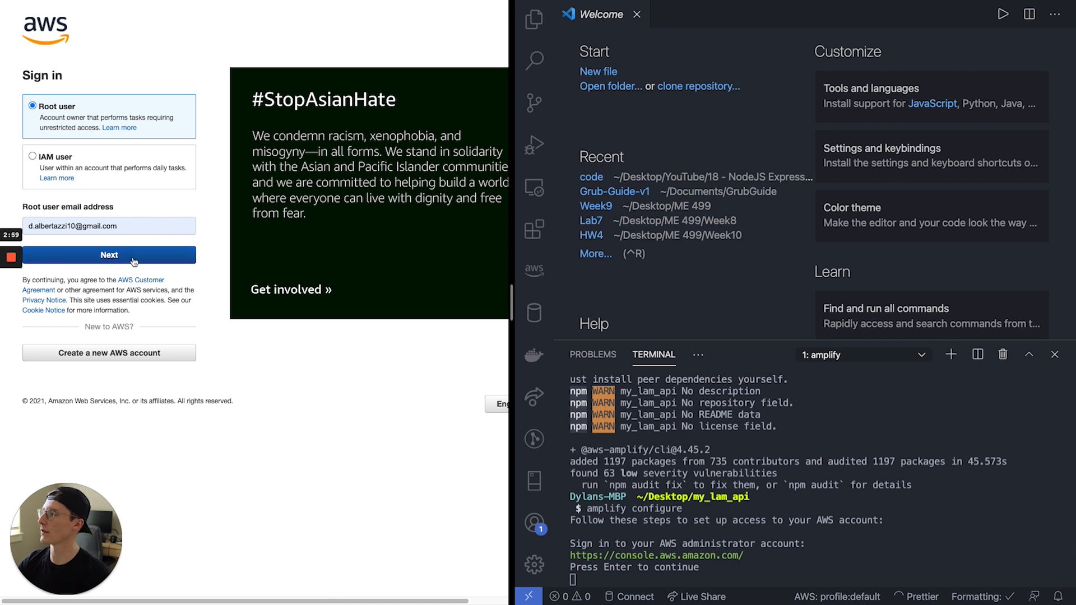
pyautogui.click(108, 255)
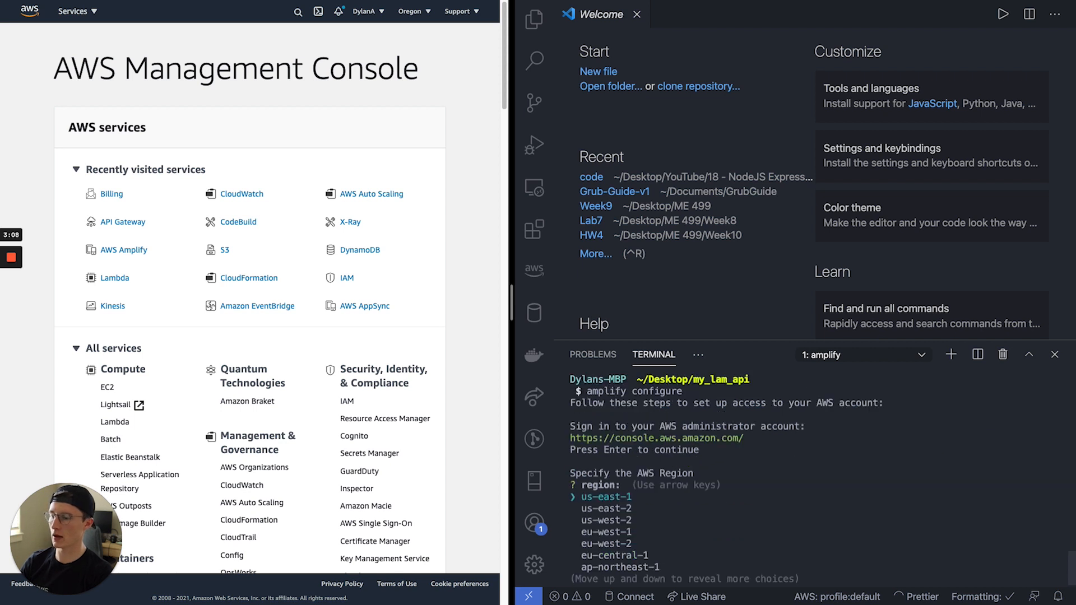
# - Choose us-west-2 as the region and enter YTUser as the IAM user name
pyautogui.press('down')
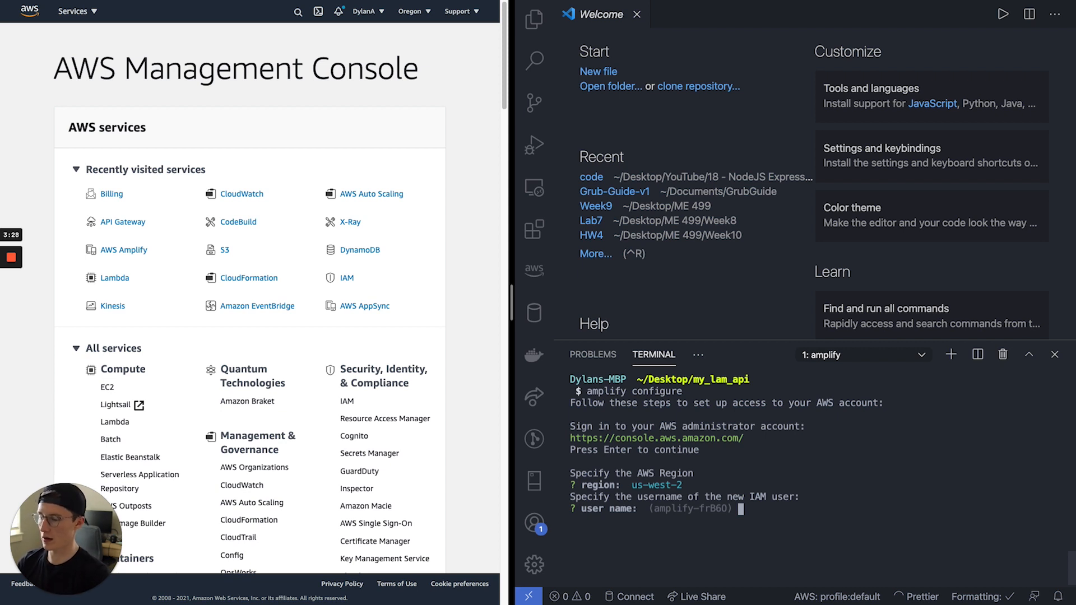
pyautogui.write('YTUser')
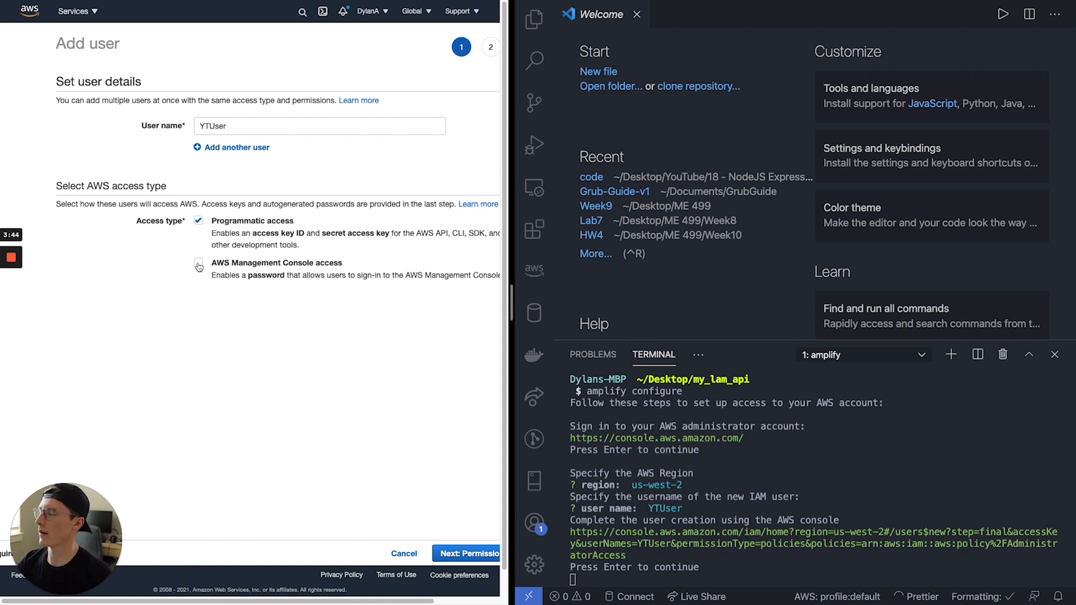
# - Leave console access off for YTUser and attach existing policies directly
pyautogui.click(198, 262)
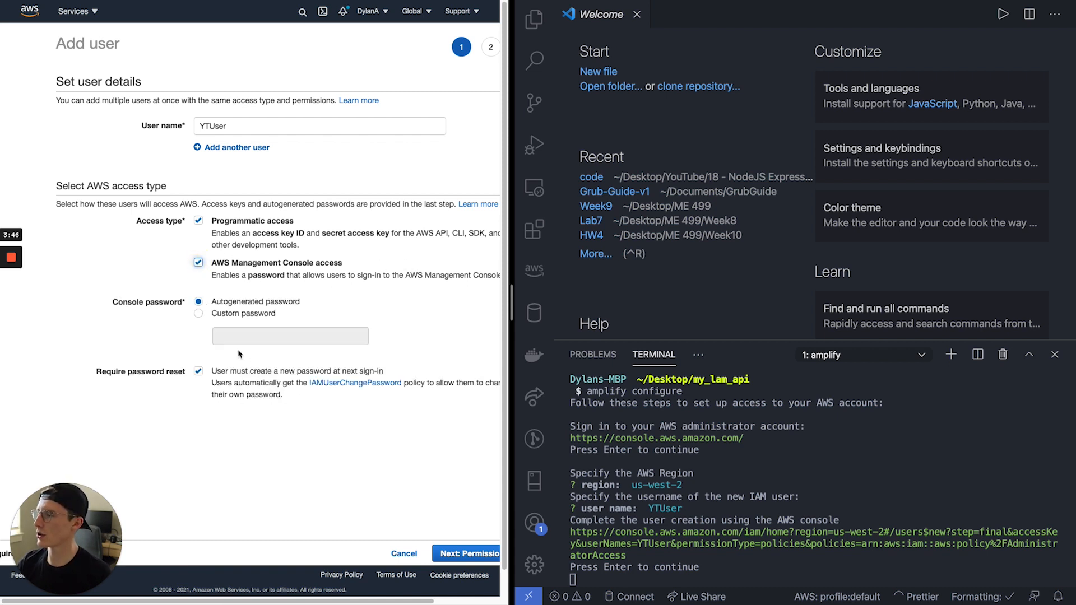
pyautogui.click(199, 262)
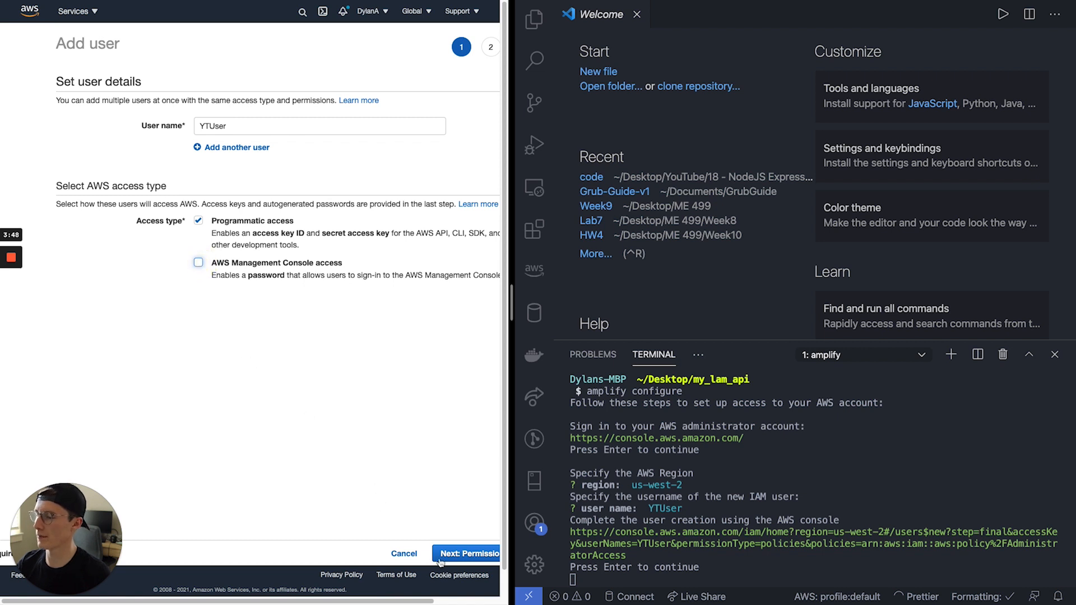
pyautogui.click(480, 554)
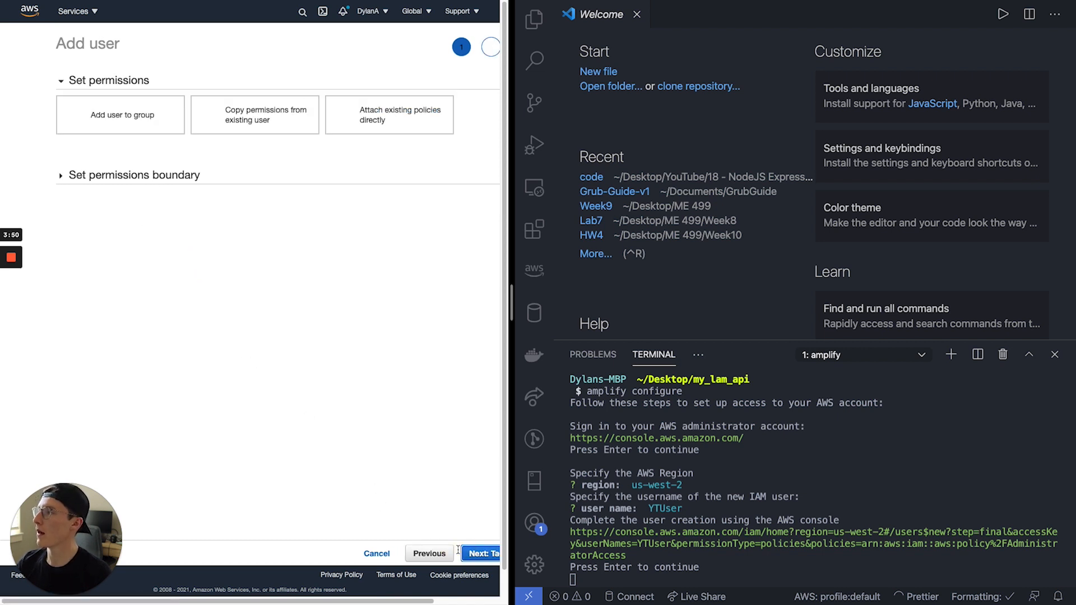
pyautogui.click(388, 114)
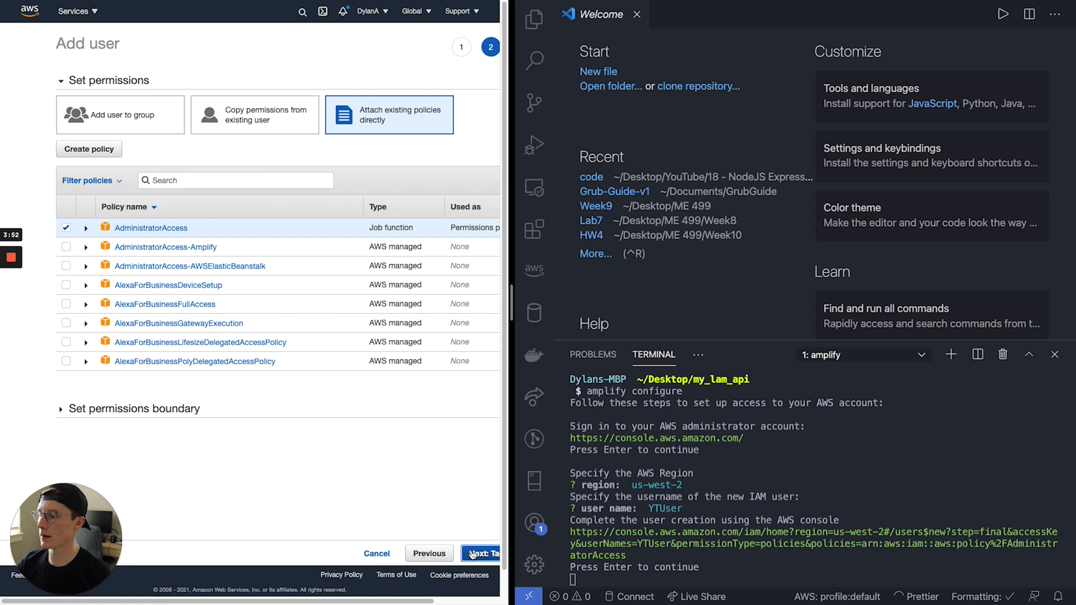
pyautogui.click(481, 554)
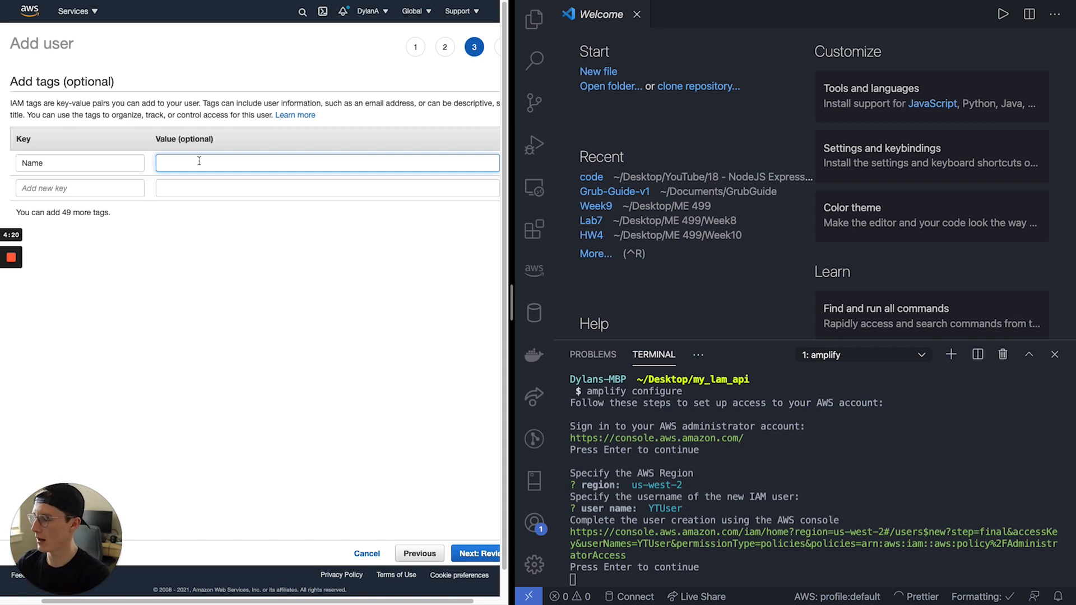
# - Tag the user with Name YTUser, then review and create it
pyautogui.write('YTUser')
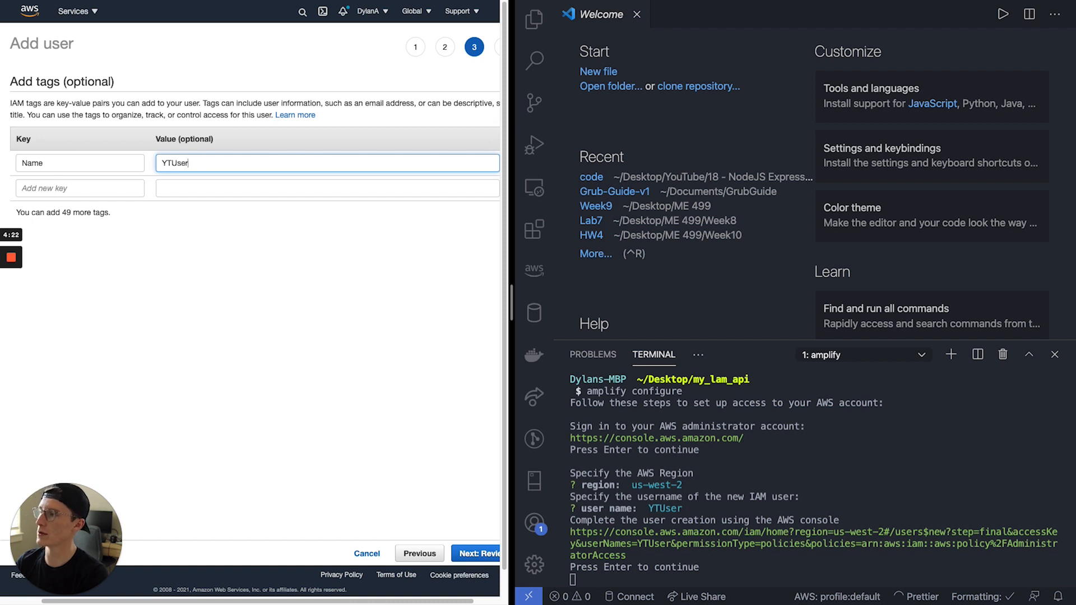
pyautogui.click(477, 553)
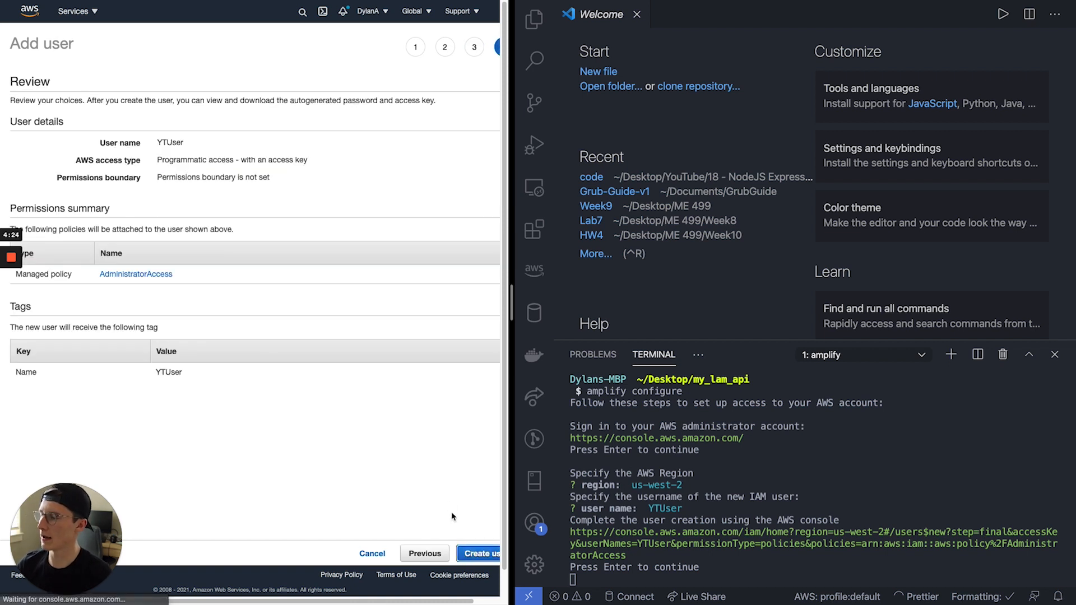
pyautogui.moveTo(377, 405)
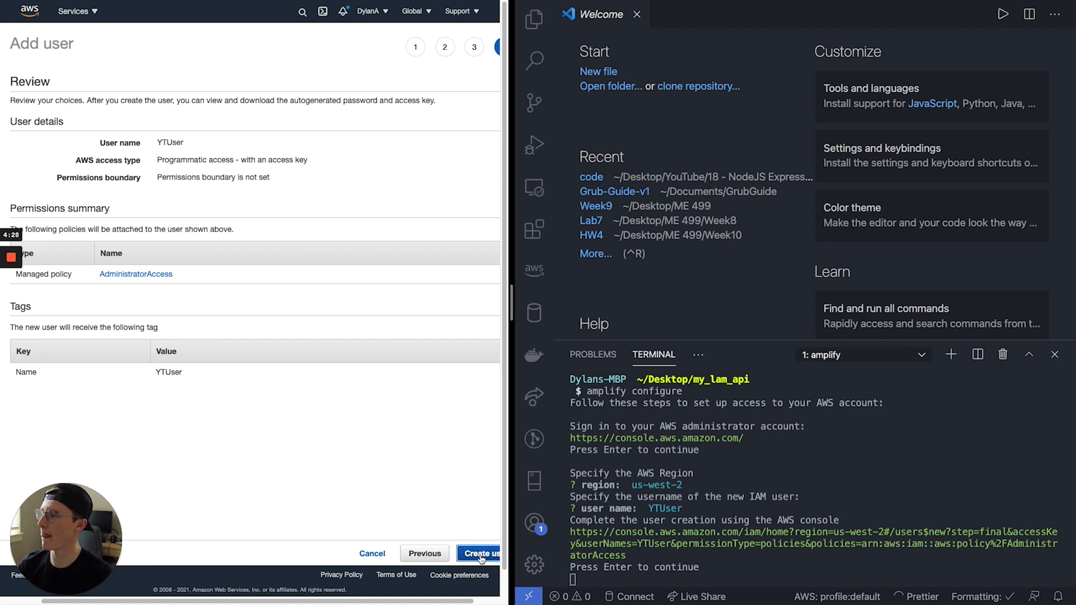
pyautogui.click(478, 554)
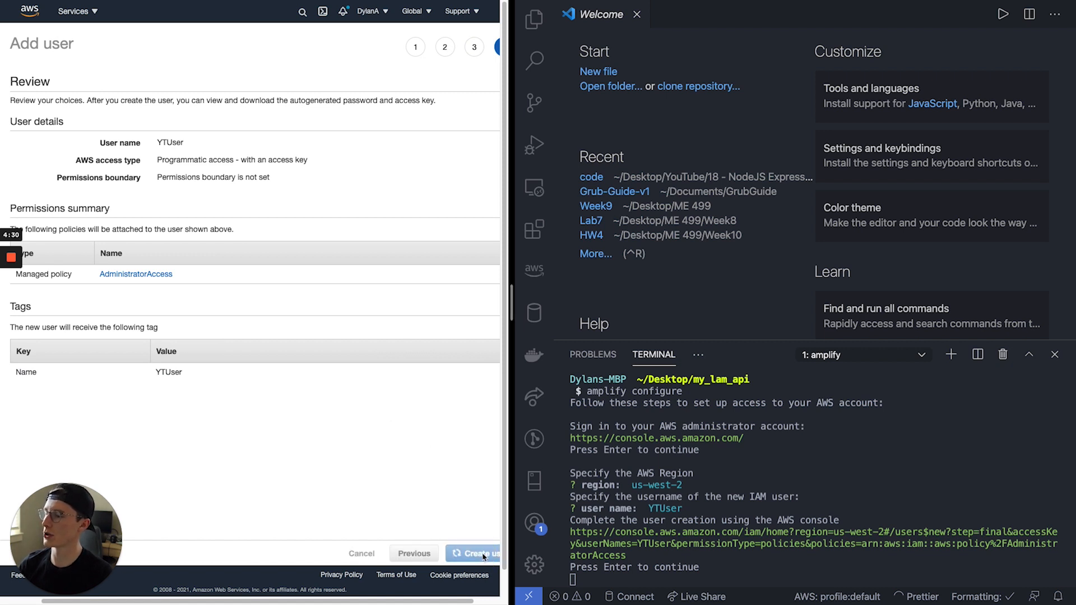
pyautogui.click(478, 554)
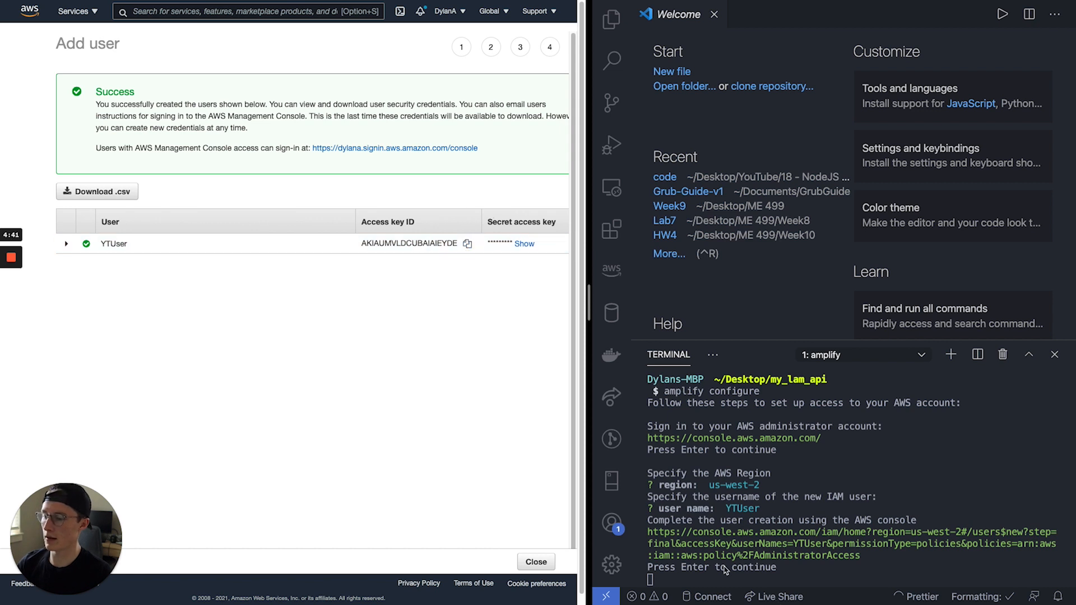
# - Advance amplify configure to the accessKeyId prompt and supply YTUser's access key ID
pyautogui.press('enter')
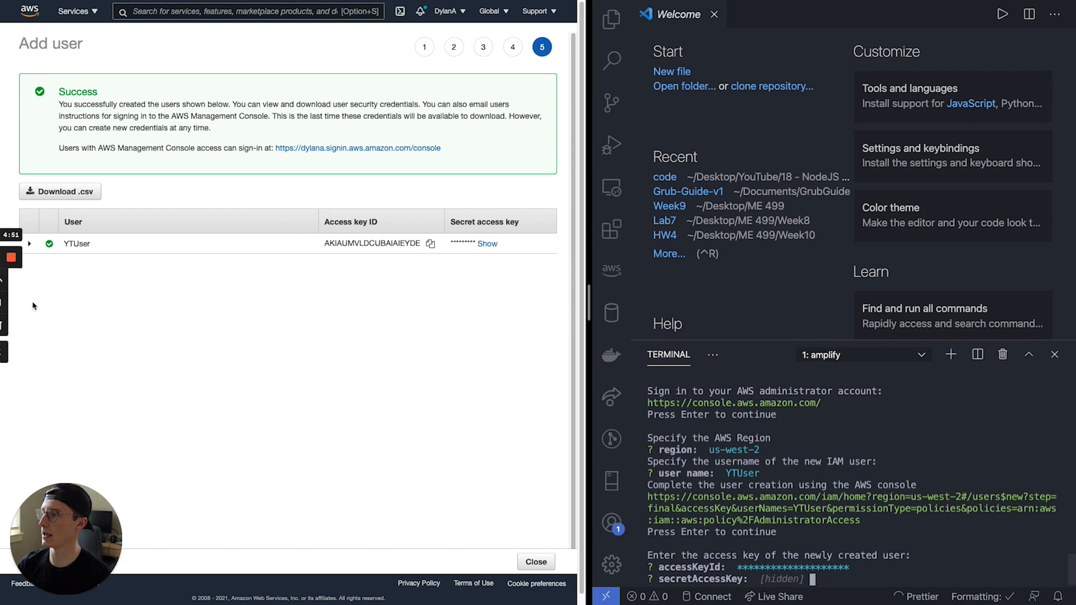
pyautogui.moveTo(11, 303)
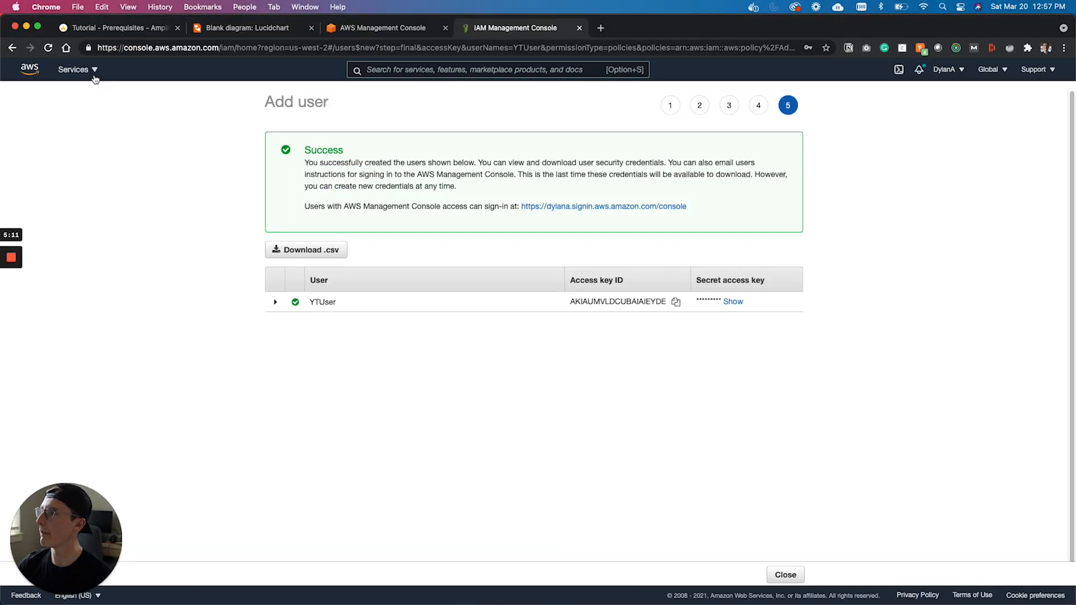
# - Return to the Amplify prerequisites tutorial and go to Next: Set up fullstack project
pyautogui.click(117, 27)
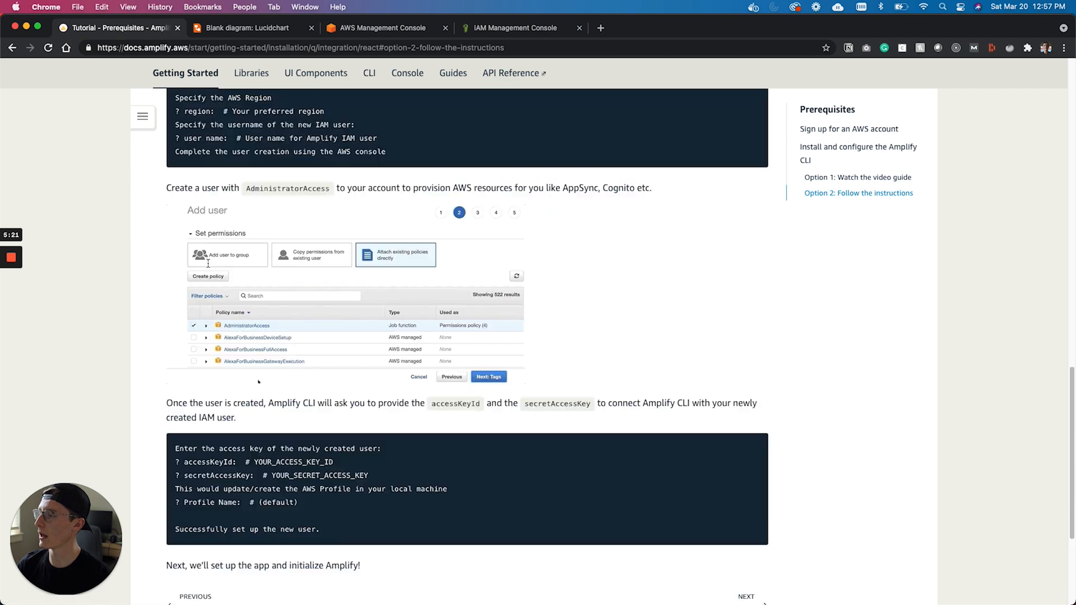
pyautogui.scroll(-3)
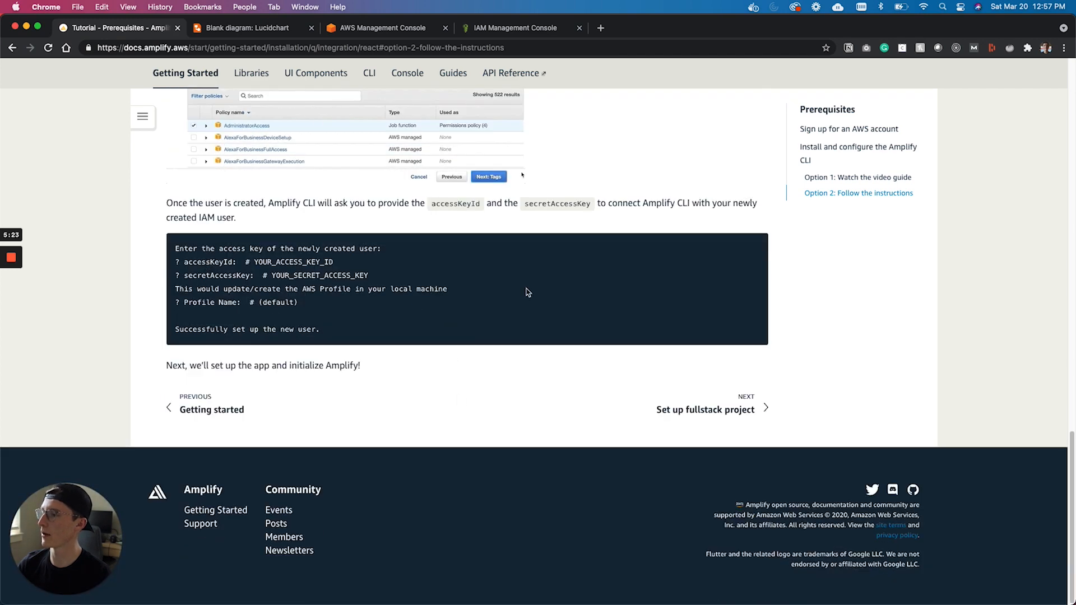
pyautogui.click(706, 410)
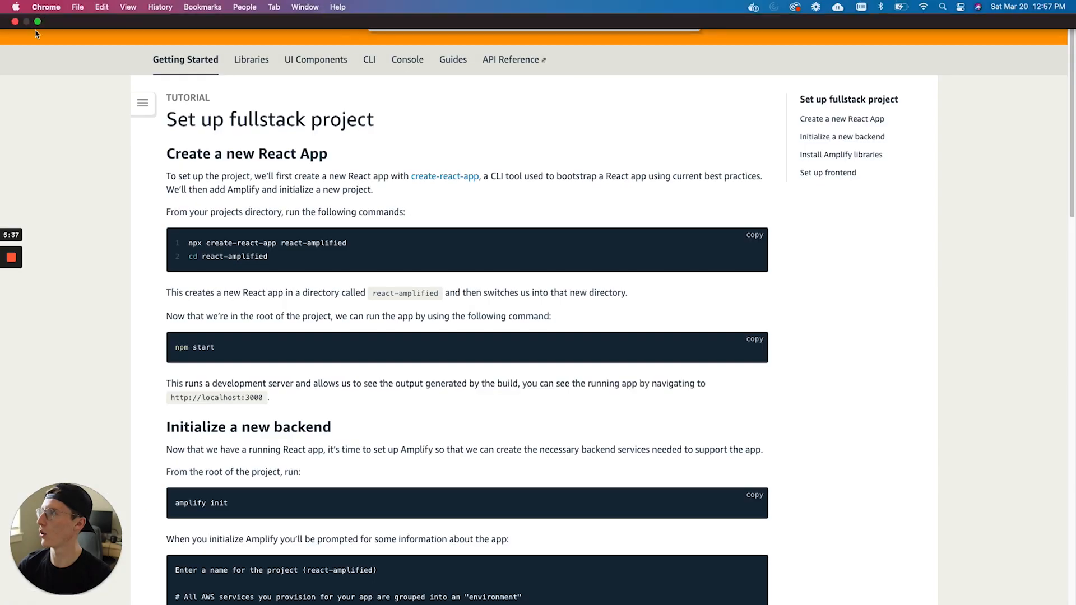
# - Run npx create-react-app . in my_lam_api, then inspect the blocking node_modules folder
pyautogui.click(37, 28)
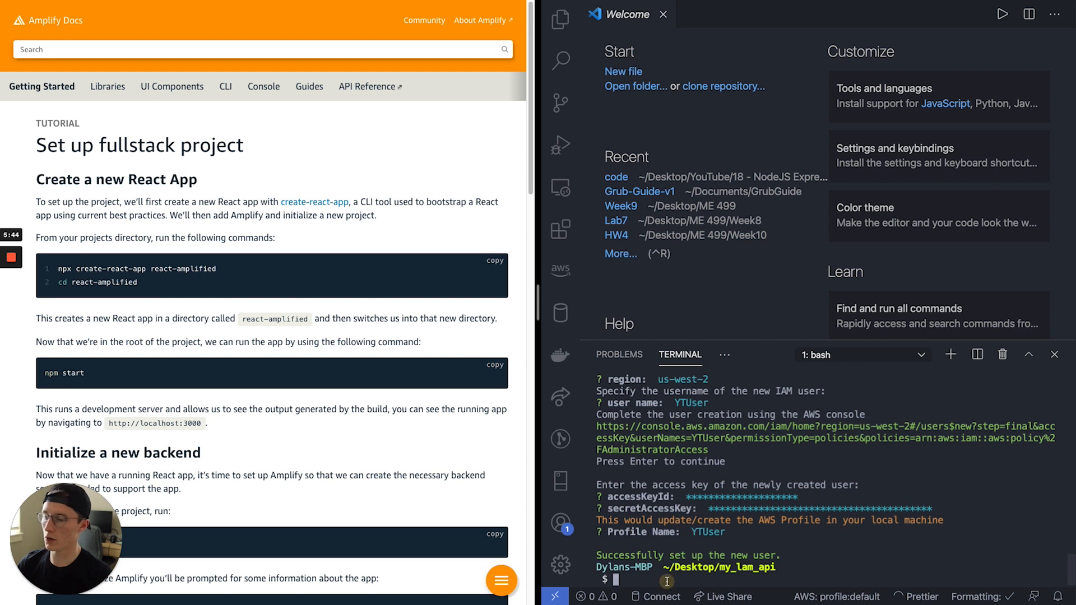
pyautogui.moveTo(152, 269)
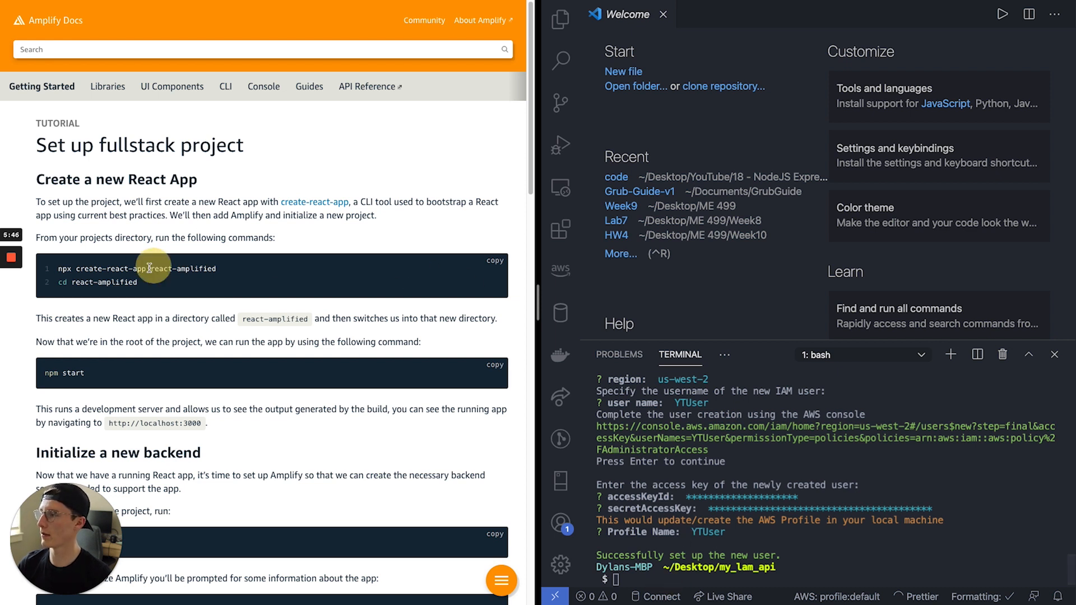
pyautogui.write('npx create-react-app .')
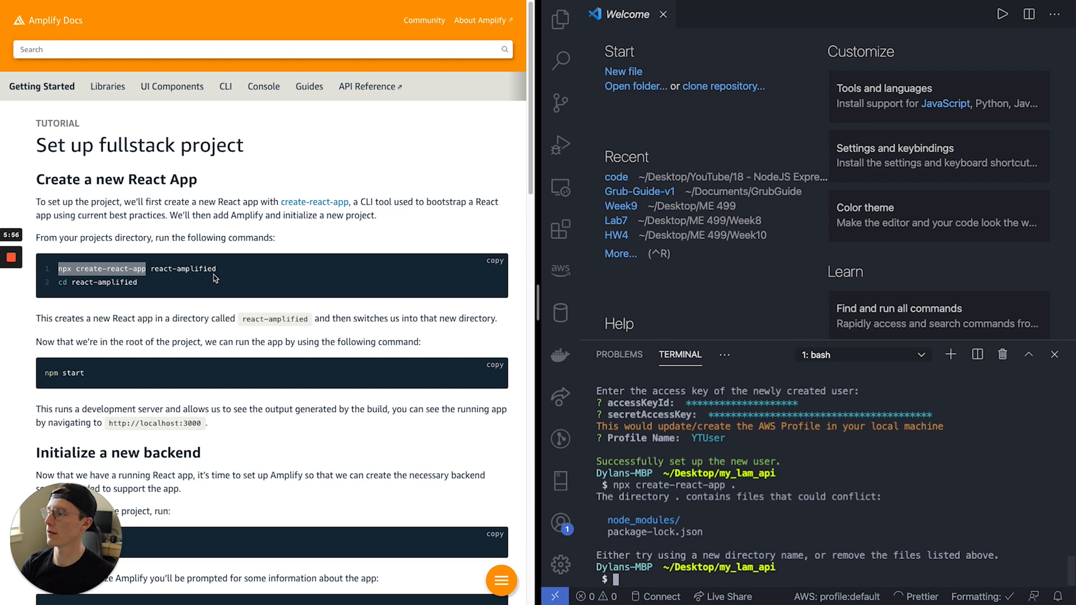
pyautogui.moveTo(196, 286)
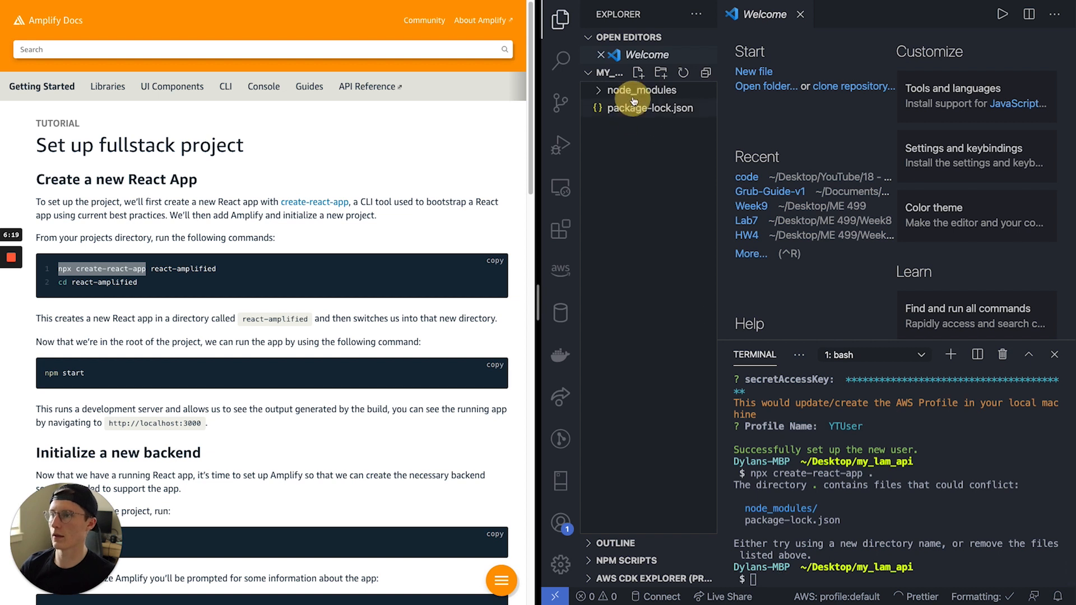
pyautogui.click(639, 90)
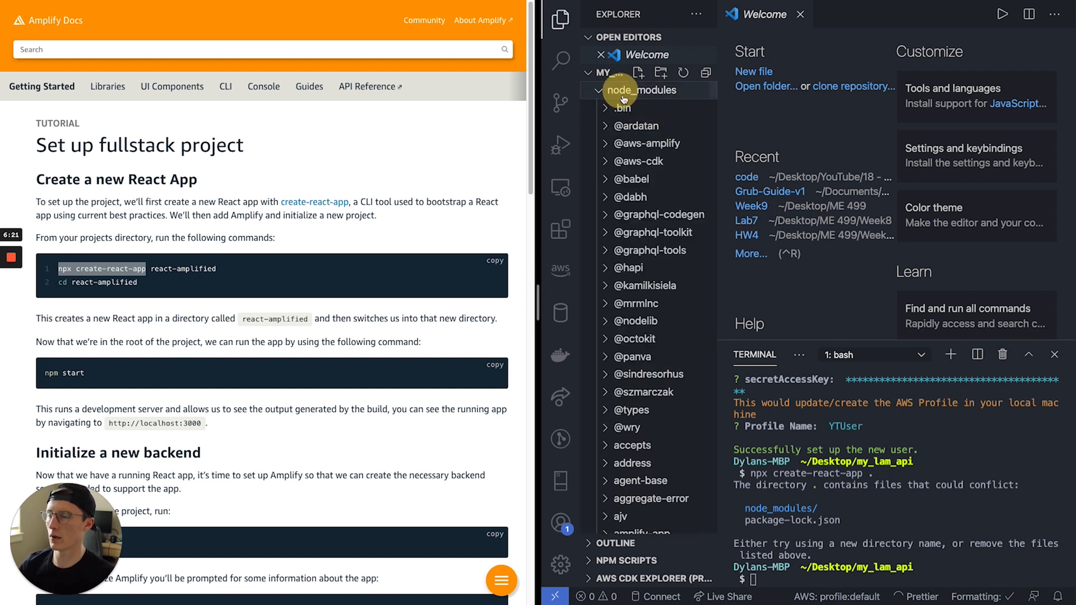
pyautogui.click(606, 90)
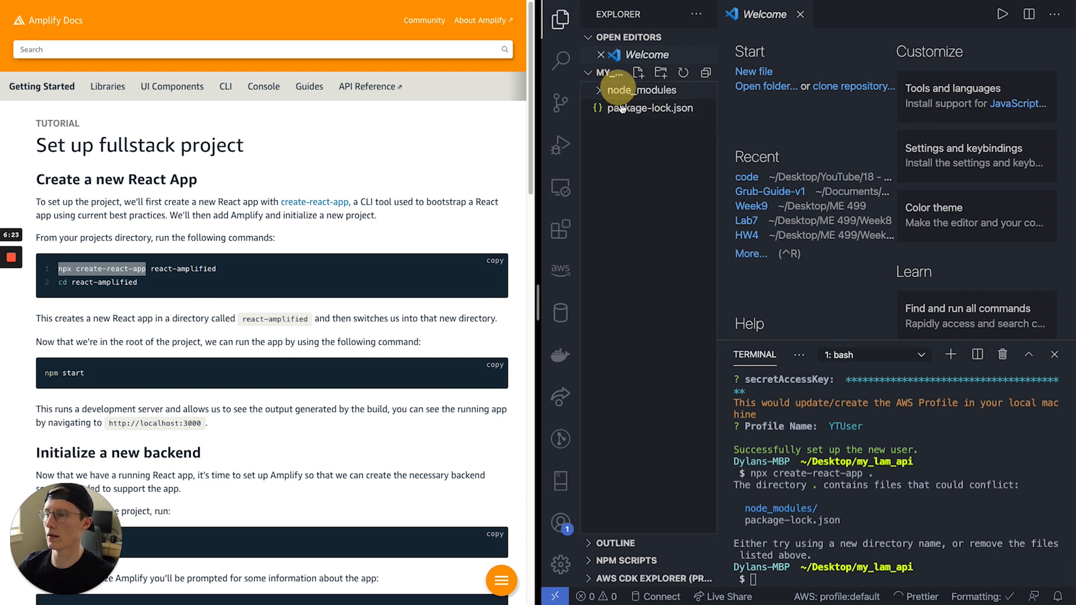
pyautogui.rightClick(645, 90)
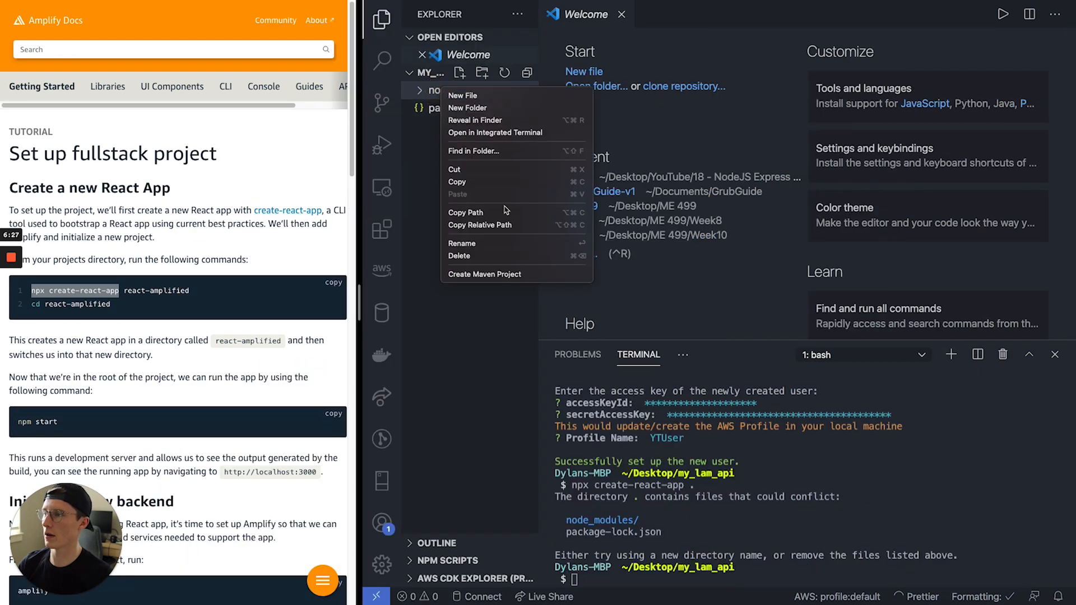
# - Delete node_modules, package-lock.json and the partial react-amplified folder, moving them to Trash
pyautogui.click(459, 256)
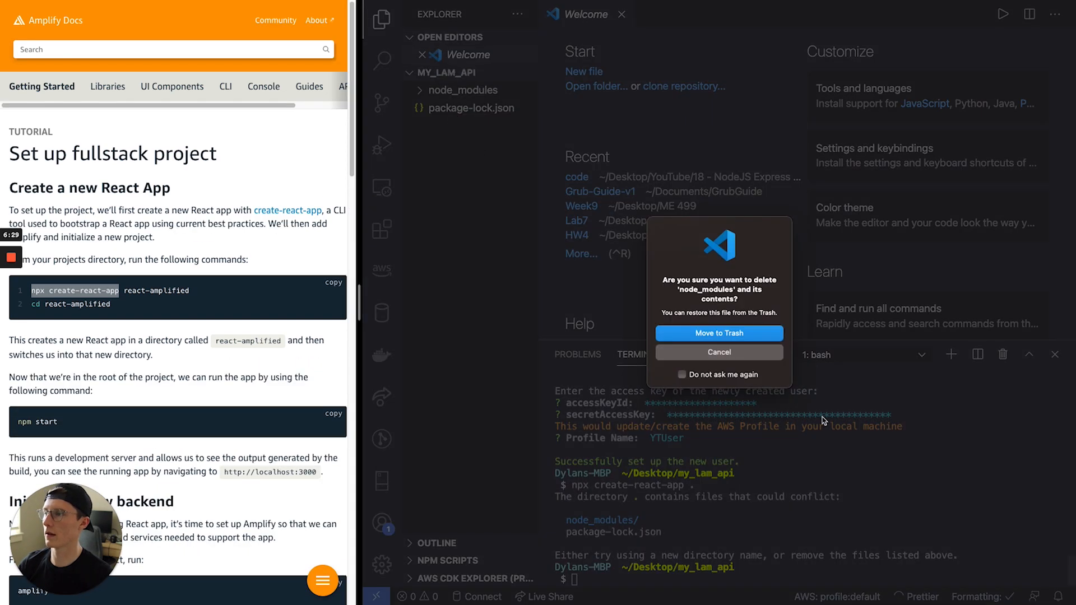
pyautogui.rightClick(471, 108)
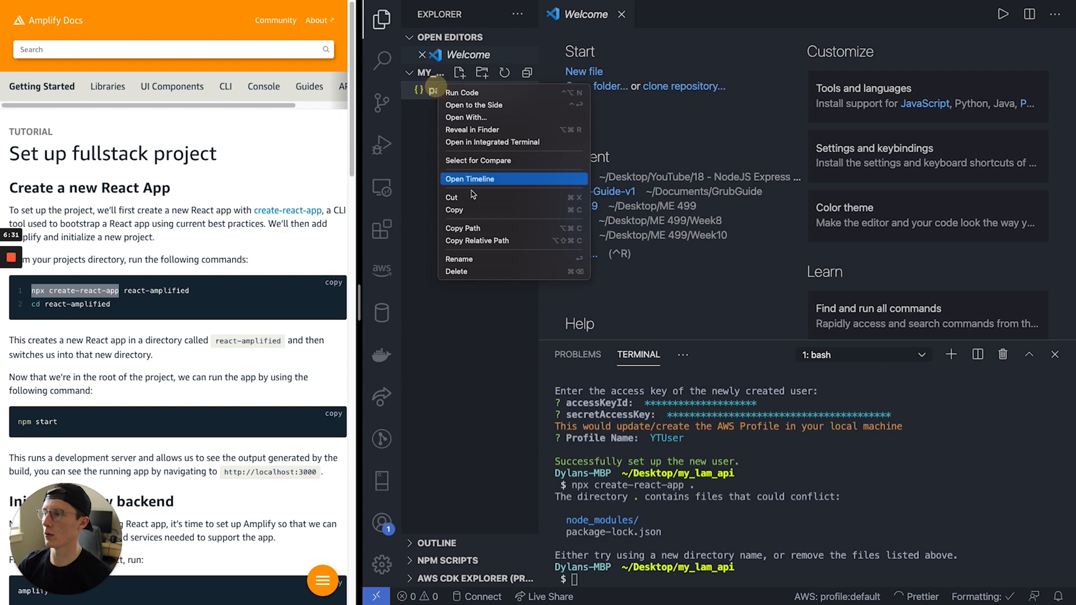
pyautogui.click(457, 272)
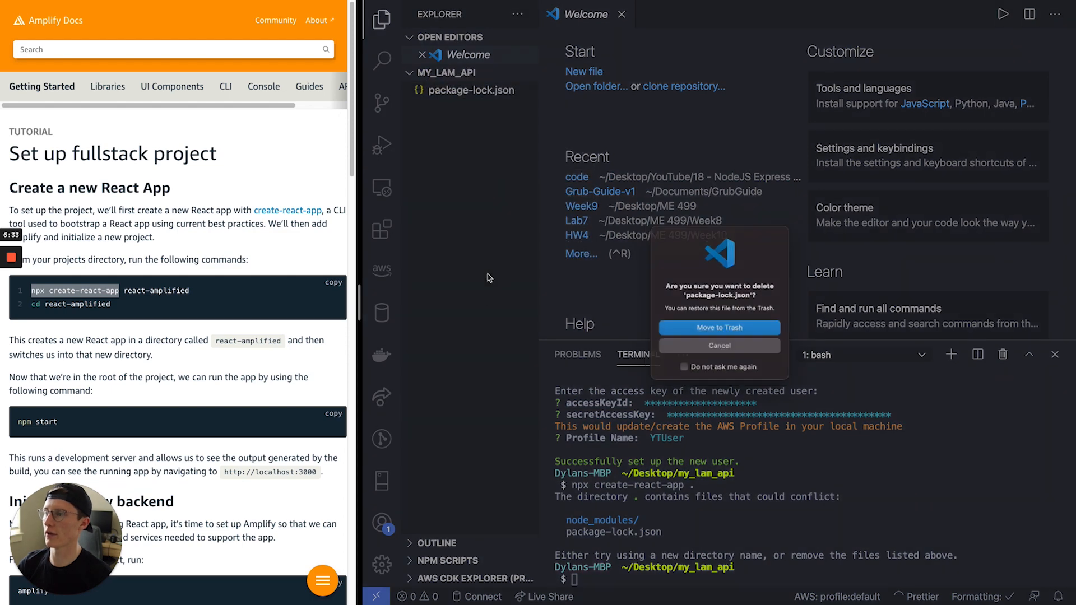
pyautogui.click(719, 327)
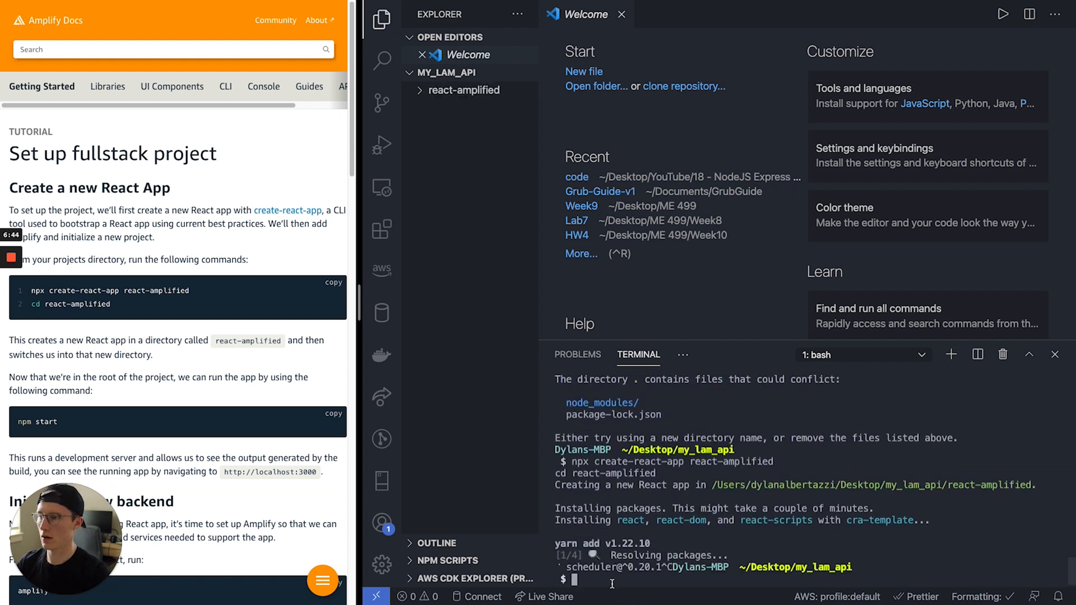
pyautogui.rightClick(462, 90)
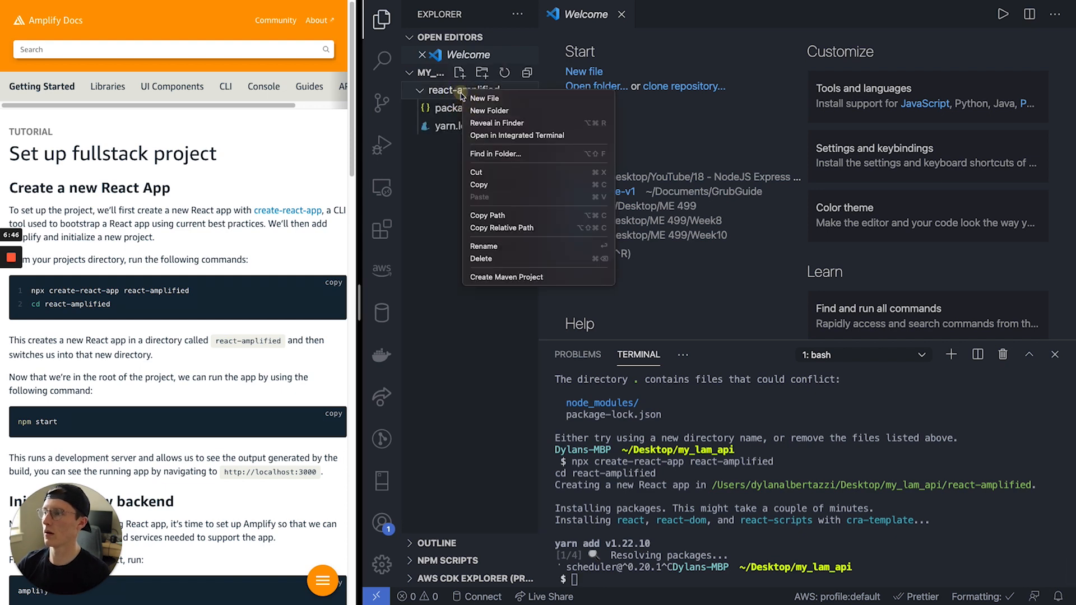
pyautogui.click(482, 259)
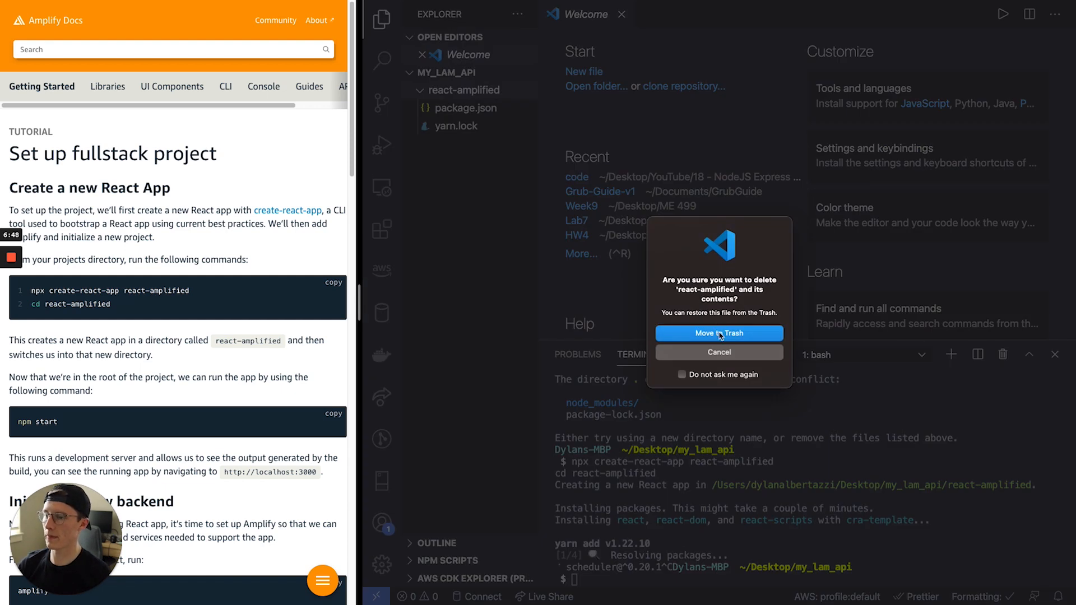
pyautogui.click(719, 333)
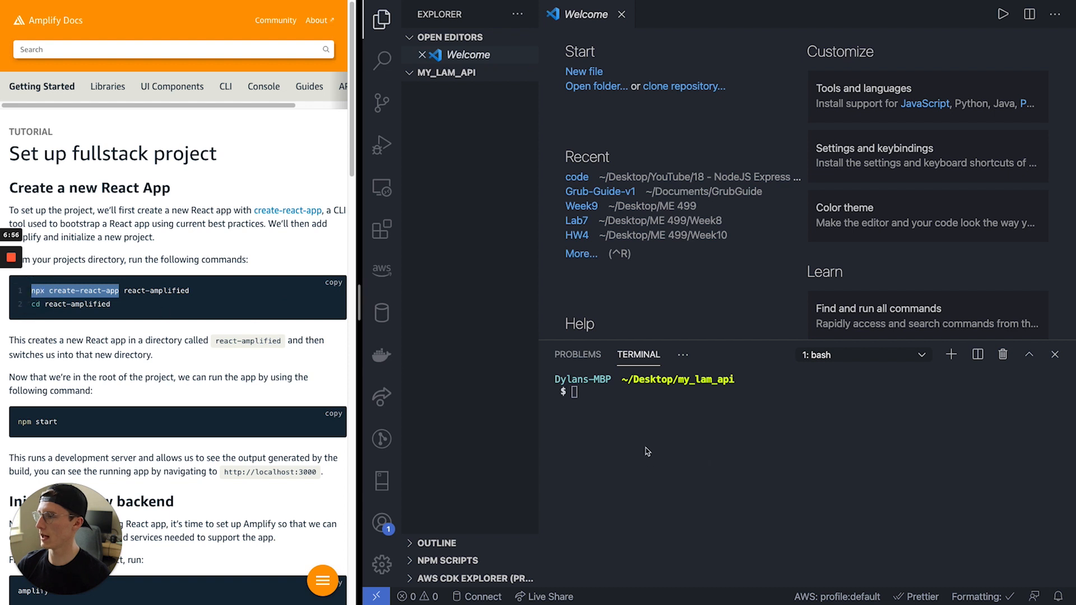
# - Create a React app in the current folder with npx create-react-app
pyautogui.write('npx create-react-app .')
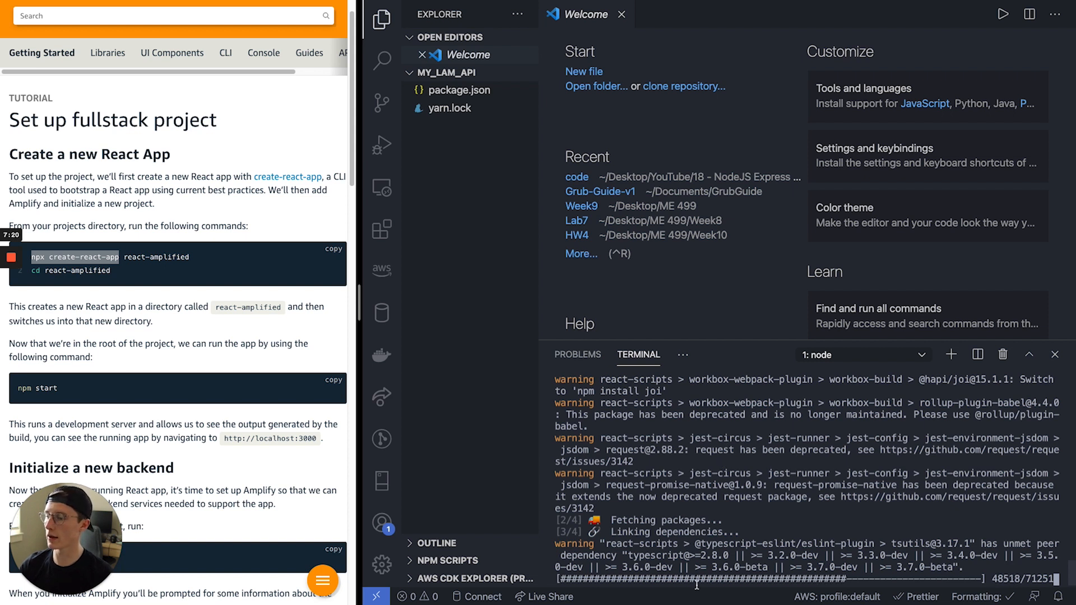
pyautogui.moveTo(241, 515)
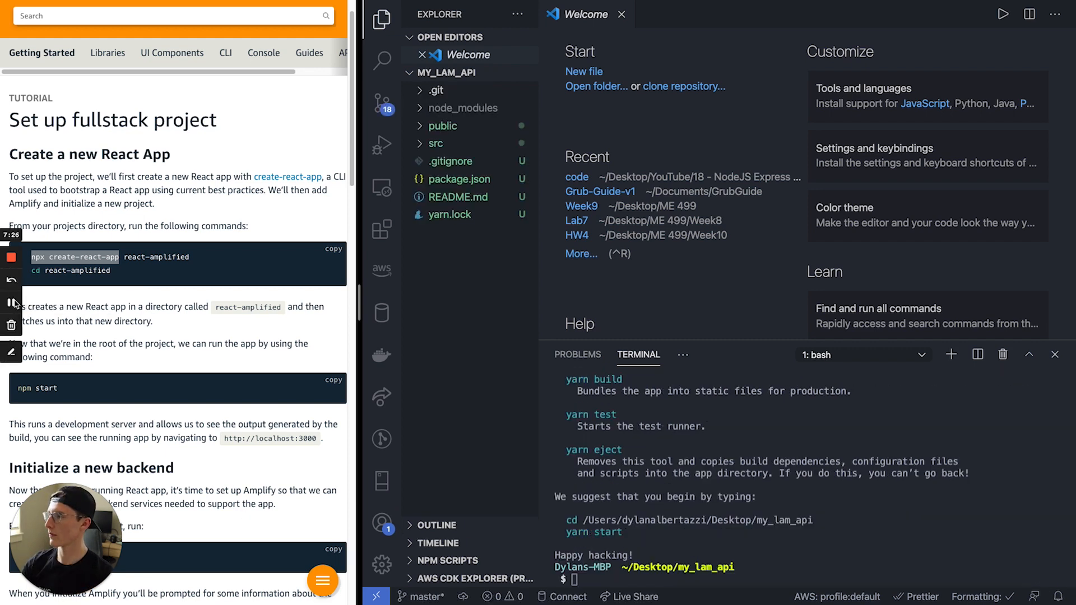
pyautogui.write('npx create-react-app .')
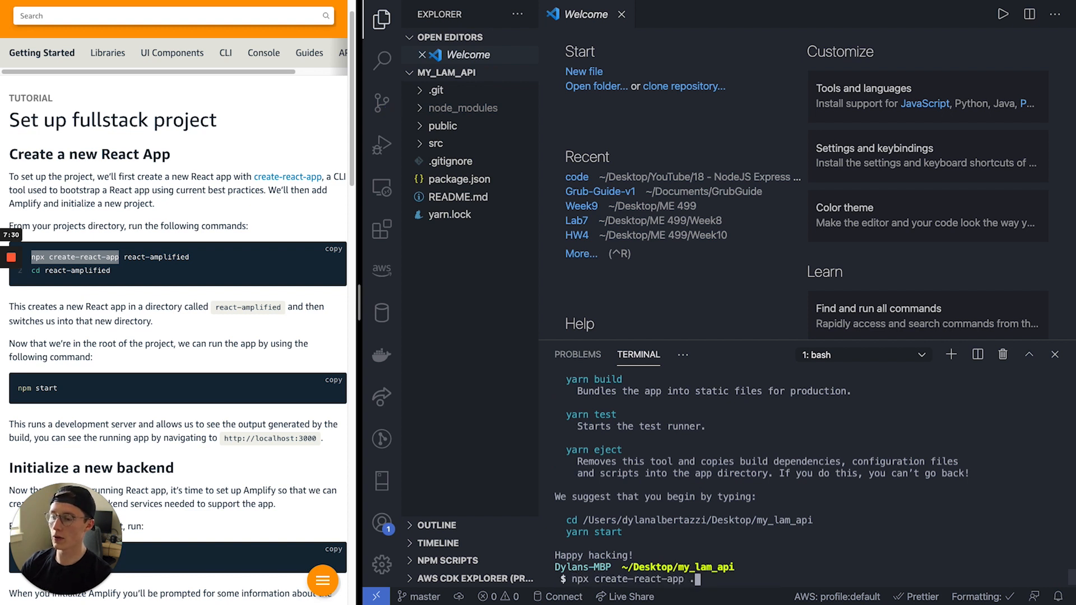
pyautogui.write('npm install @aws-amplify/cli')
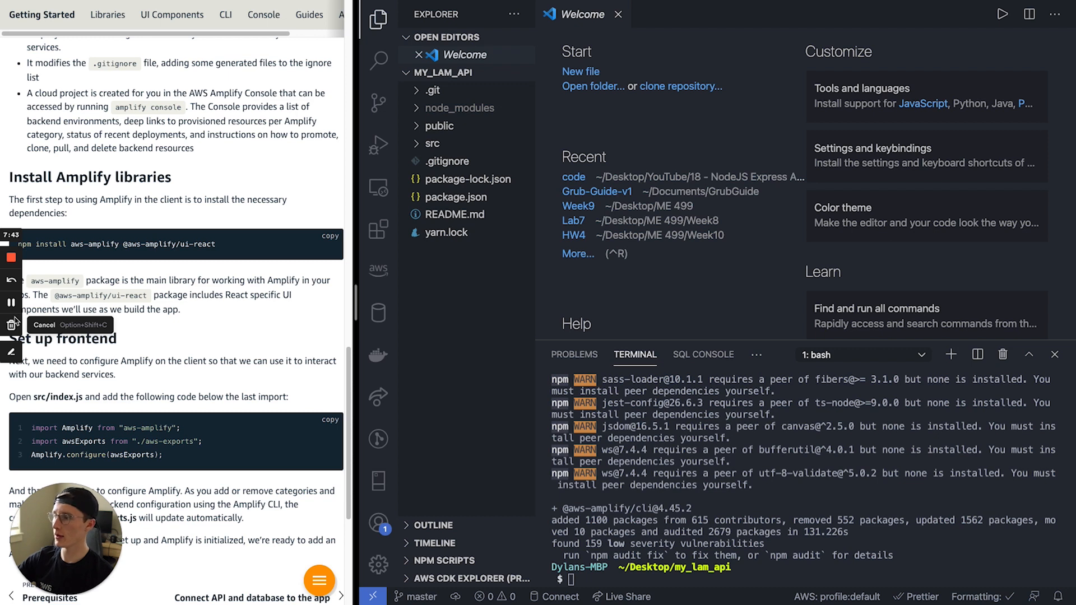
pyautogui.scroll(-3)
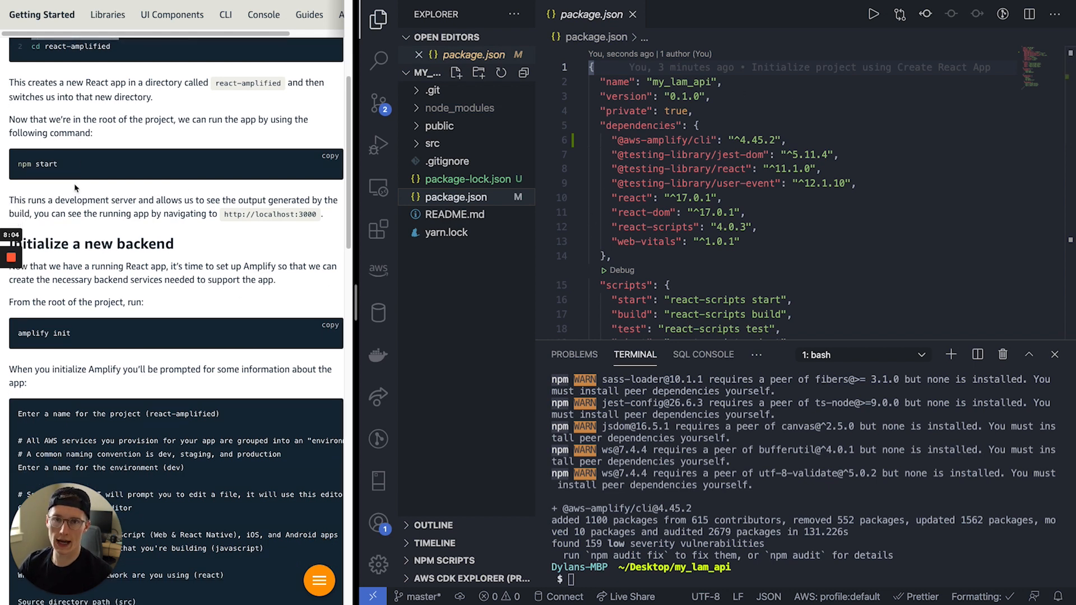
pyautogui.scroll(-3)
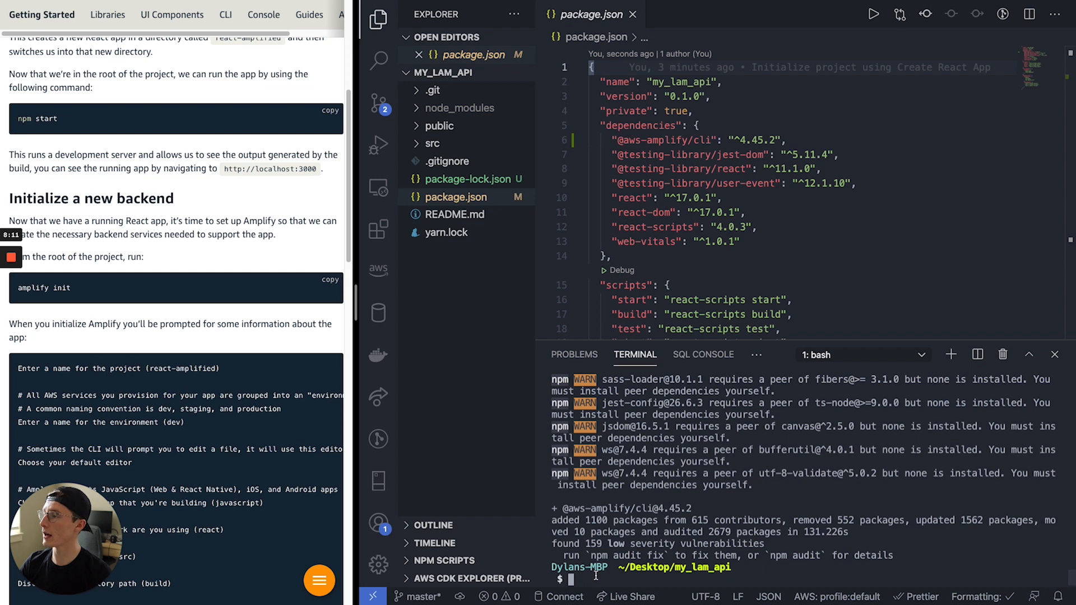
# - Run amplify init with default answers, connecting the project to the cloud
pyautogui.write('amplify init')
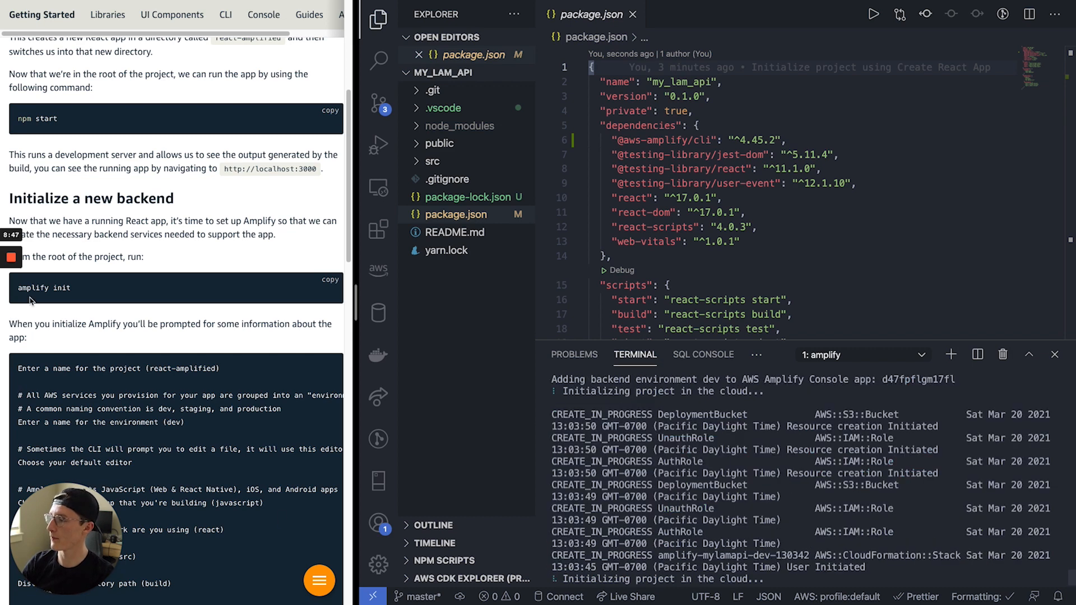
pyautogui.scroll(-3)
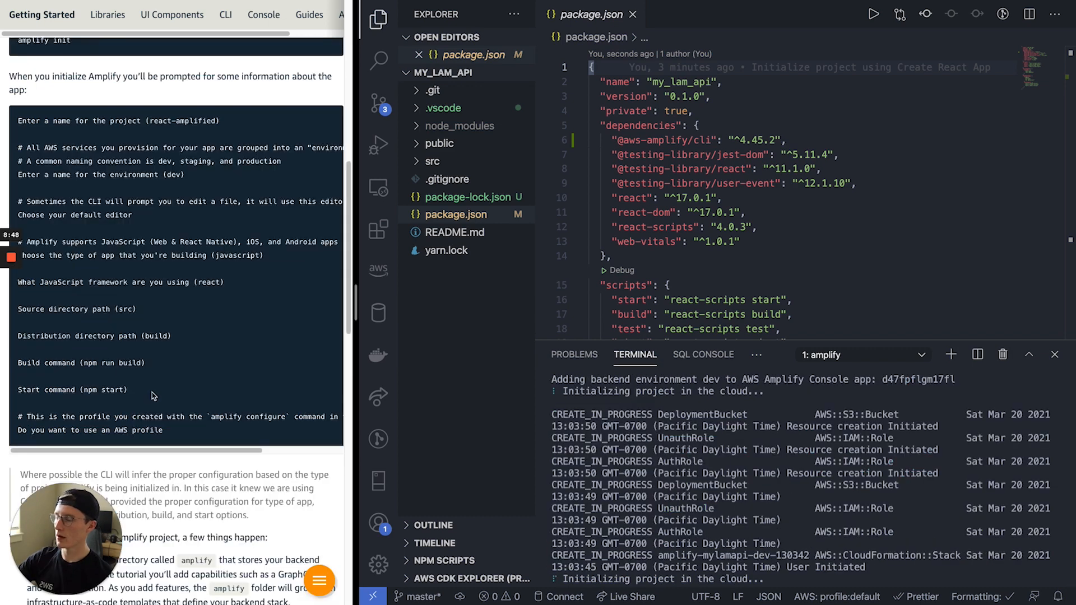
pyautogui.scroll(-3)
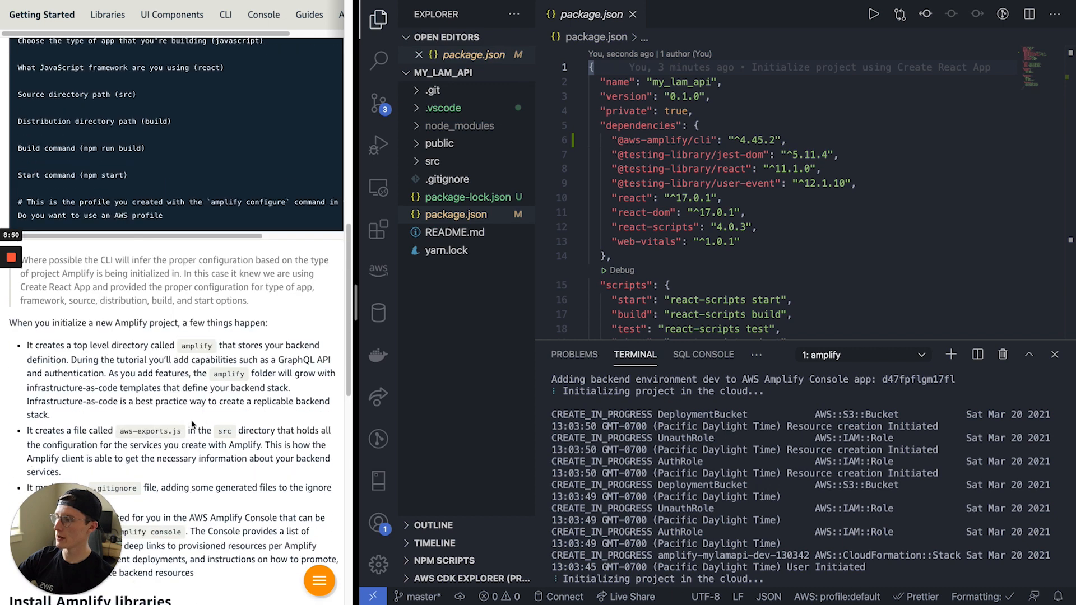
pyautogui.scroll(-3)
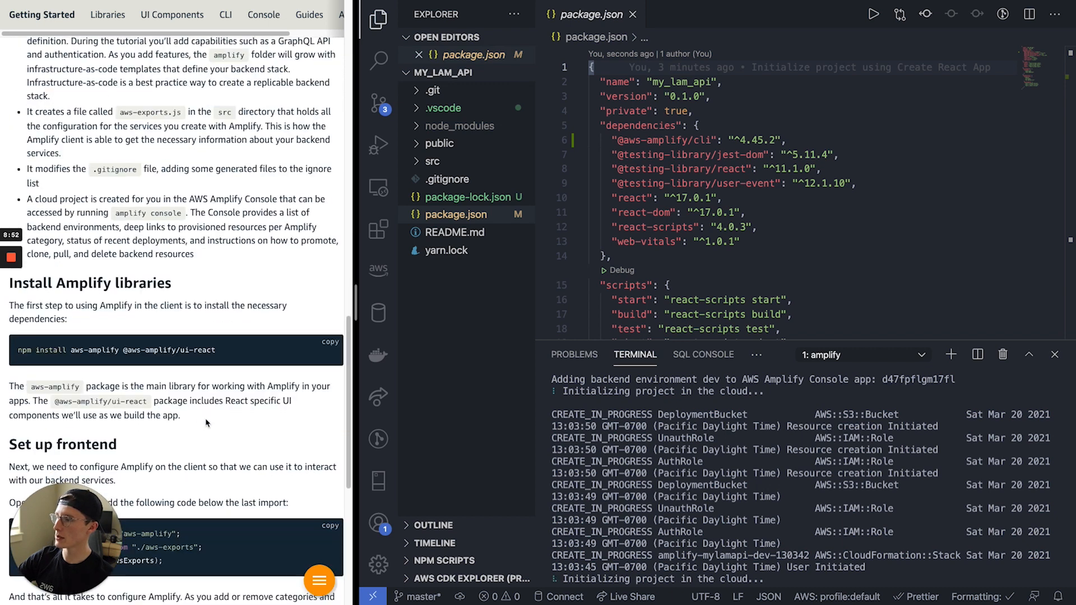
pyautogui.scroll(-3)
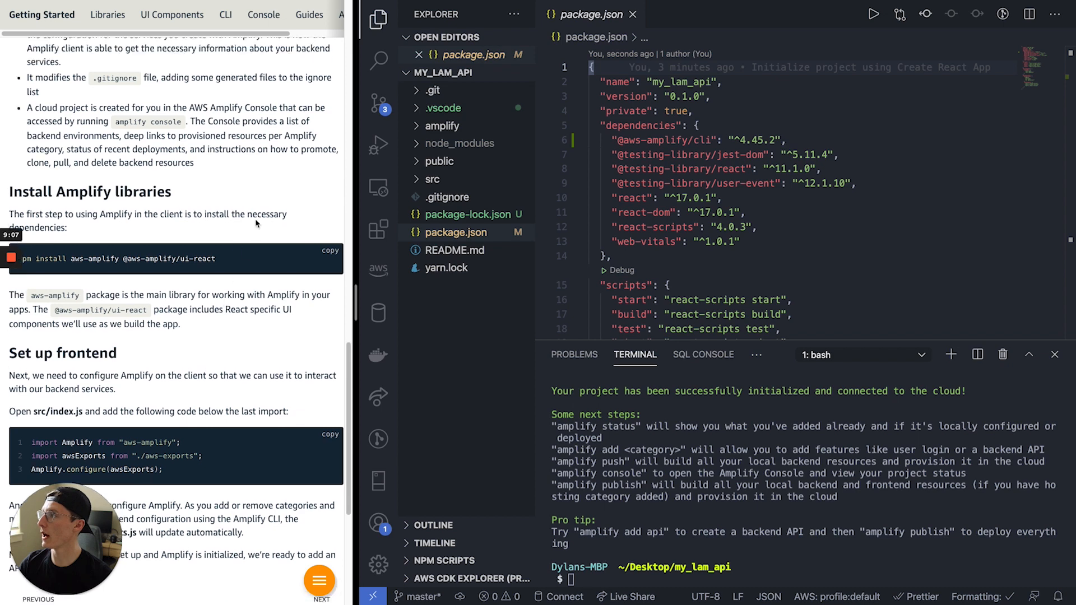
pyautogui.scroll(-3)
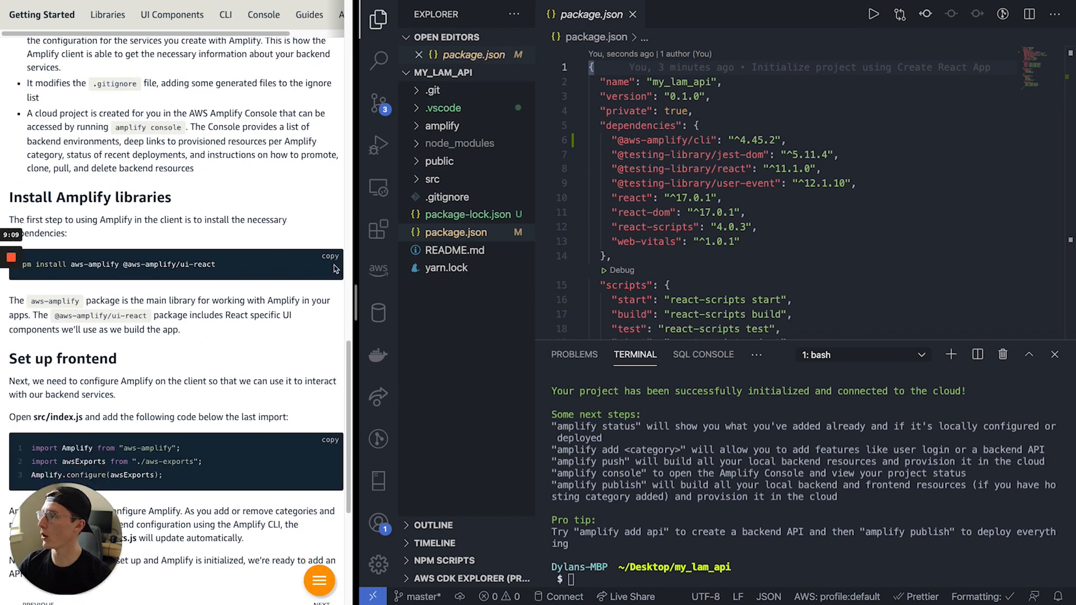
pyautogui.click(330, 256)
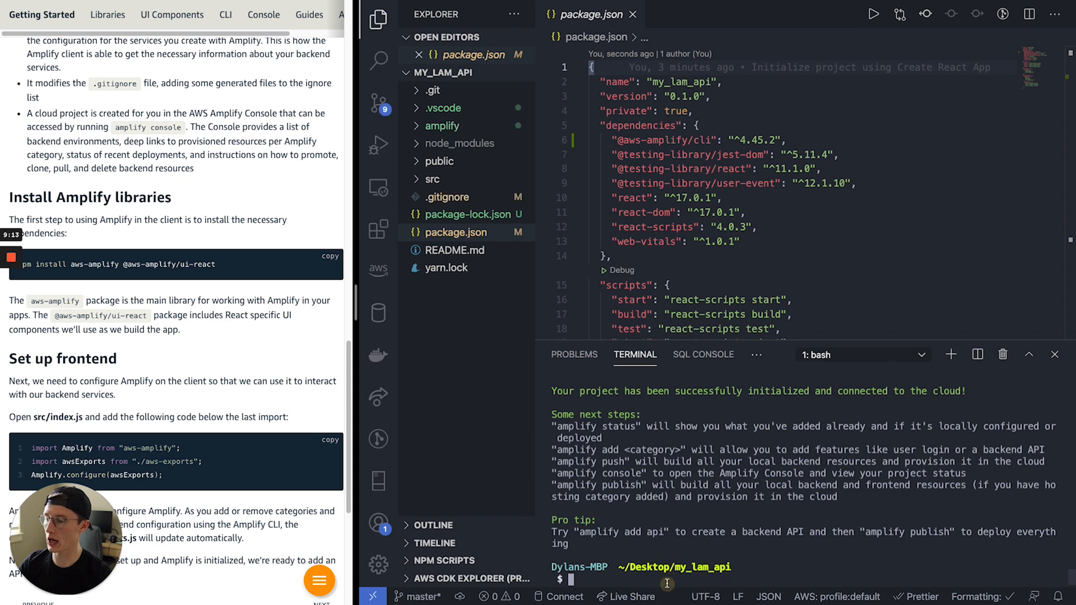
pyautogui.write('npm install aws-amplify @aws-amplify/ui-react')
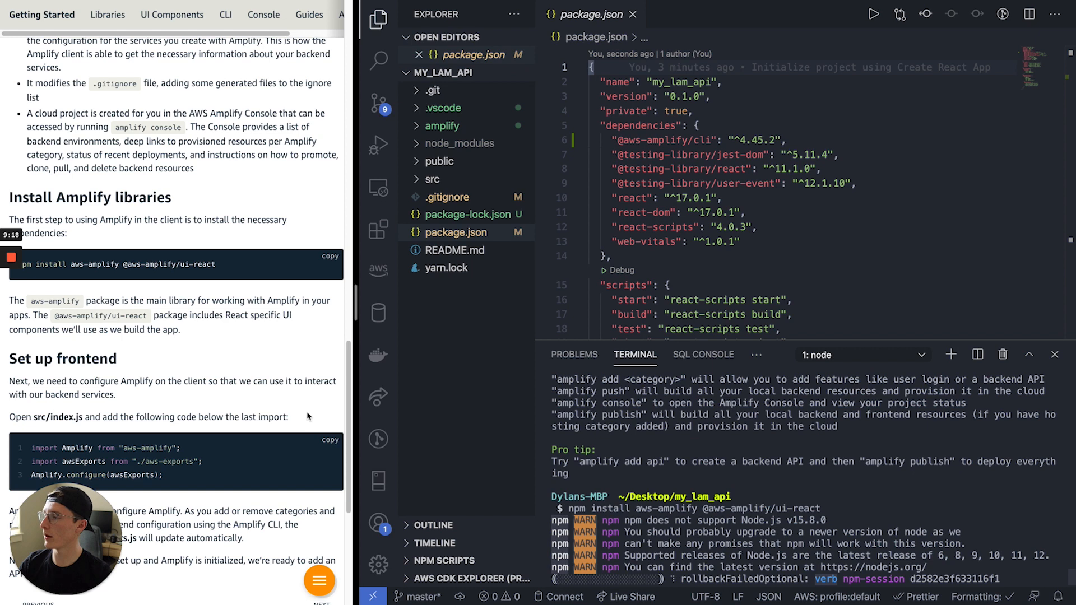
pyautogui.scroll(-3)
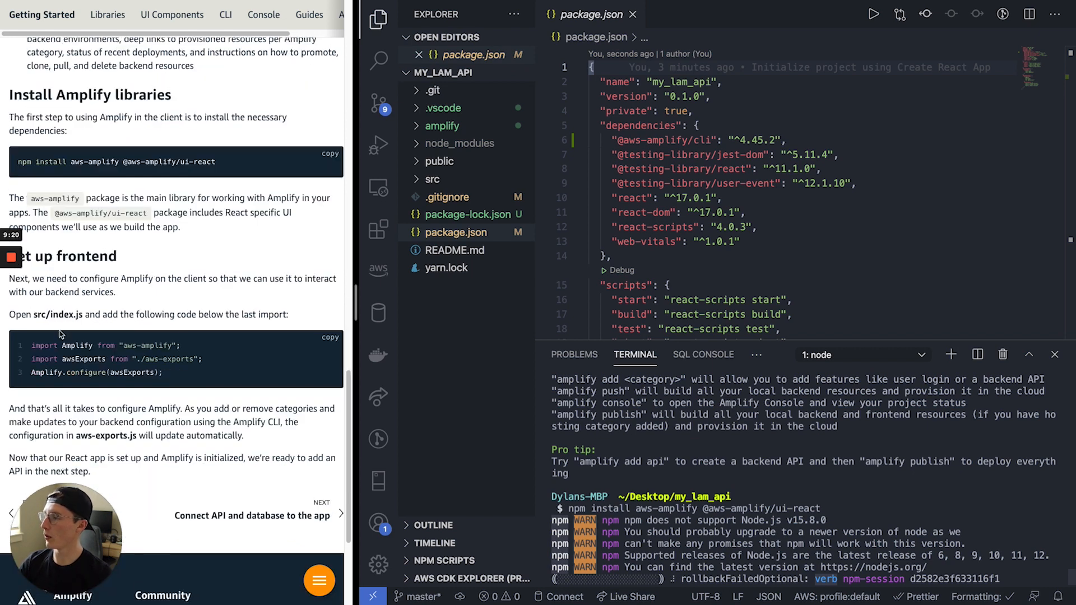
pyautogui.scroll(-3)
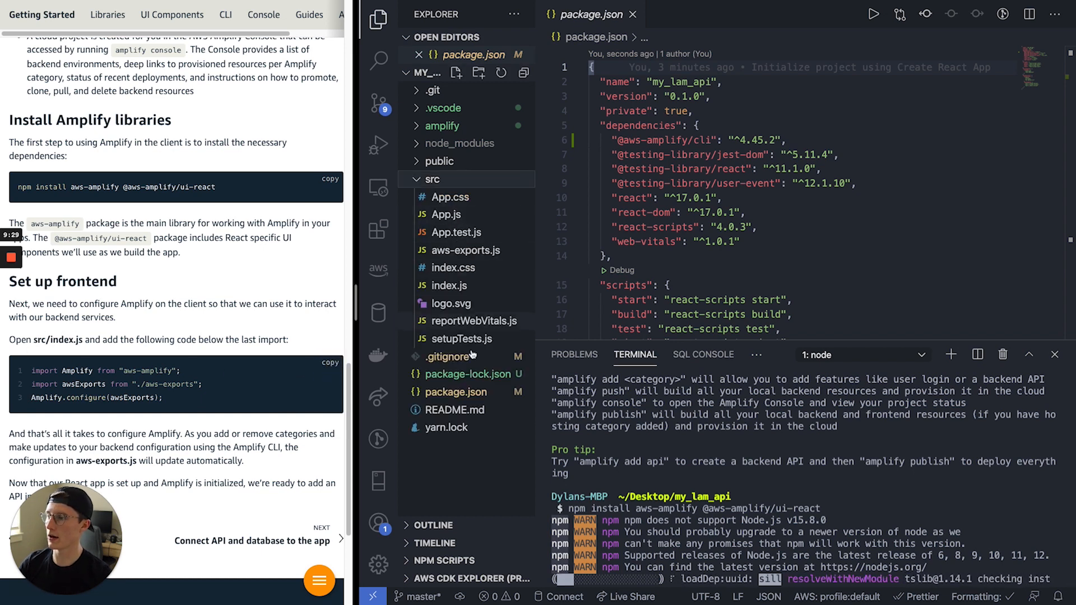
pyautogui.click(431, 179)
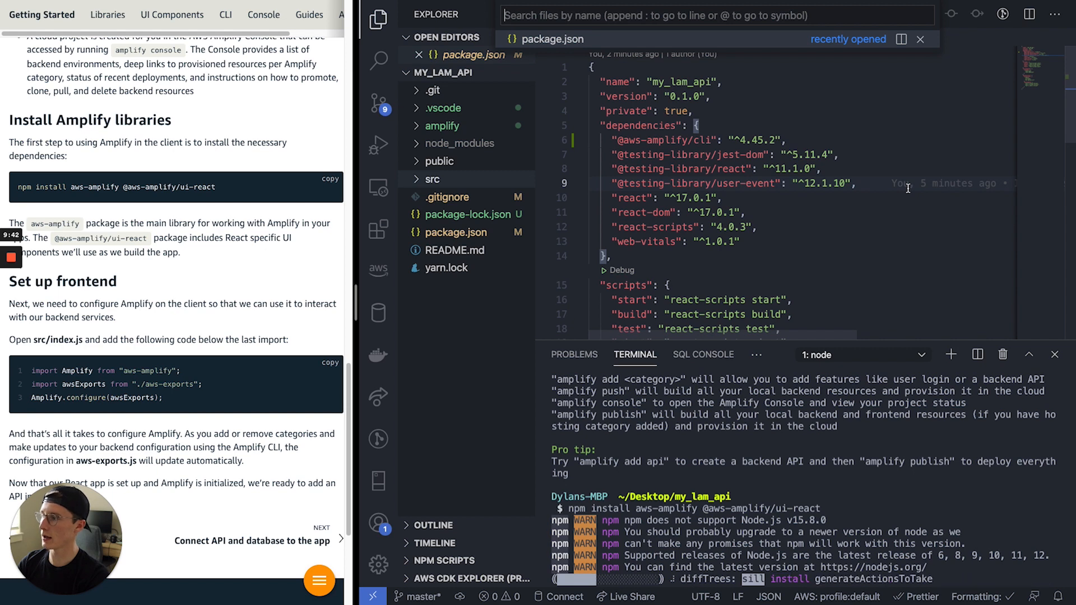
# - Import Amplify and aws-exports in src/index.js and call Amplify.configure(awsExports)
pyautogui.write('index')
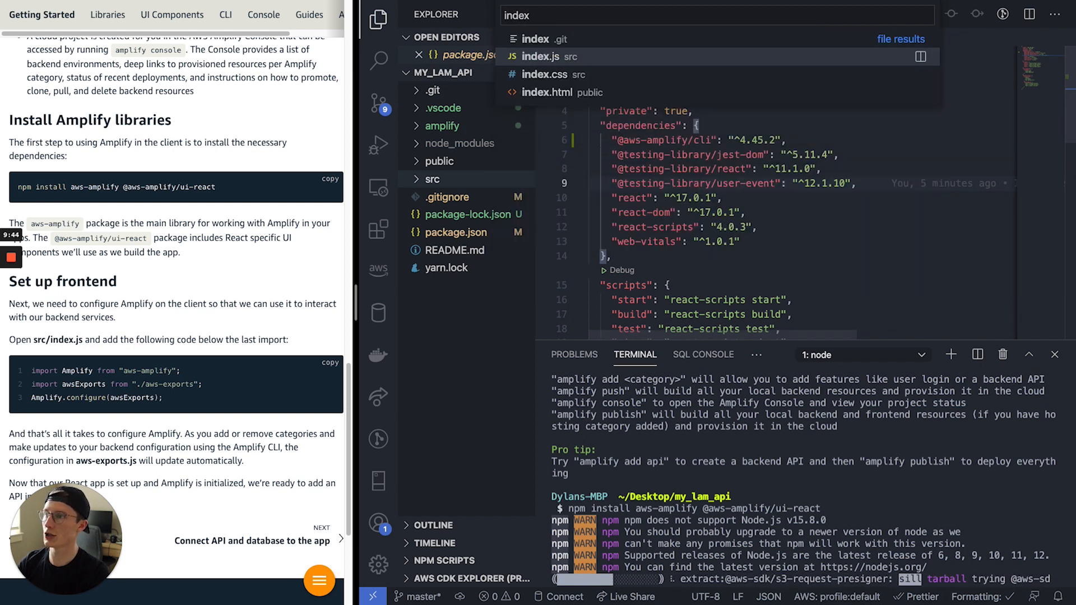
pyautogui.click(538, 56)
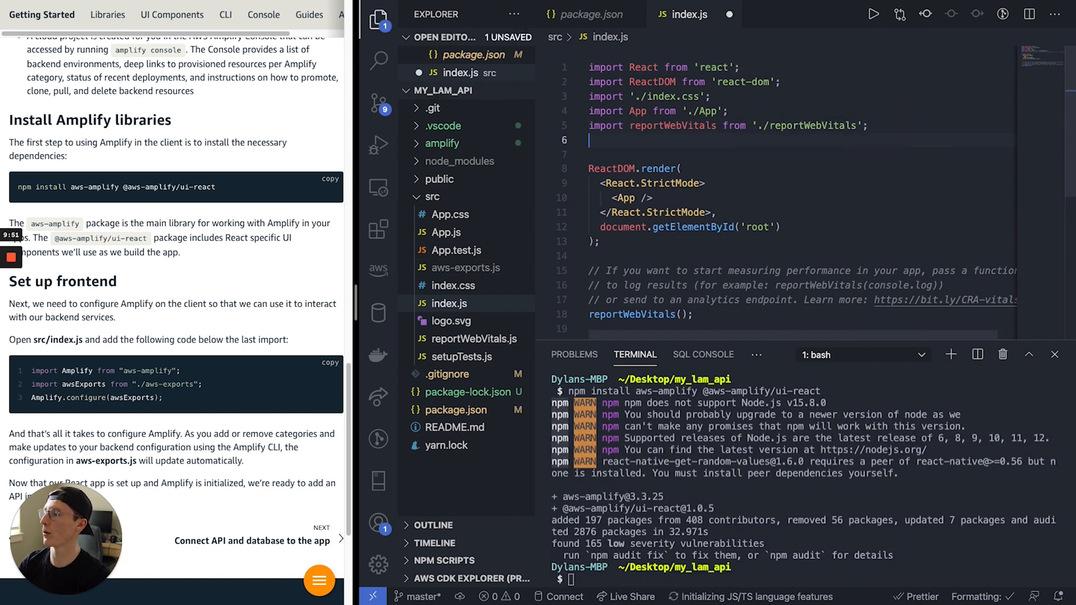
pyautogui.write('import Amplify from "aws-amplify";')
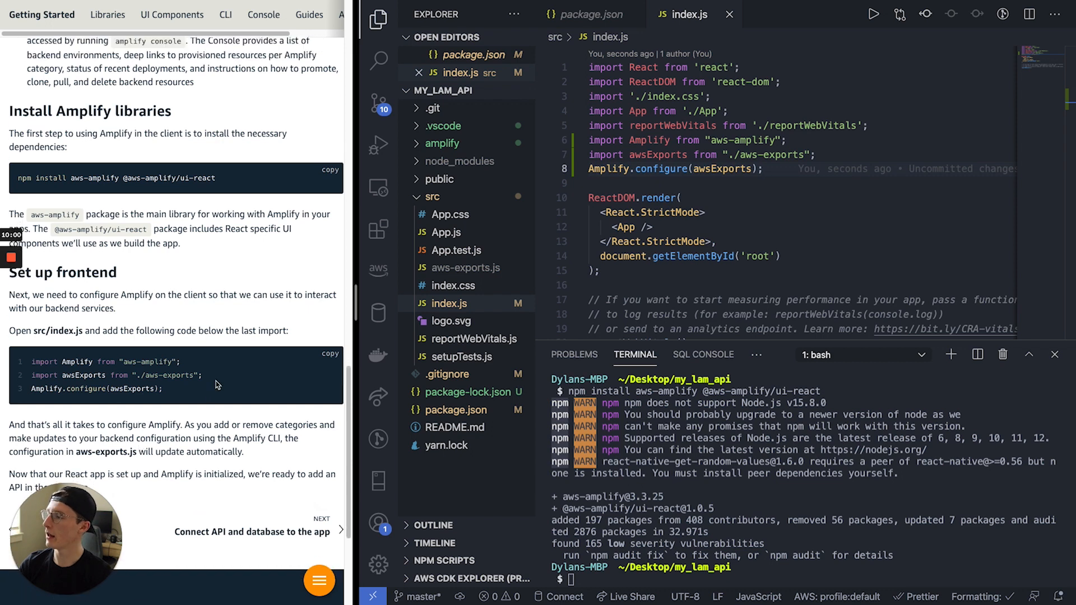
pyautogui.scroll(-3)
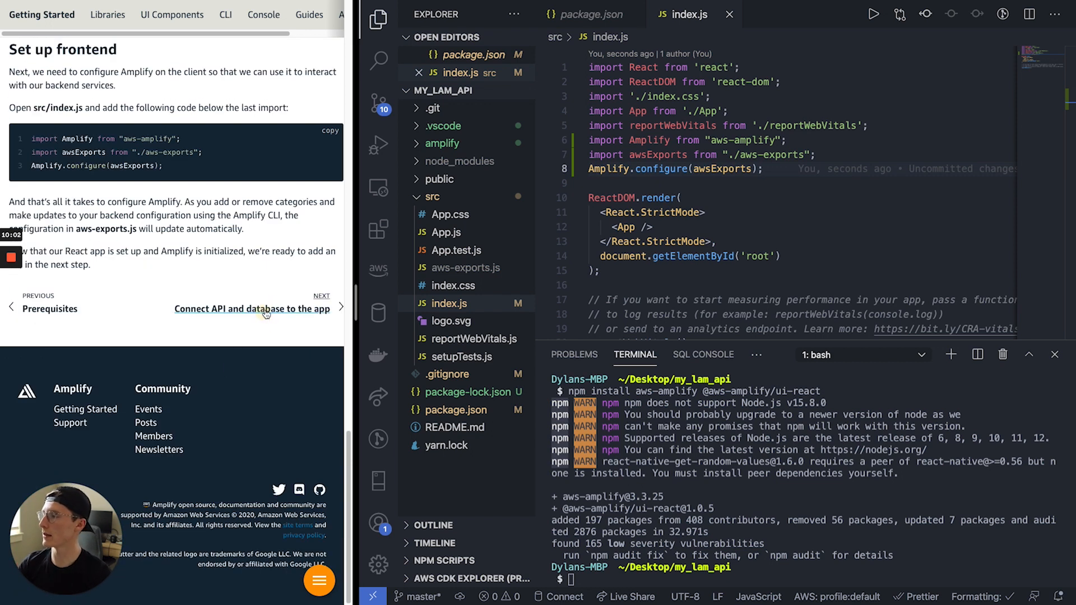
pyautogui.click(251, 308)
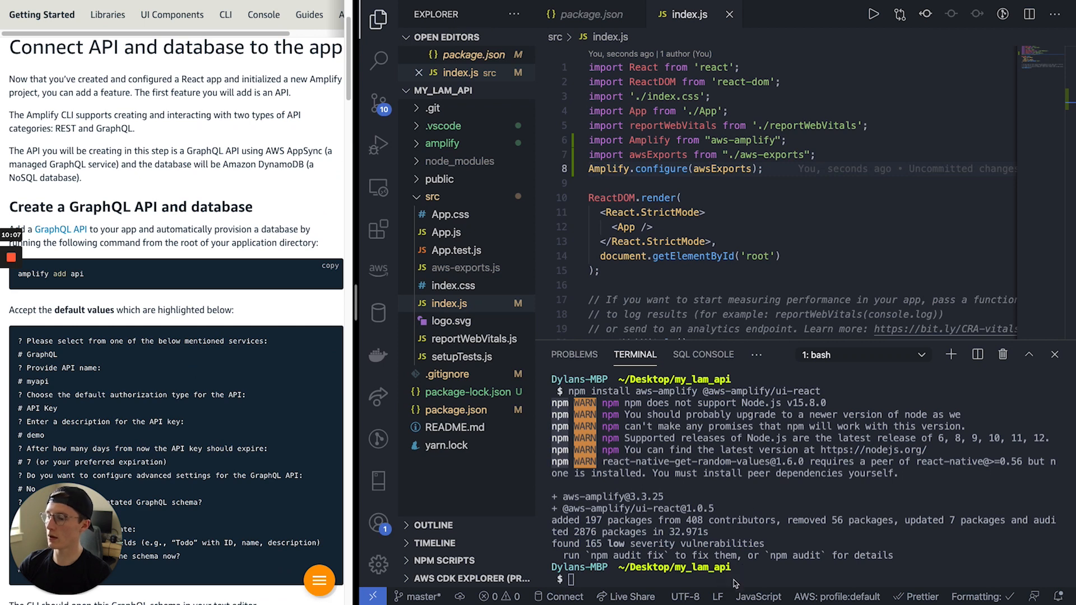
# - Add REST API myLamAPI at /woohoo with NodeJS Express Lambda myLamAPIFunc, no advanced settings
pyautogui.write('a')
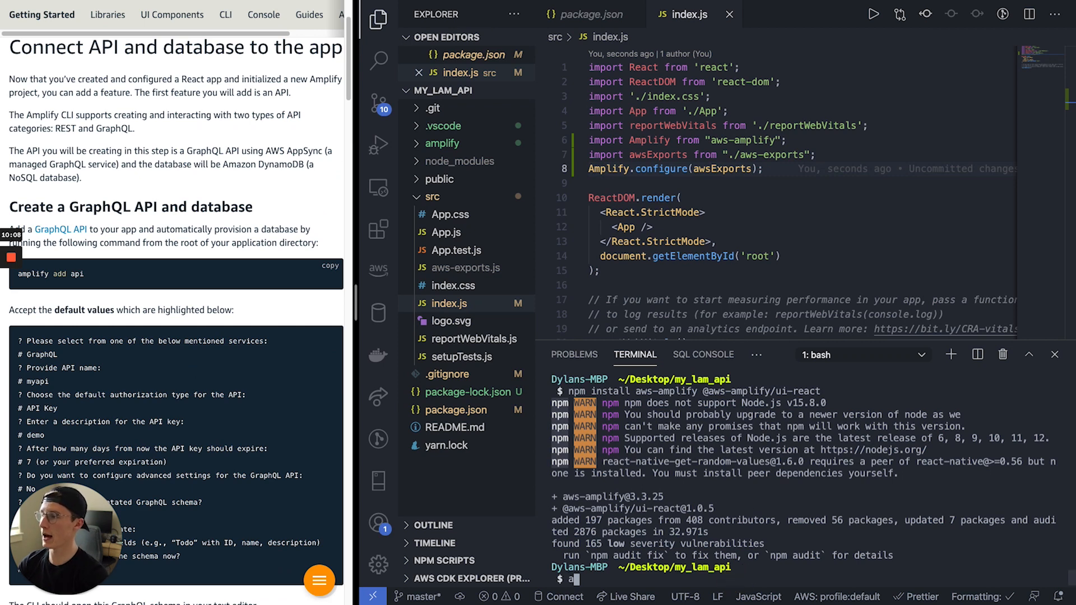
pyautogui.write('mplify add api')
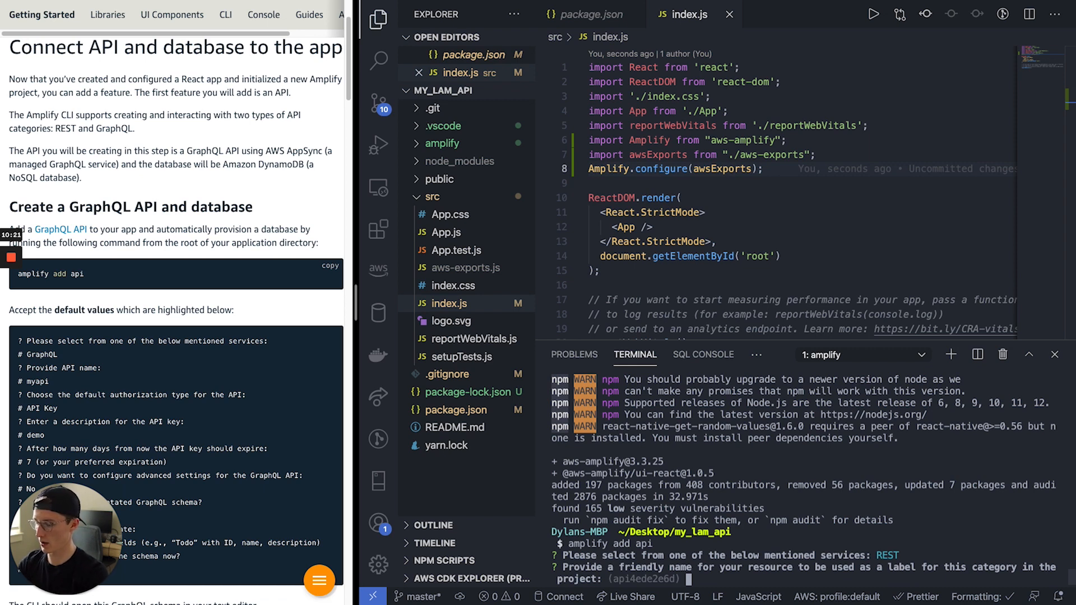
pyautogui.write('myLamAPI')
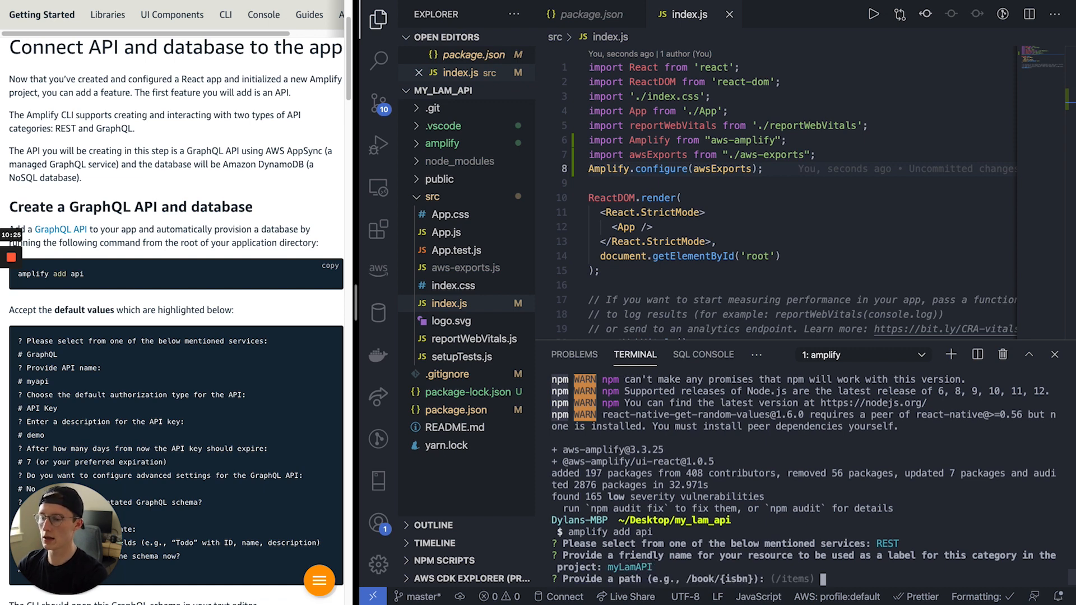
pyautogui.write('/woohoo')
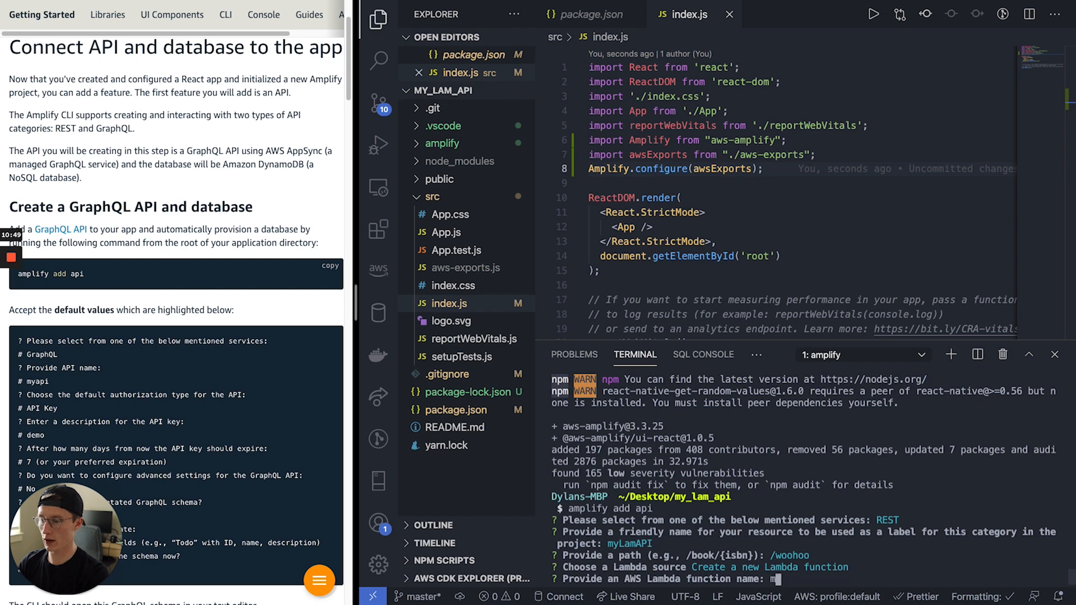
pyautogui.write('yLamP')
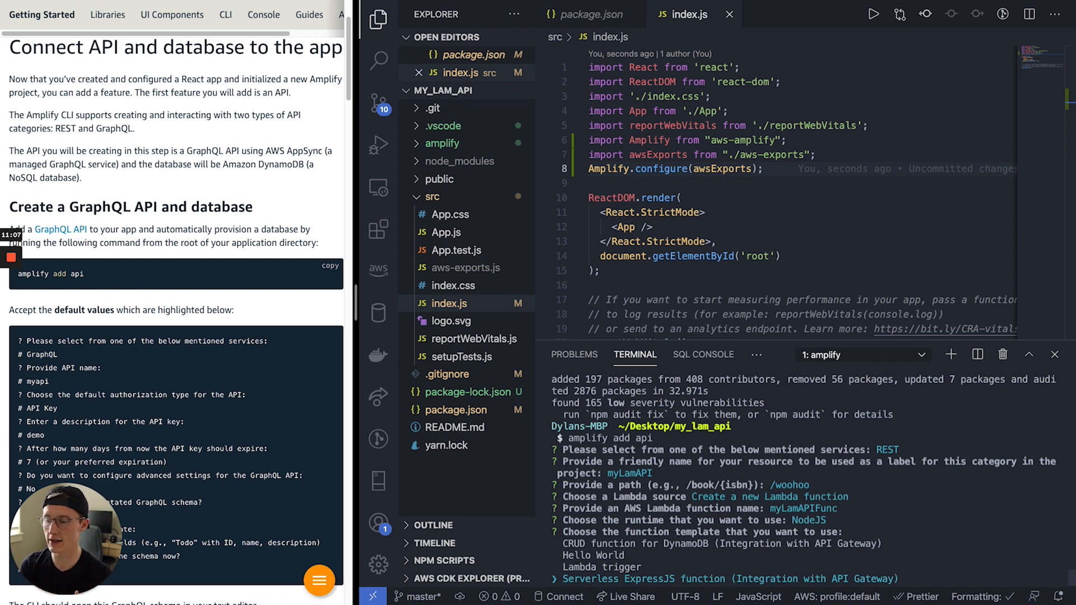
pyautogui.press('Enter')
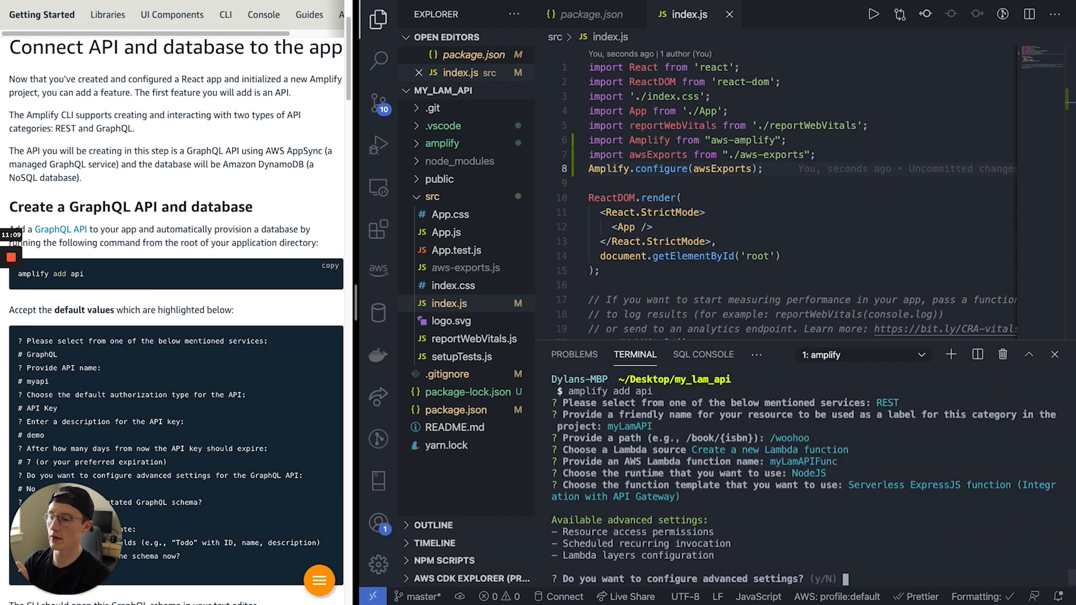
pyautogui.write('No')
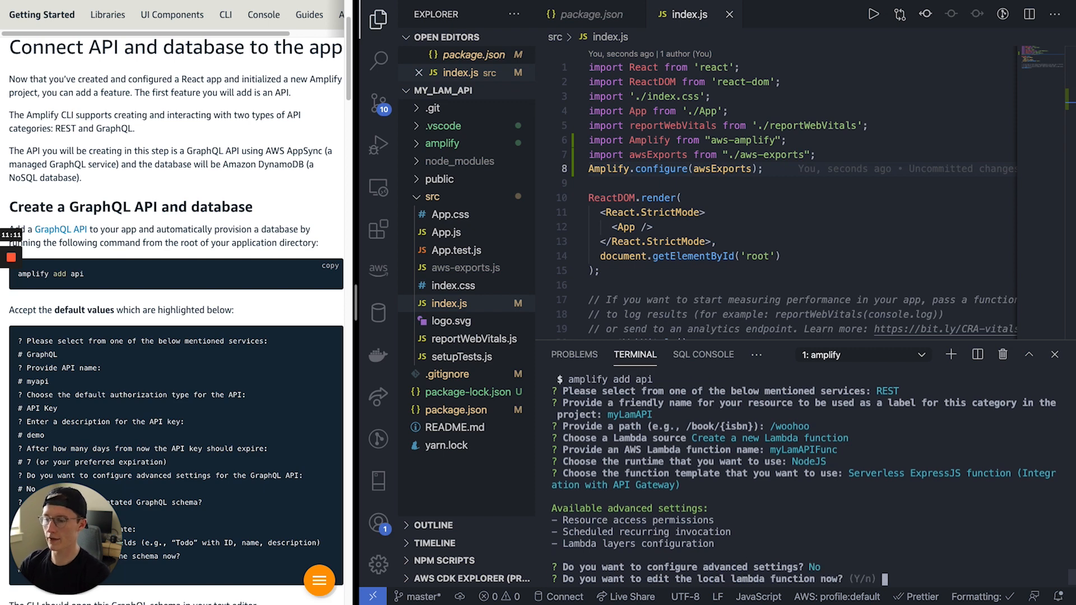
pyautogui.write('y')
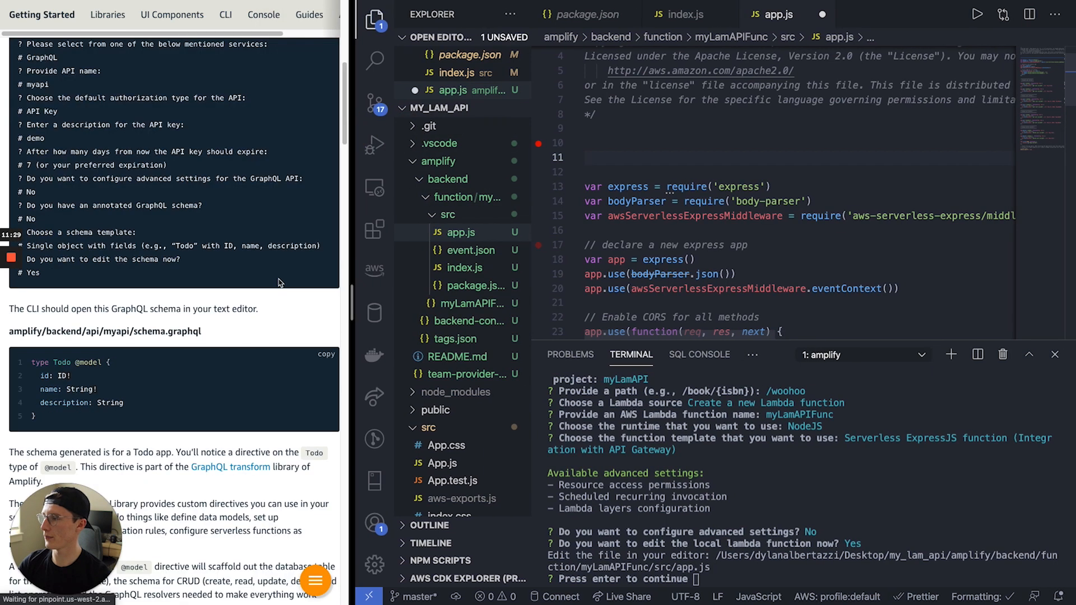
# - Scroll through myLamAPIFunc's Express app.js to view its CORS setup
pyautogui.scroll(-3)
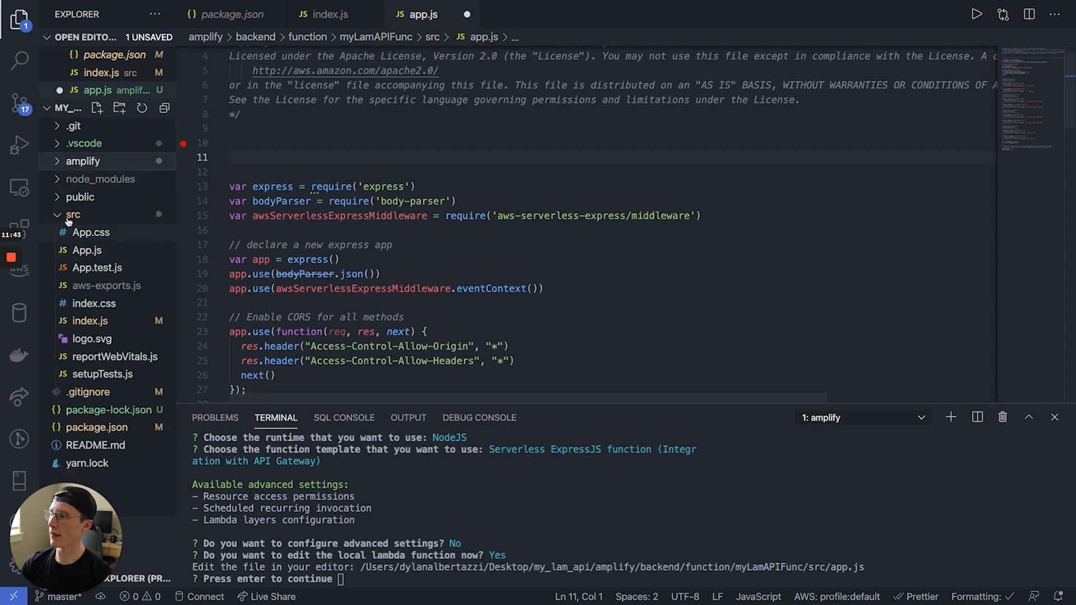
# - Expand amplify > backend > function in the Explorer to reach myLamAPIFunc's source
pyautogui.click(71, 214)
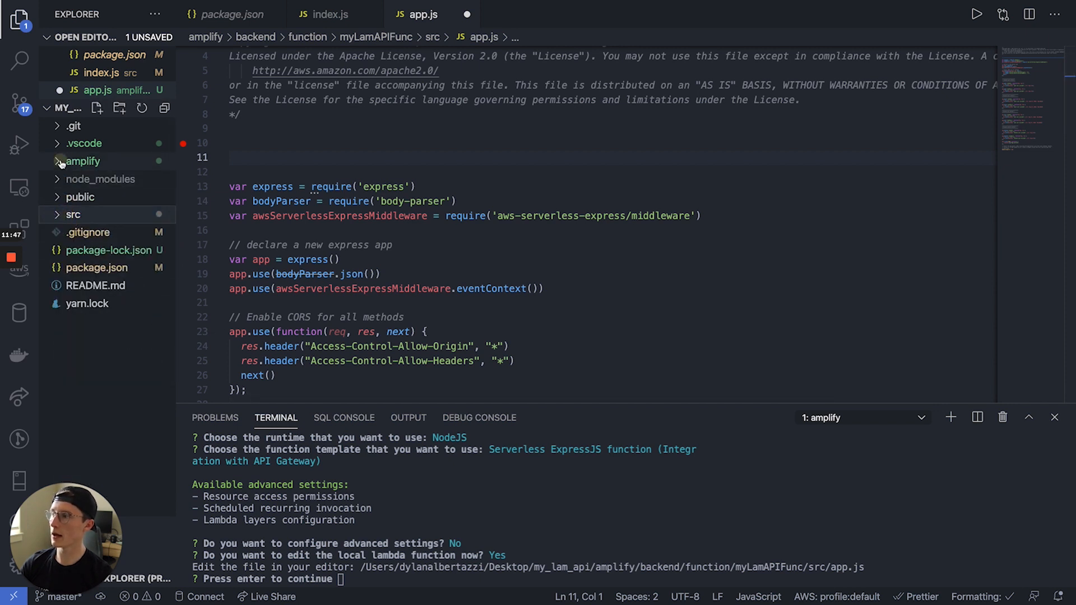
pyautogui.click(81, 160)
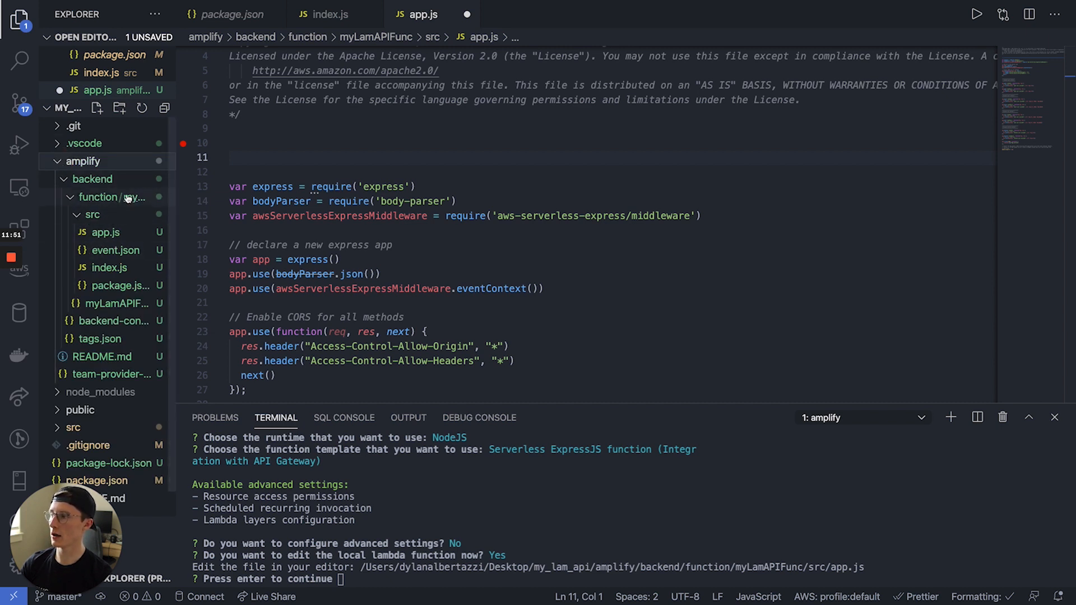
pyautogui.click(91, 214)
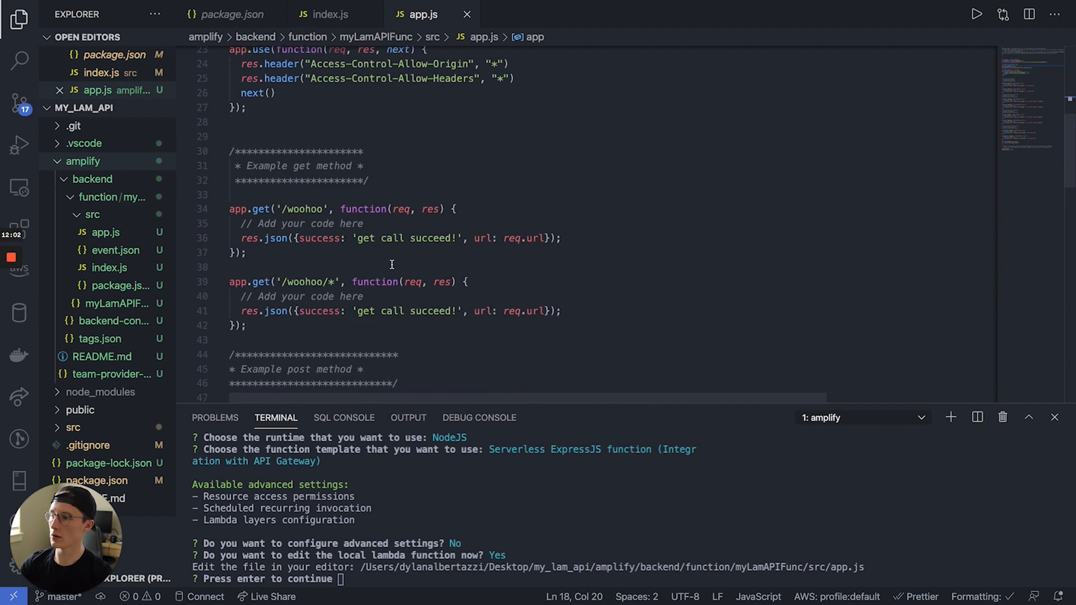
pyautogui.scroll(-3)
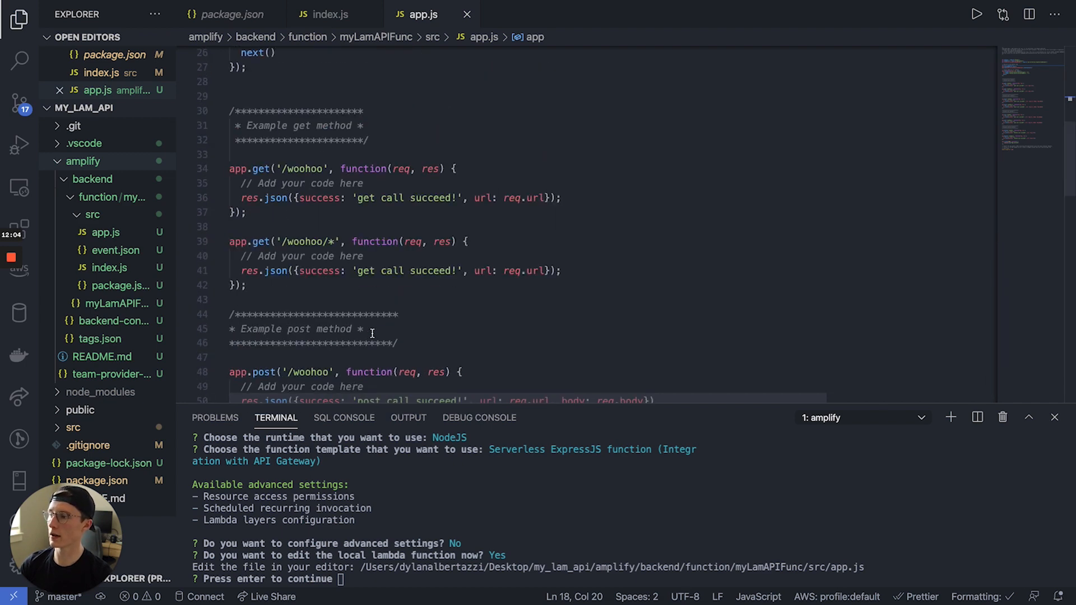
pyautogui.scroll(3)
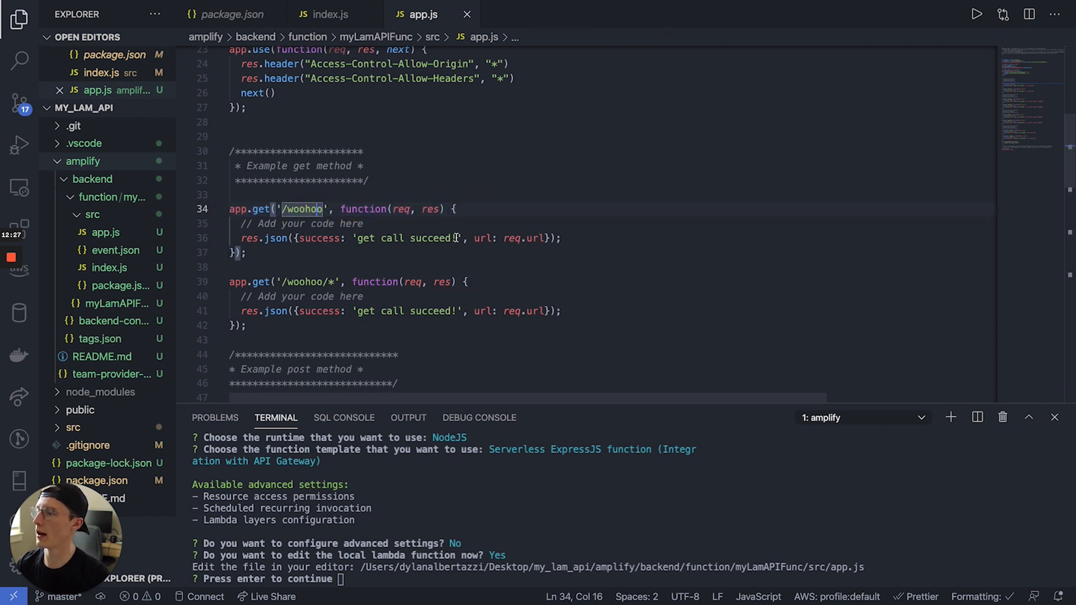
# - Extend the /woohoo GET success message to 'get call succeed! Woohoo!!!!!' and add a blank line
pyautogui.doubleClick(432, 238)
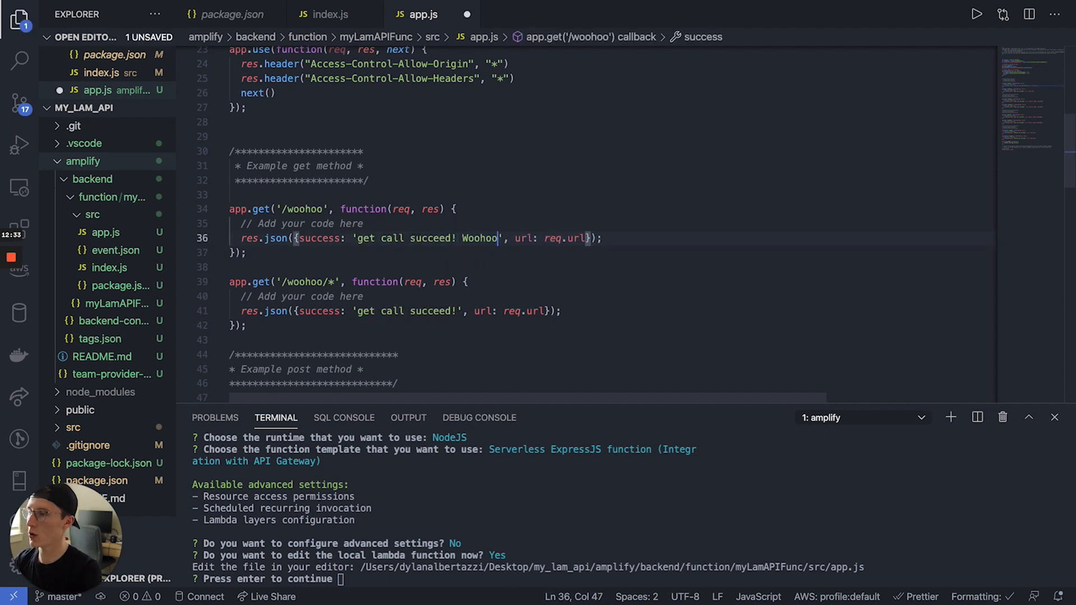
pyautogui.write('!!!!!')
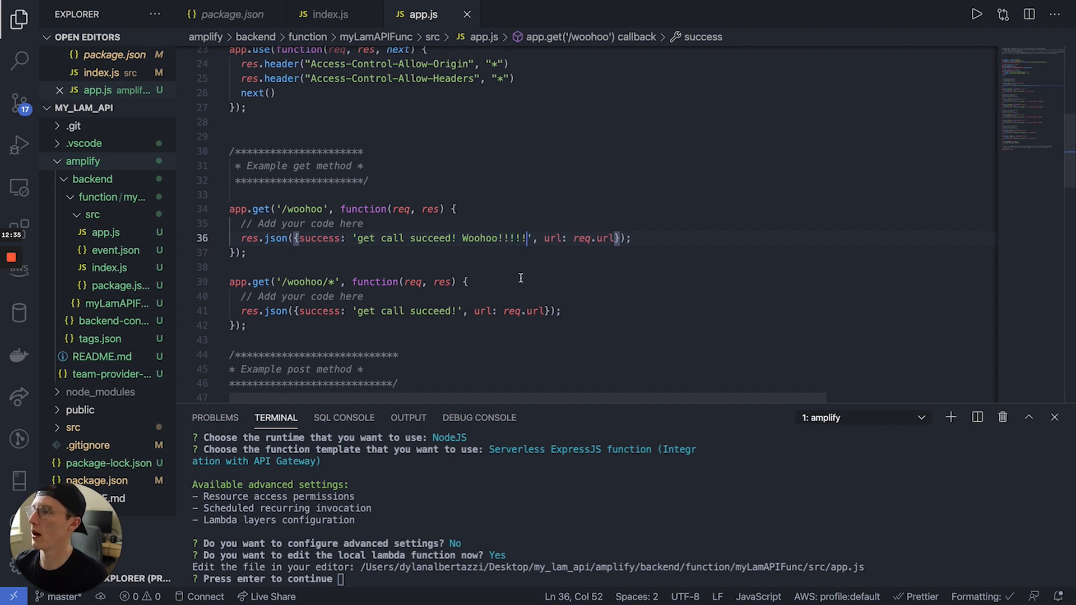
pyautogui.moveTo(474, 224)
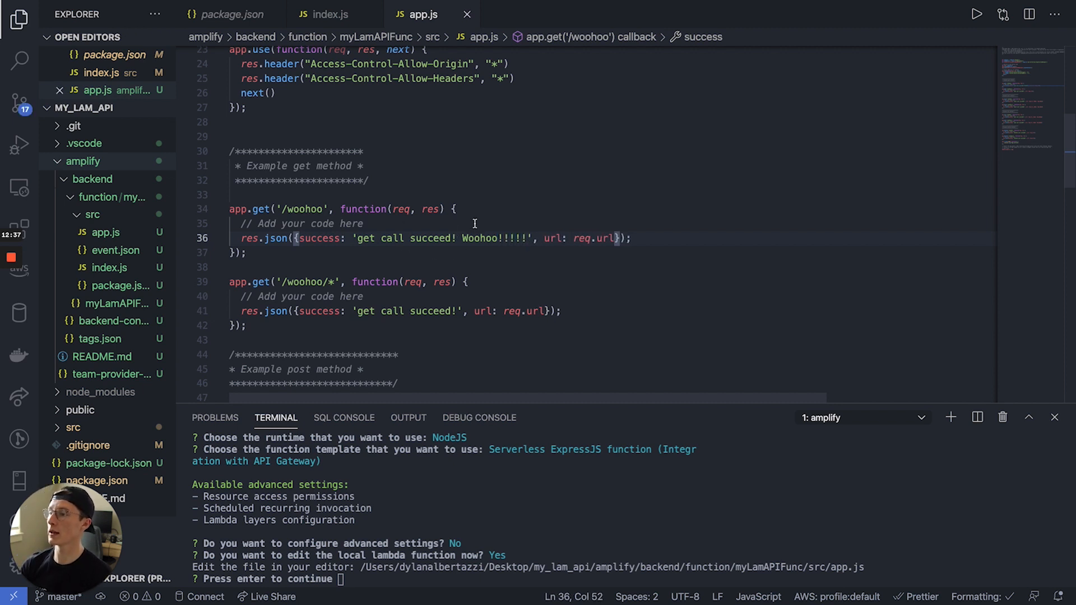
pyautogui.press('Enter')
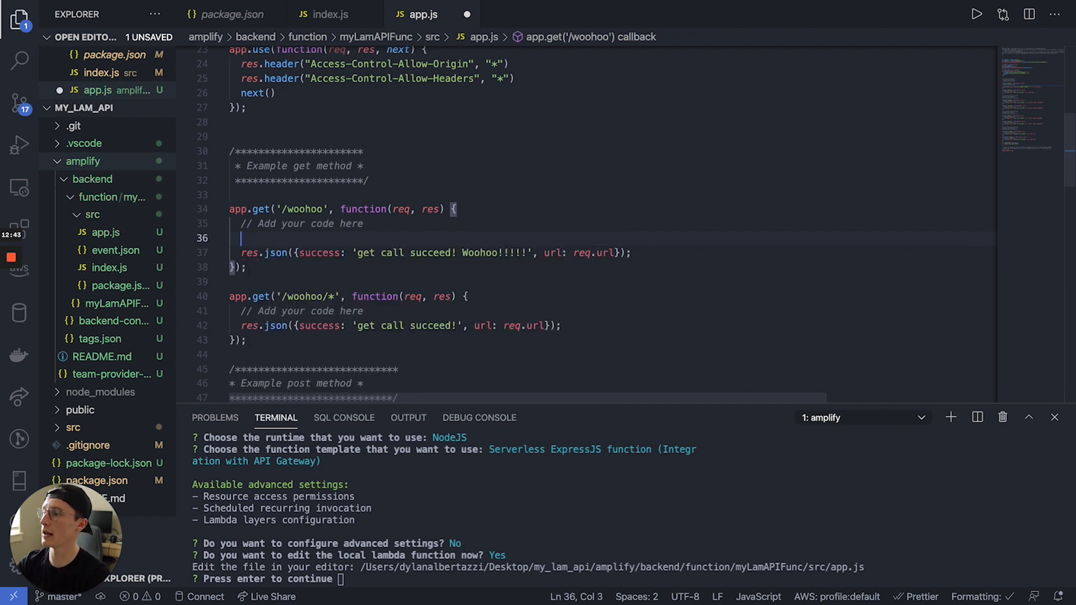
pyautogui.write('skdjfl')
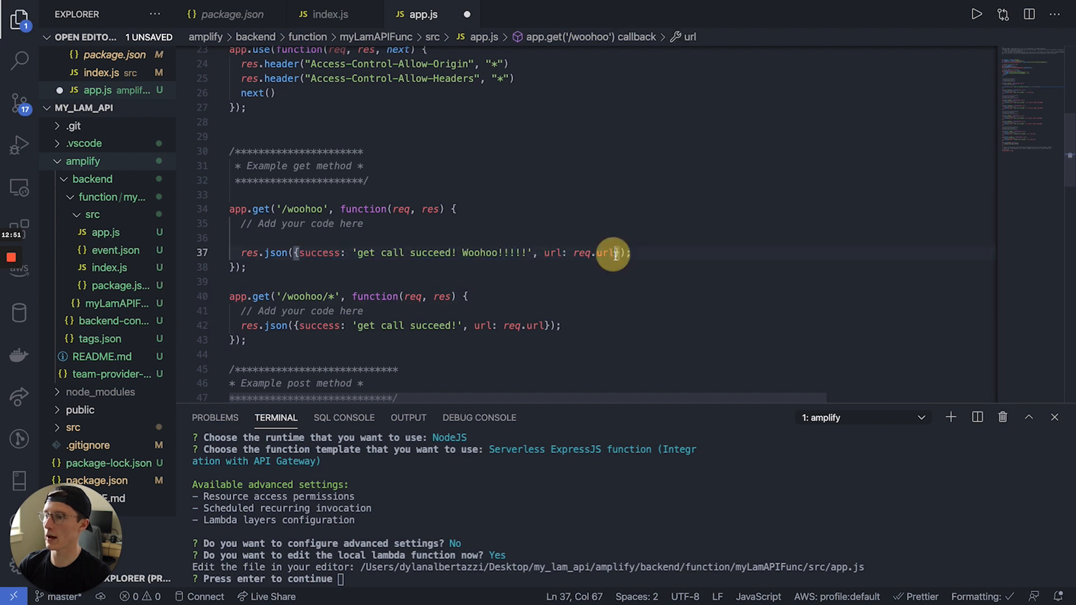
pyautogui.write(', bad')
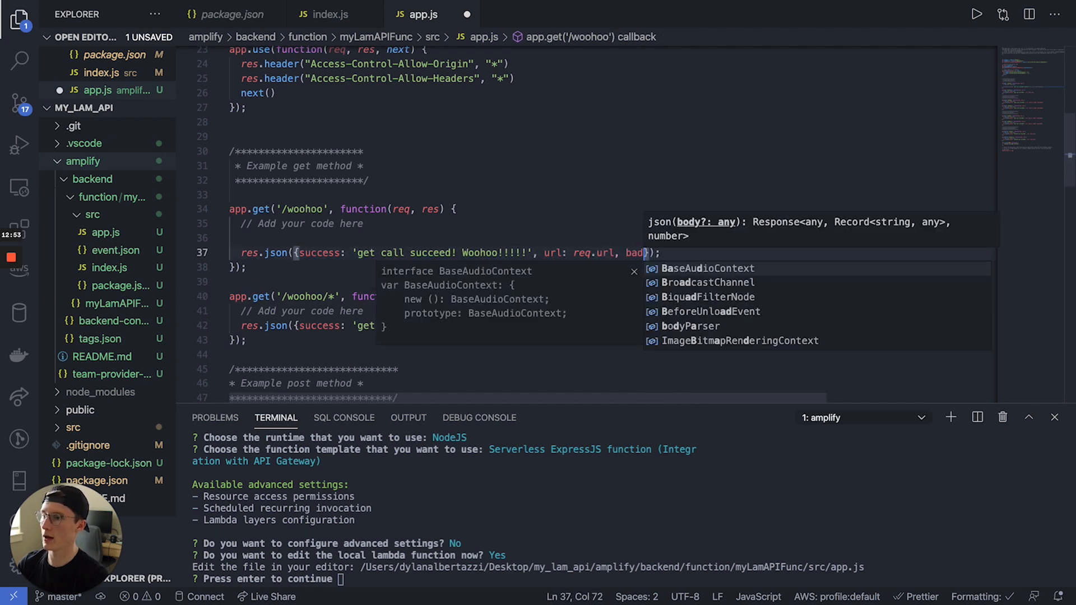
pyautogui.write('body:')
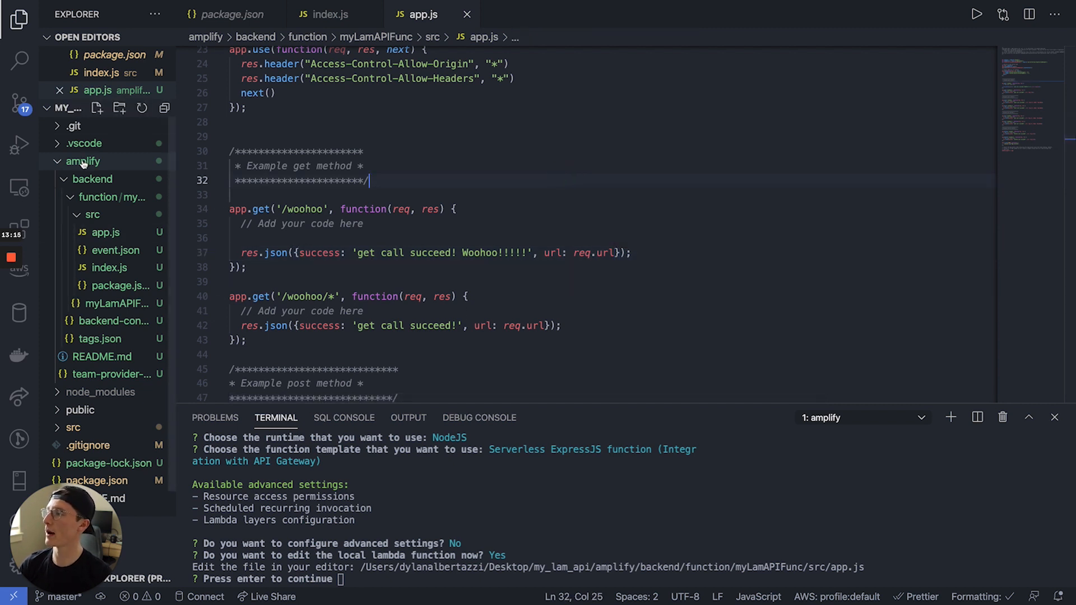
# - Add import Amplify, { API } from 'aws-amplify' below the CSS import in src/App.js
pyautogui.click(71, 214)
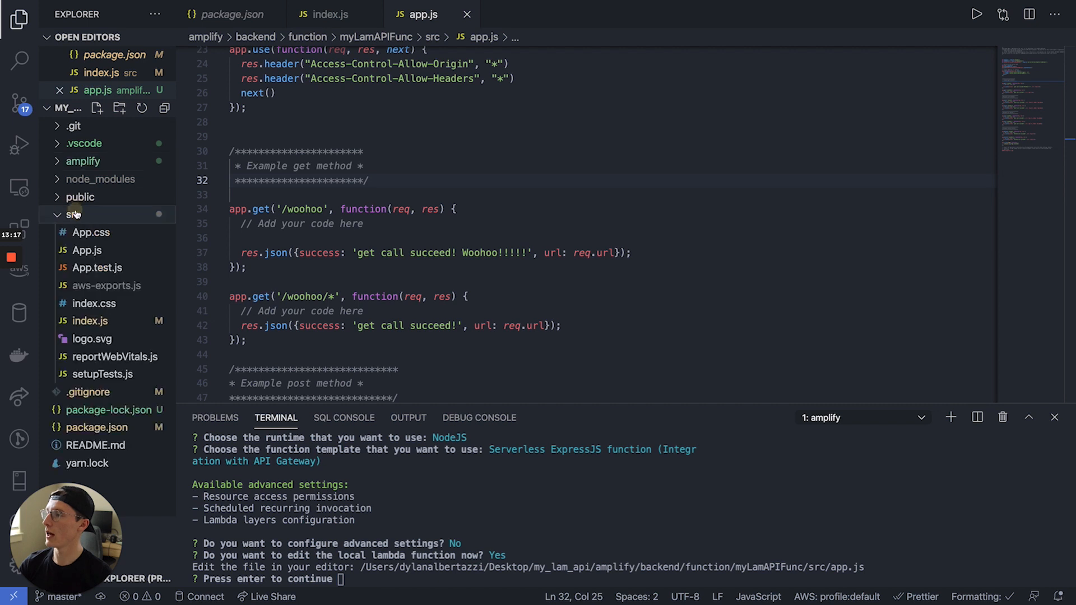
pyautogui.click(86, 250)
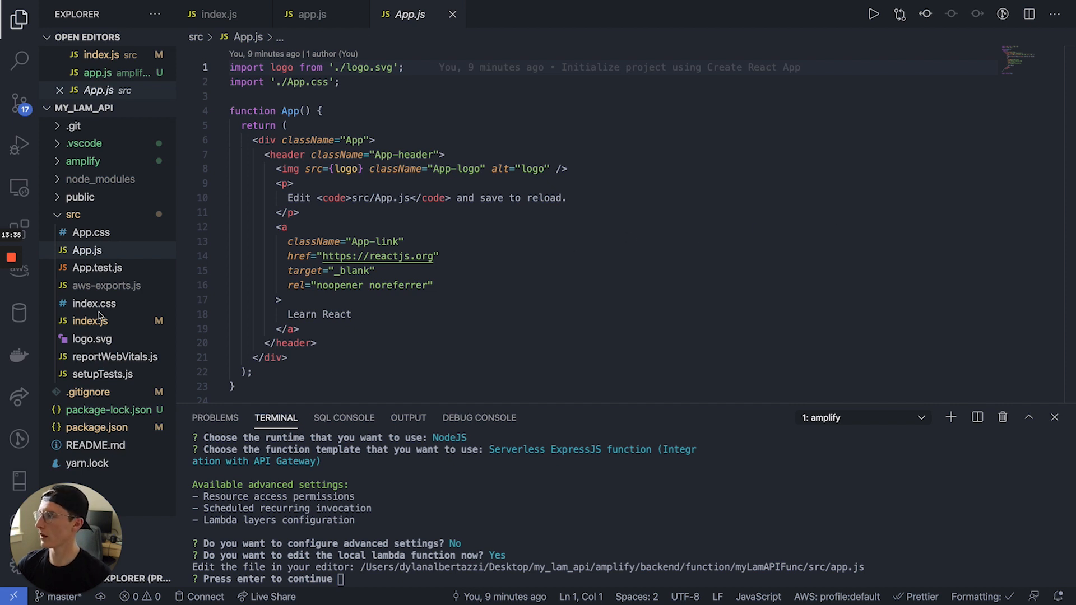
pyautogui.click(90, 321)
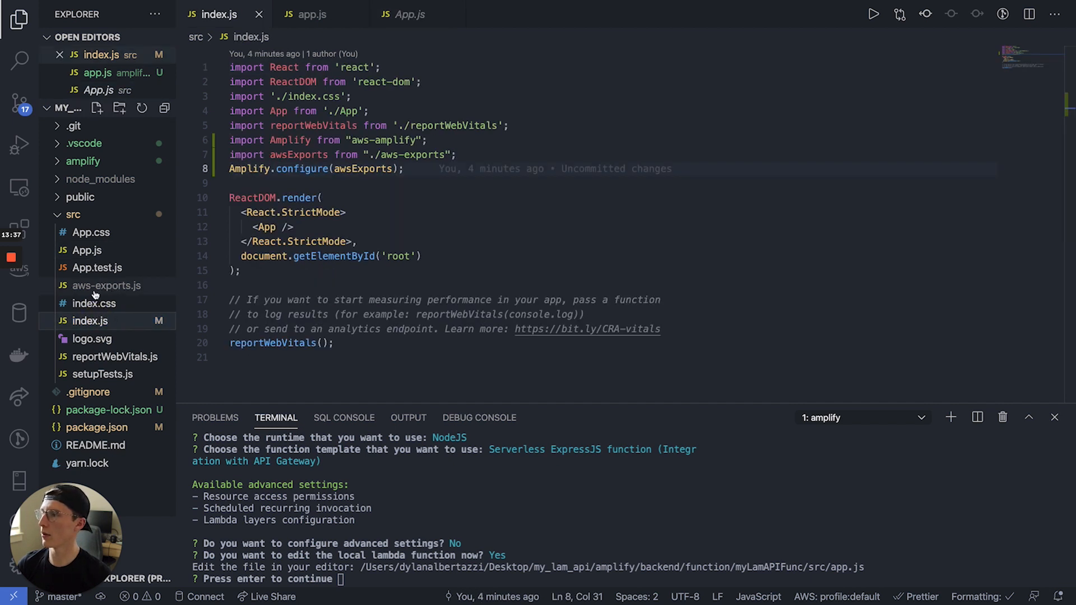
pyautogui.click(87, 250)
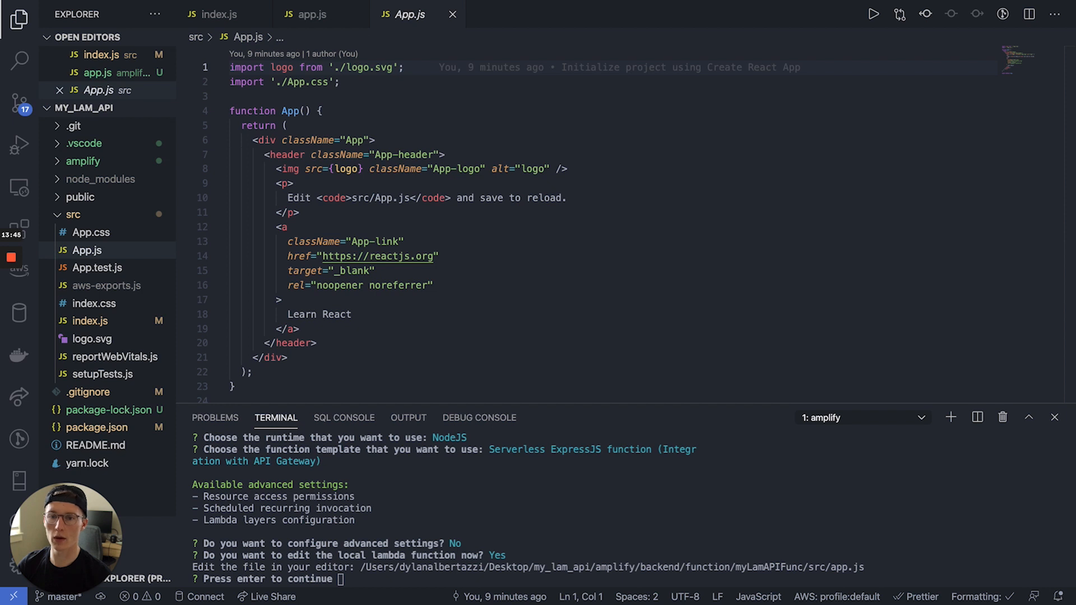
pyautogui.click(342, 81)
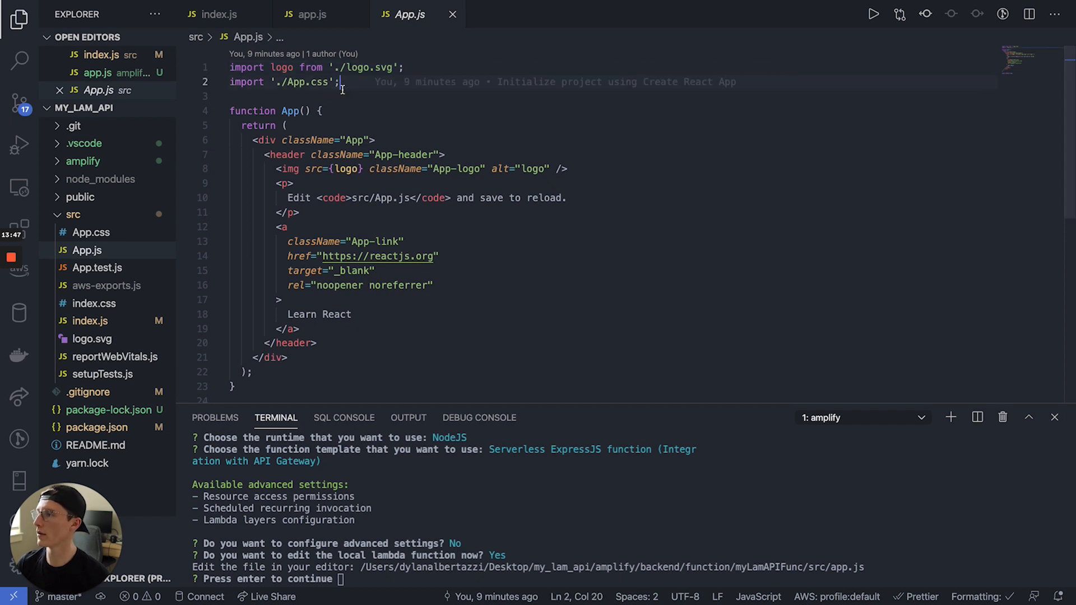
pyautogui.write("import Amplify, { API } from 'aws-amplify'")
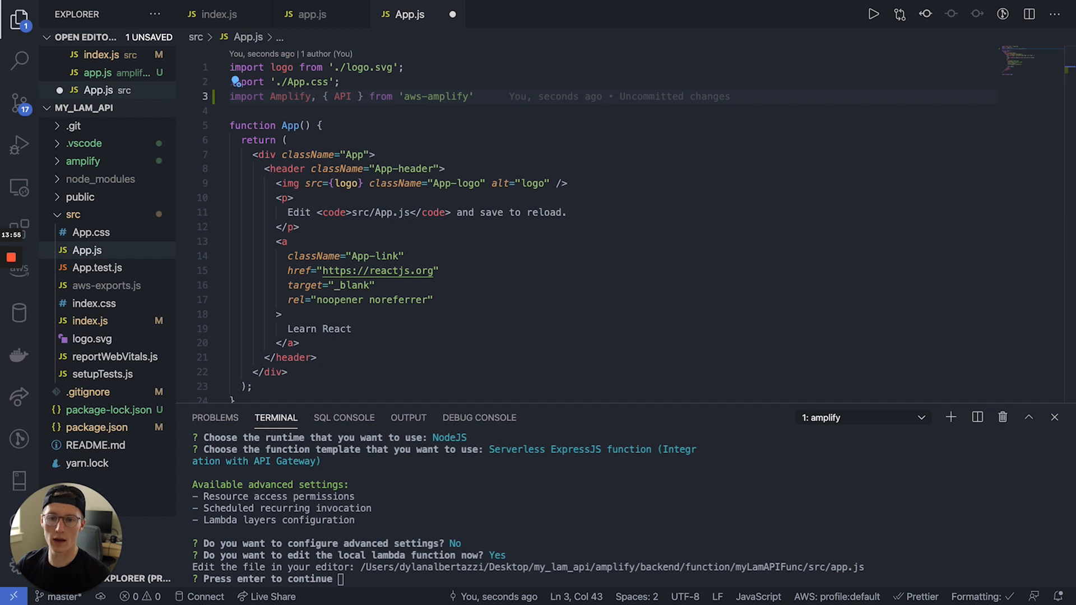
pyautogui.moveTo(559, 247)
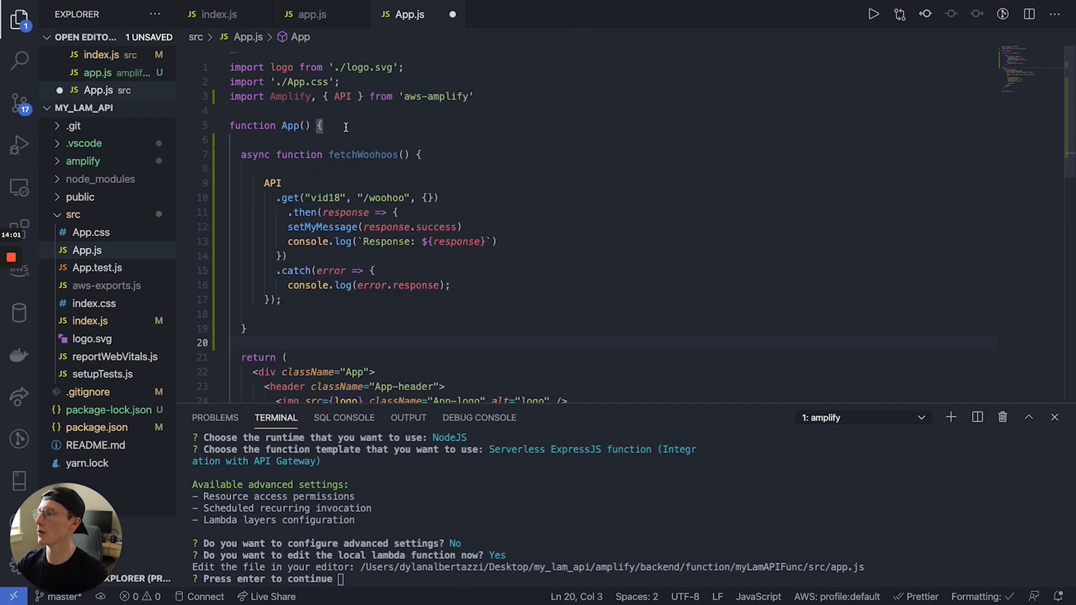
# - Save App.js and select the API name argument in the get call for editing
pyautogui.press('cmd+s')
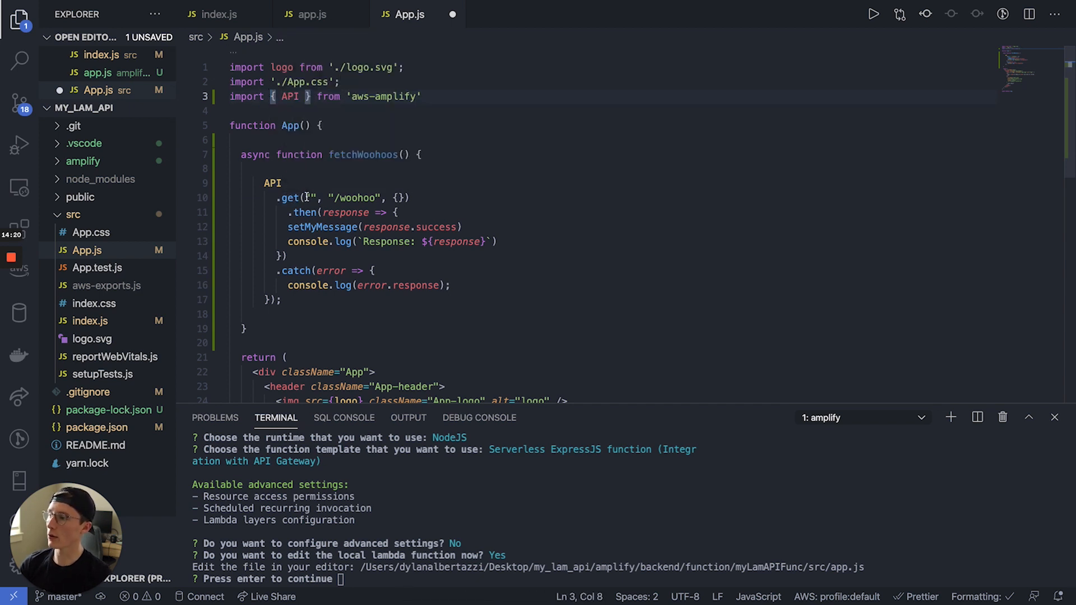
pyautogui.click(310, 198)
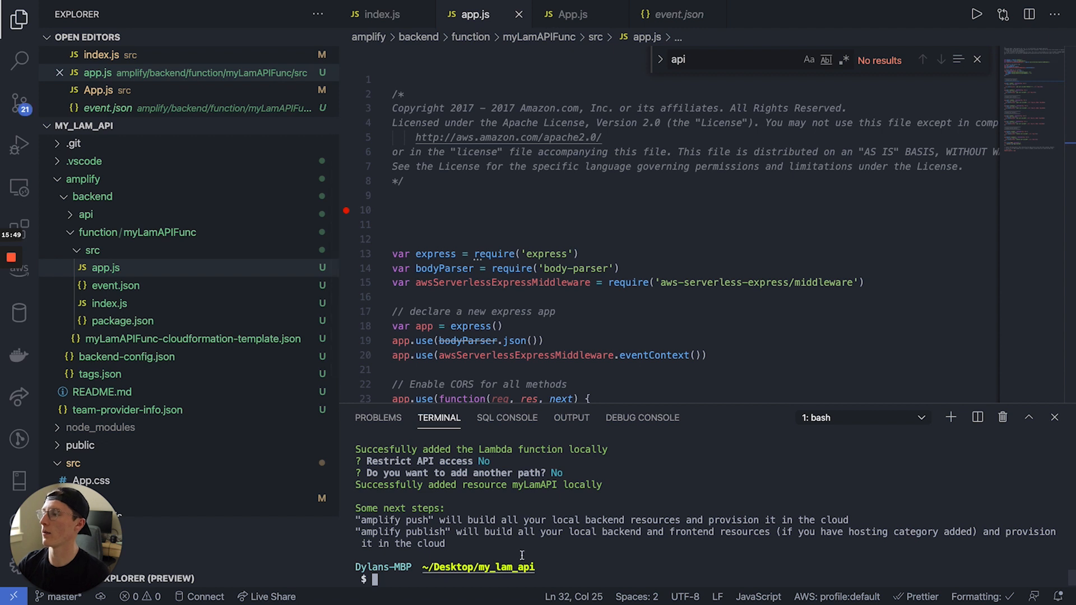
# - Open api-params.json from the backend's api folder
pyautogui.click(86, 214)
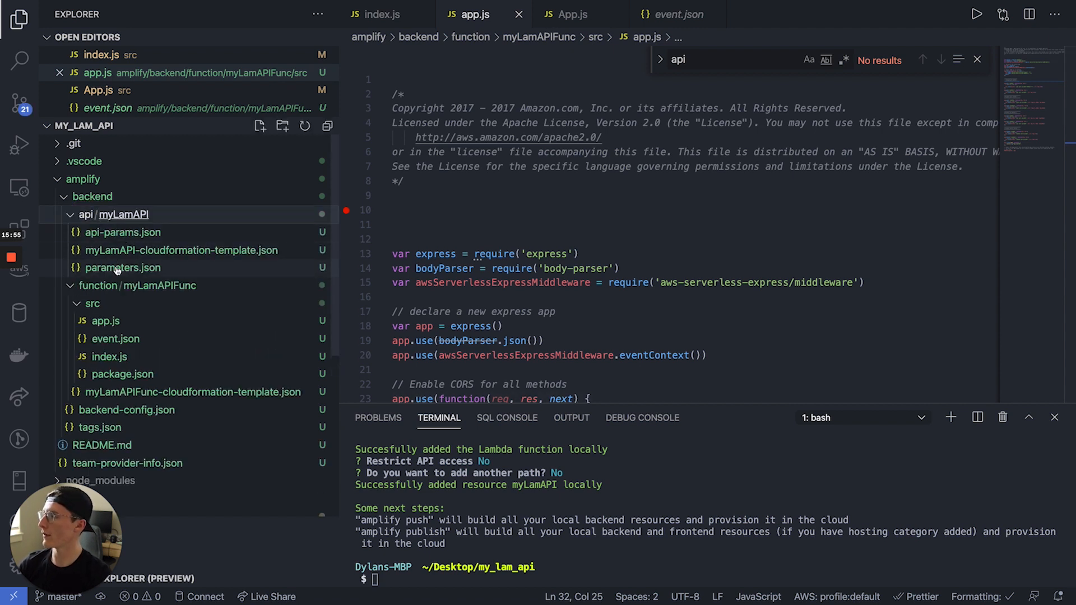
pyautogui.click(180, 250)
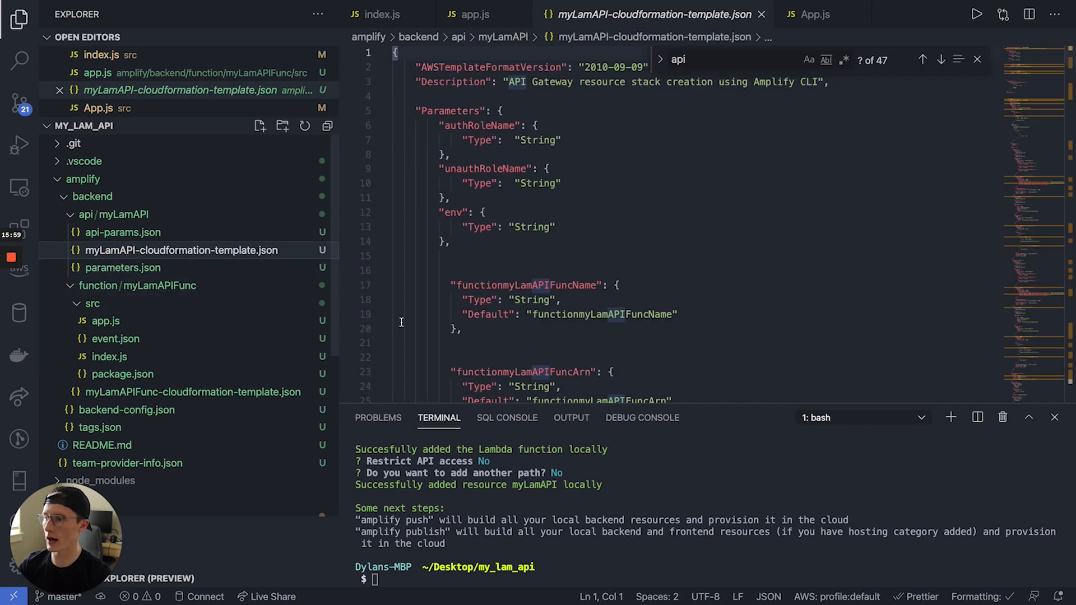
pyautogui.click(124, 232)
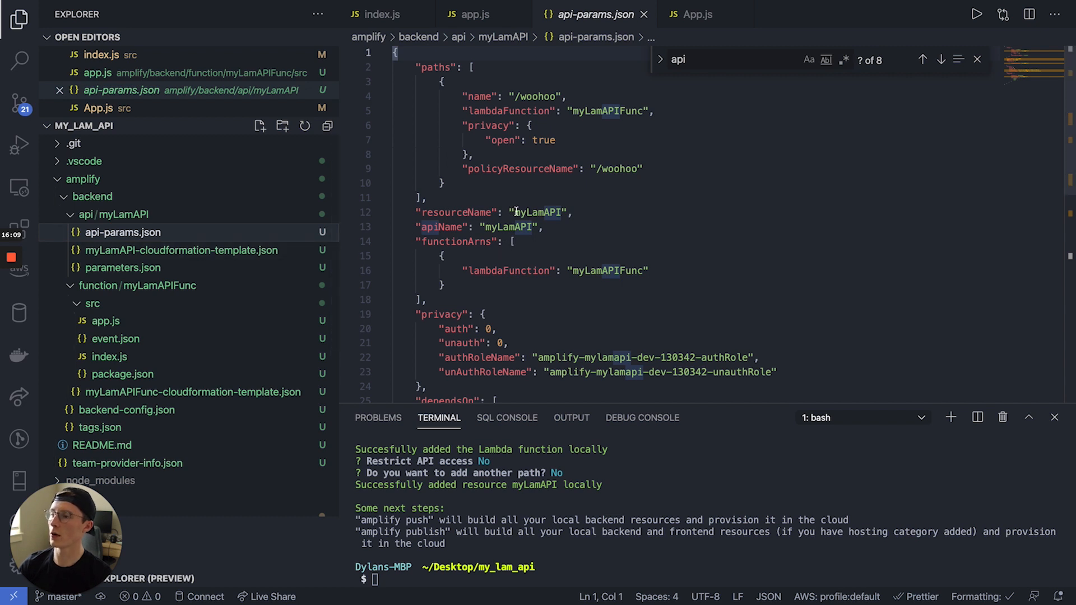
# - Select the apiName myLamAPI and check the /woohoo path, then return to App.js
pyautogui.doubleClick(506, 227)
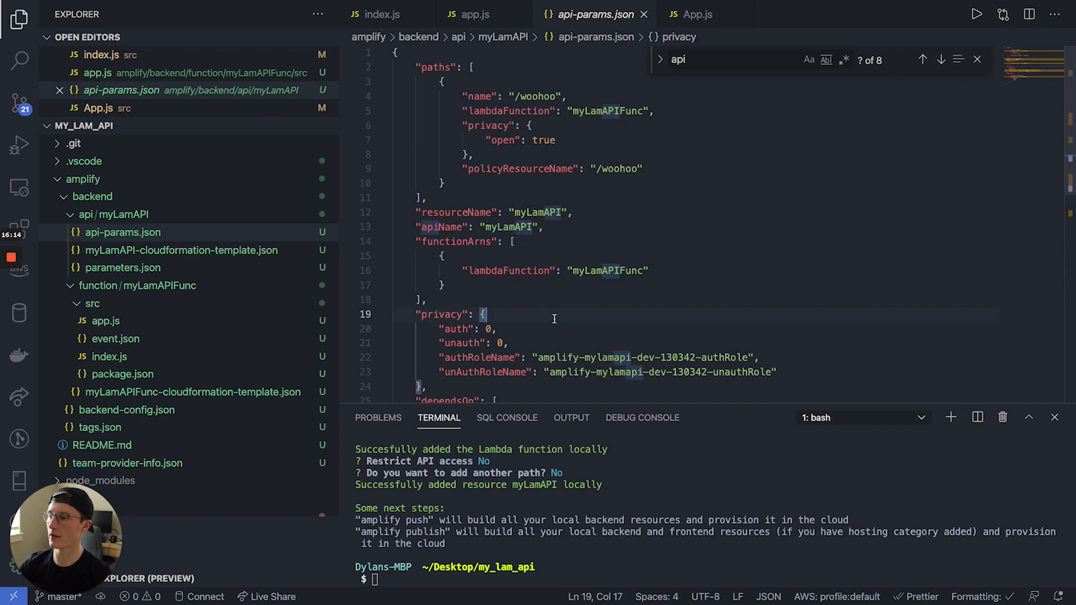
pyautogui.scroll(-3)
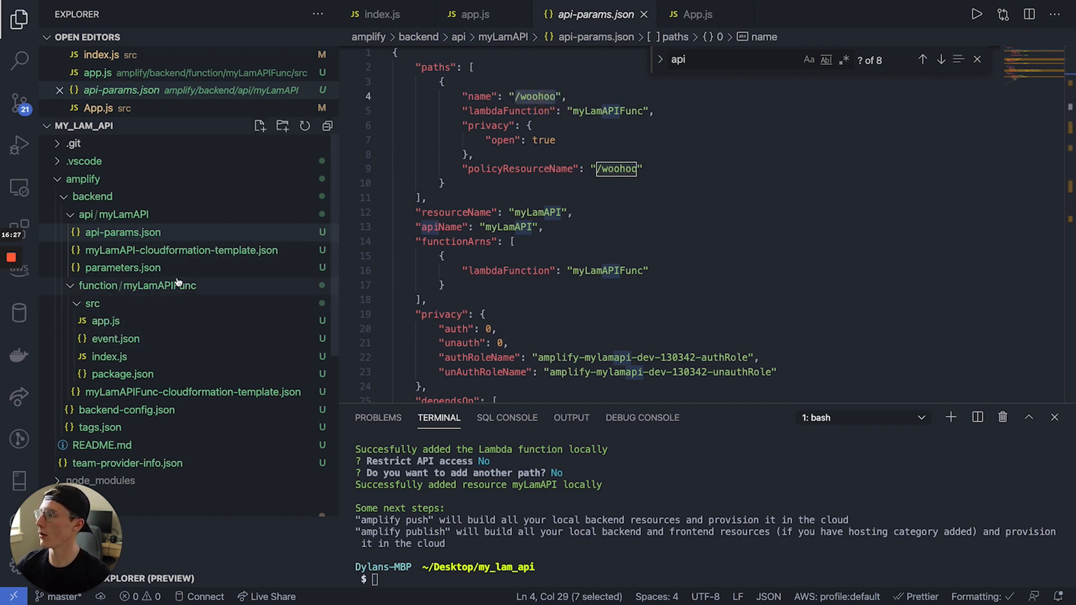
pyautogui.click(530, 227)
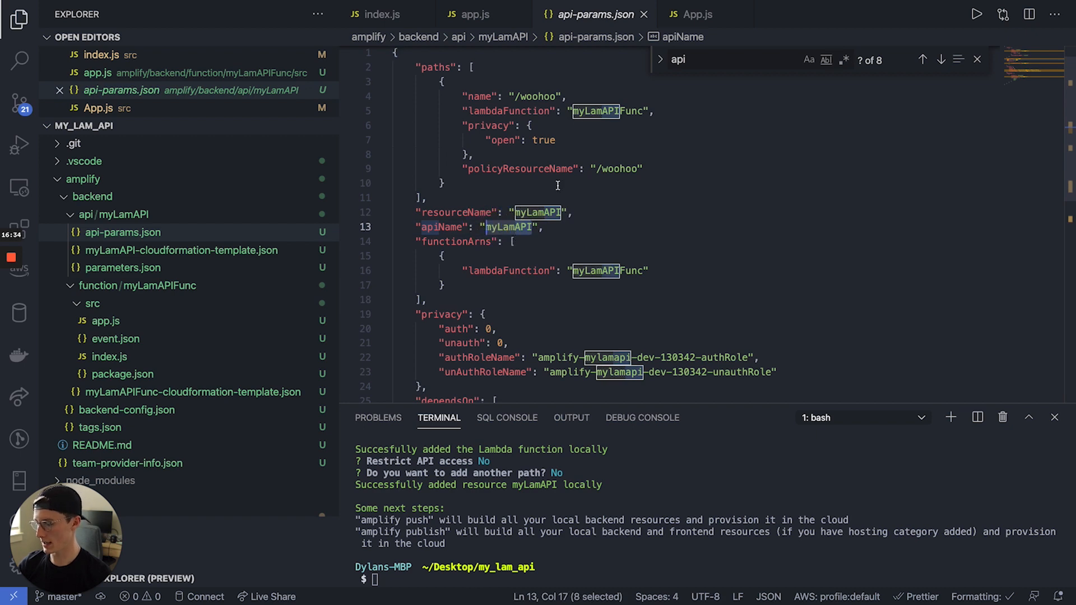
pyautogui.click(696, 14)
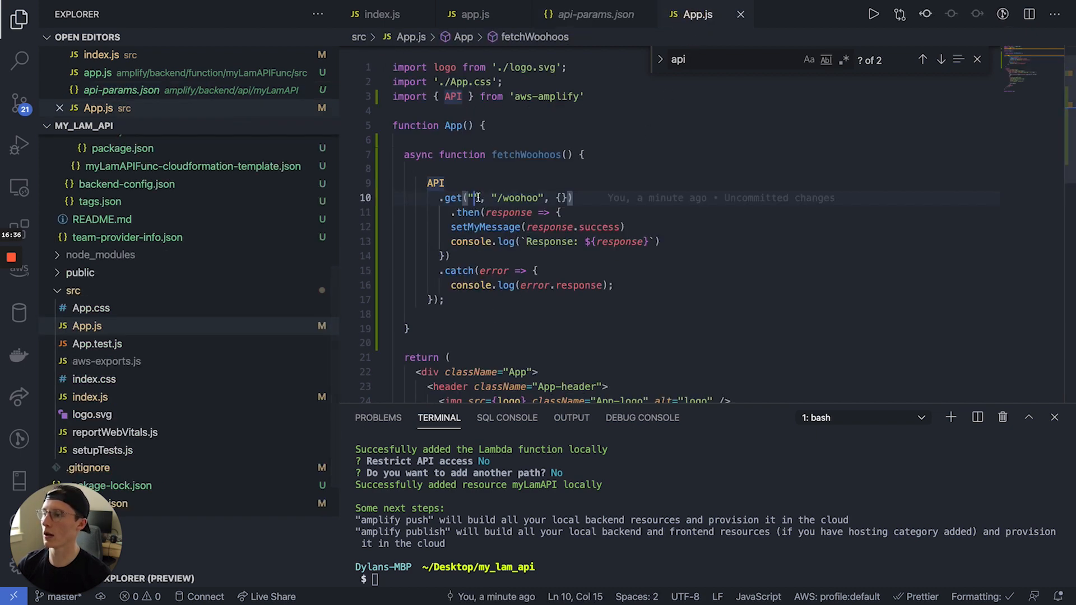
# - Enter myLamAPI as API.get's first argument after checking the path in api-params.json
pyautogui.write('myLamAPI')
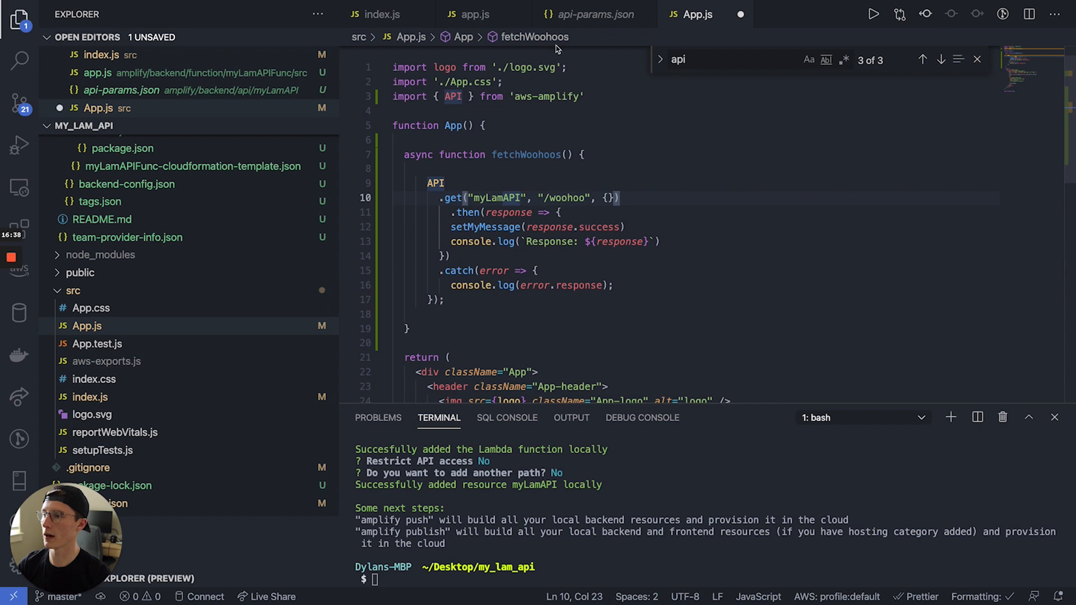
pyautogui.click(592, 15)
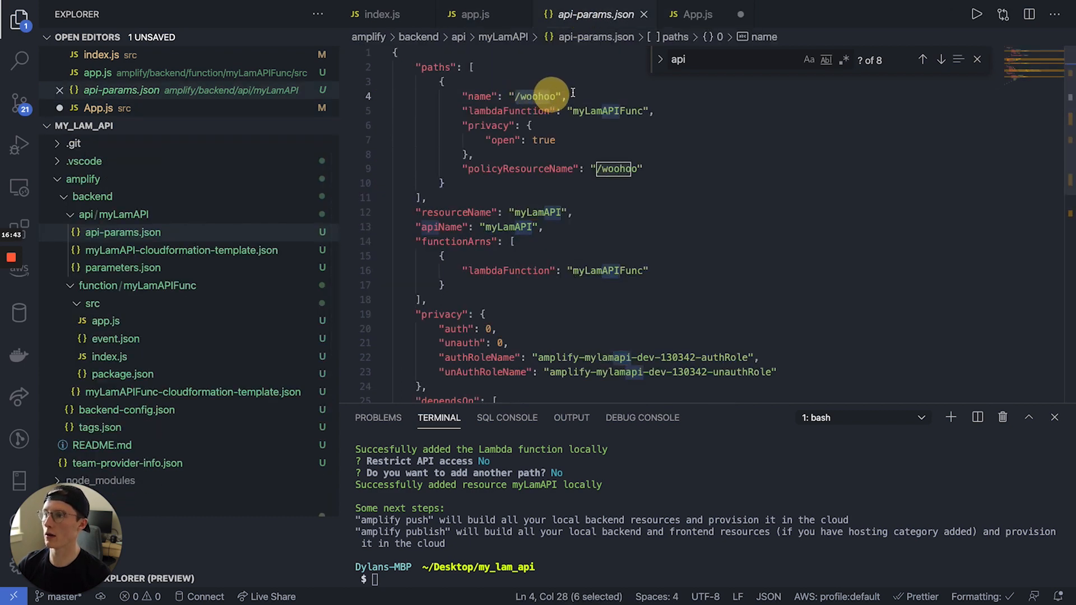
pyautogui.click(700, 15)
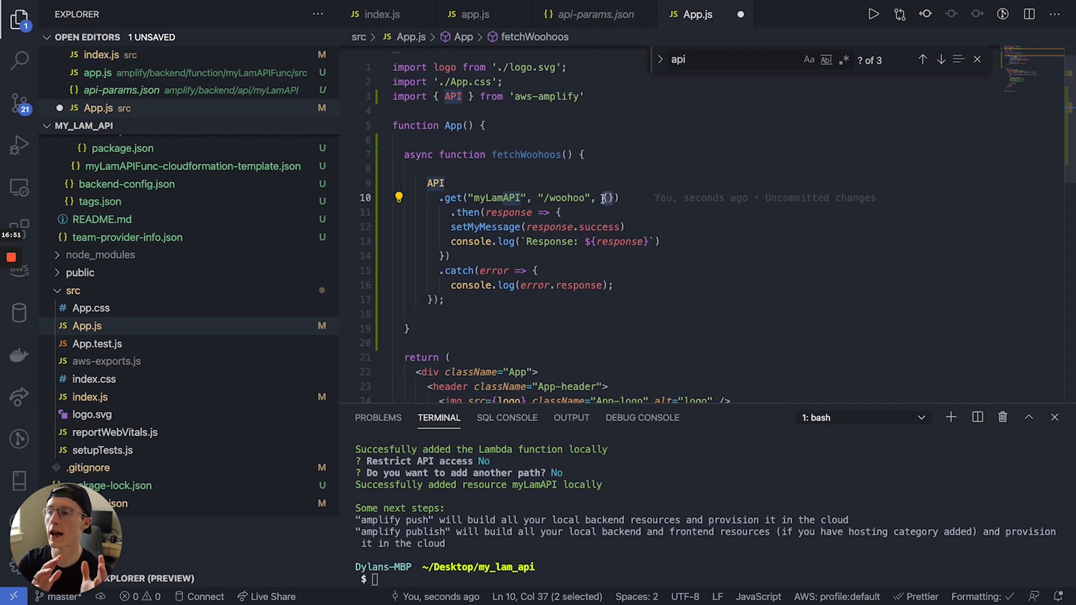
# - Add fruit1: "apple" to the request's options argument
pyautogui.click(609, 198)
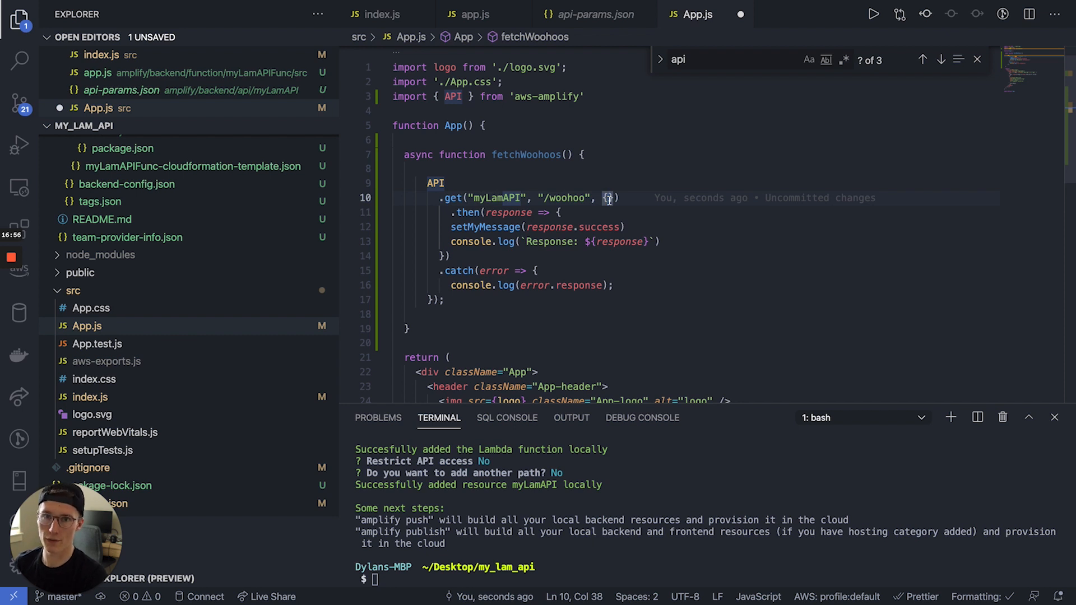
pyautogui.write('fruit1')
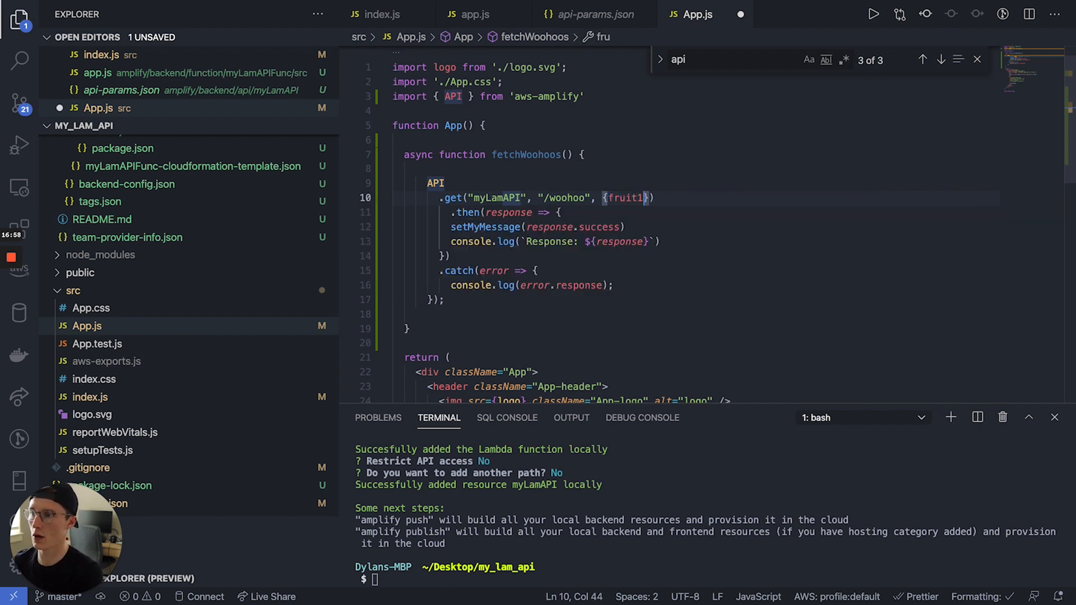
pyautogui.write(': "apple"')
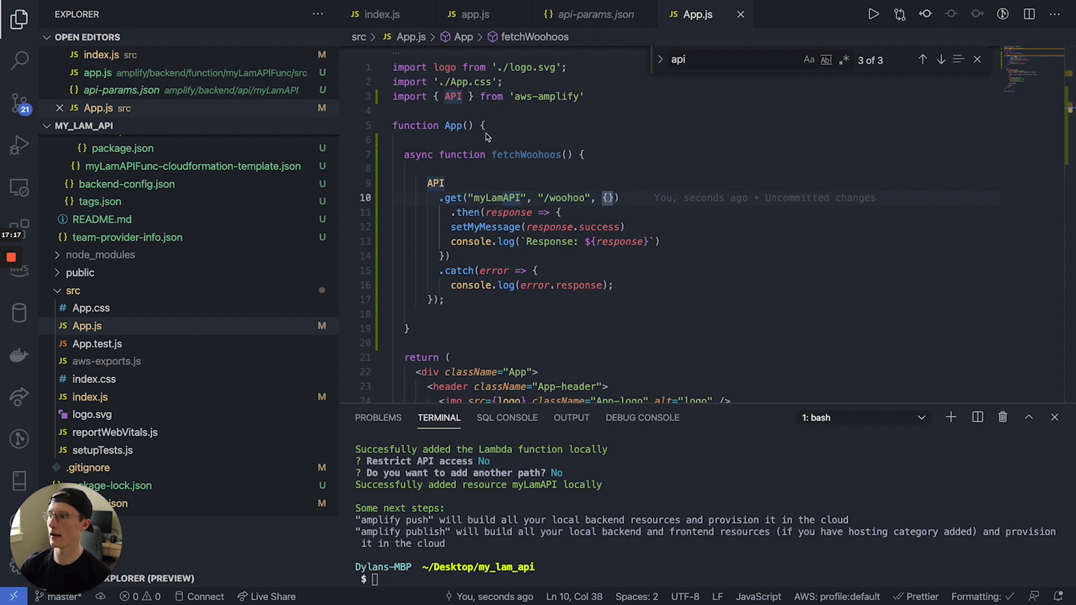
# - Add myMessage useState, import useEffect and useState from React, and render {myMessage}
pyautogui.write("const [myMessage, setMyMessage] = useState('')")
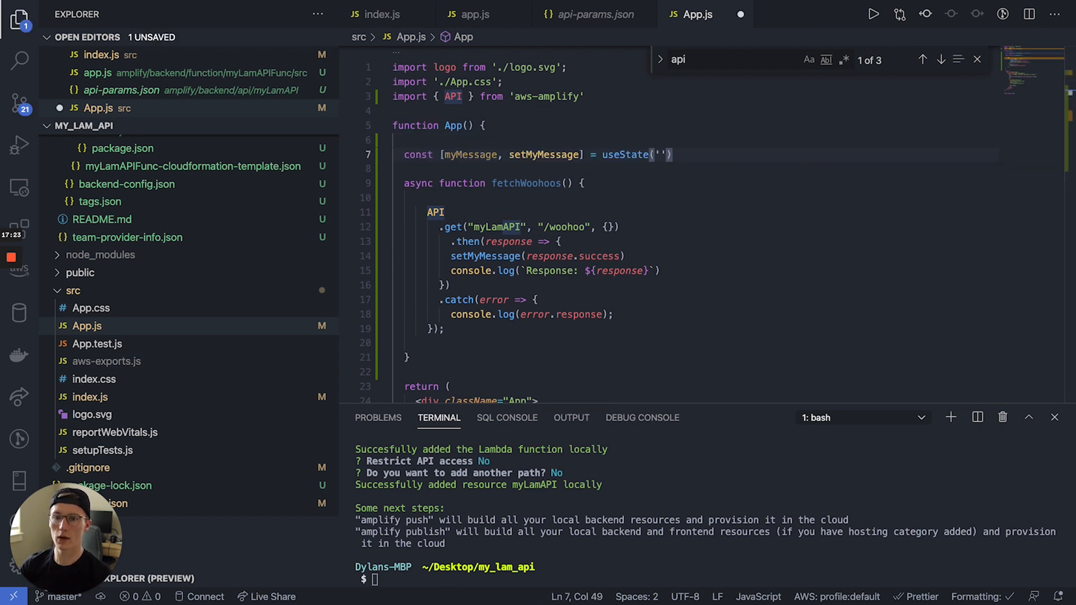
pyautogui.write("import React, { useEffect, useState } from 'react'")
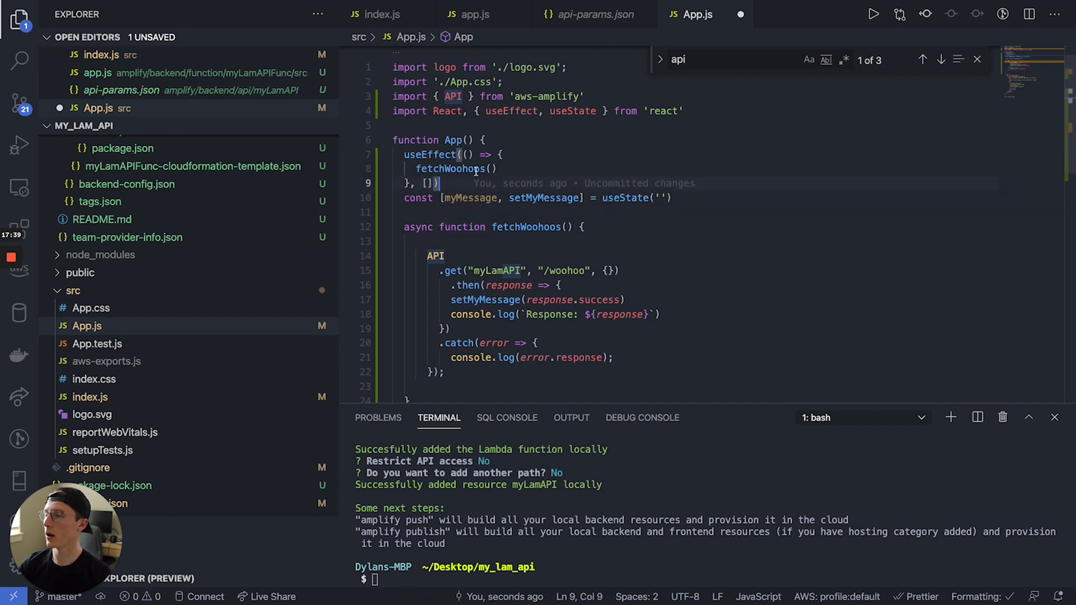
pyautogui.scroll(-3)
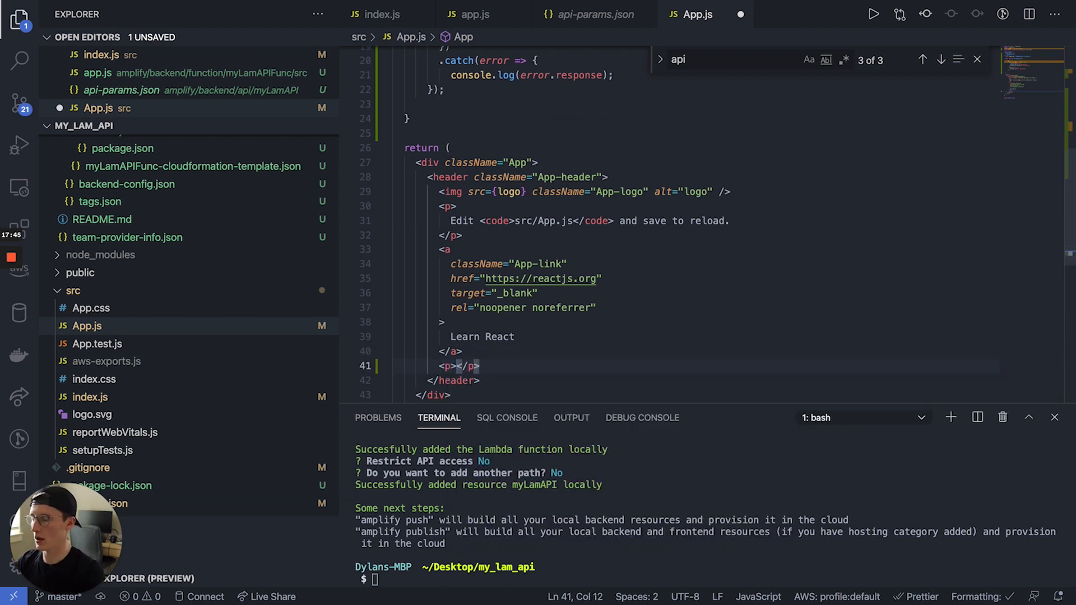
pyautogui.write('{')
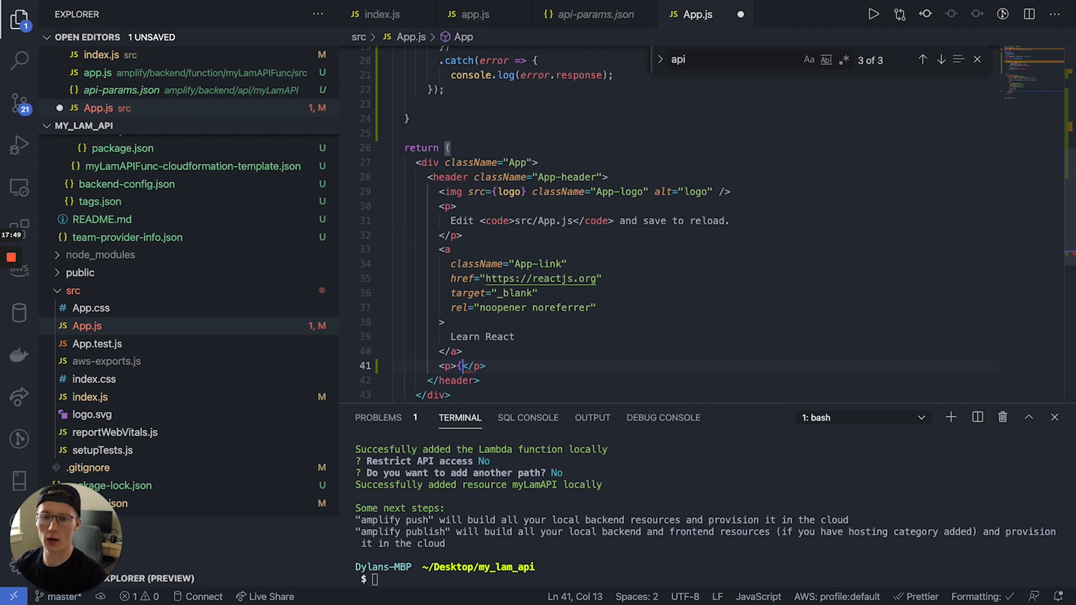
pyautogui.write('myMessage')
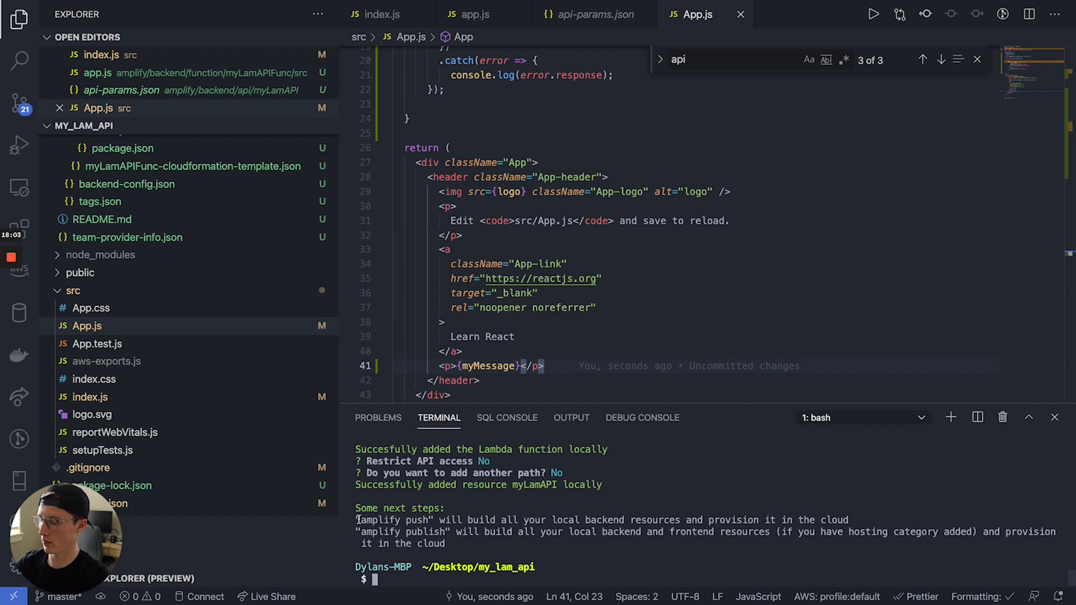
# - Run amplify push to deploy the backend, then npm start
pyautogui.write('amplify pu')
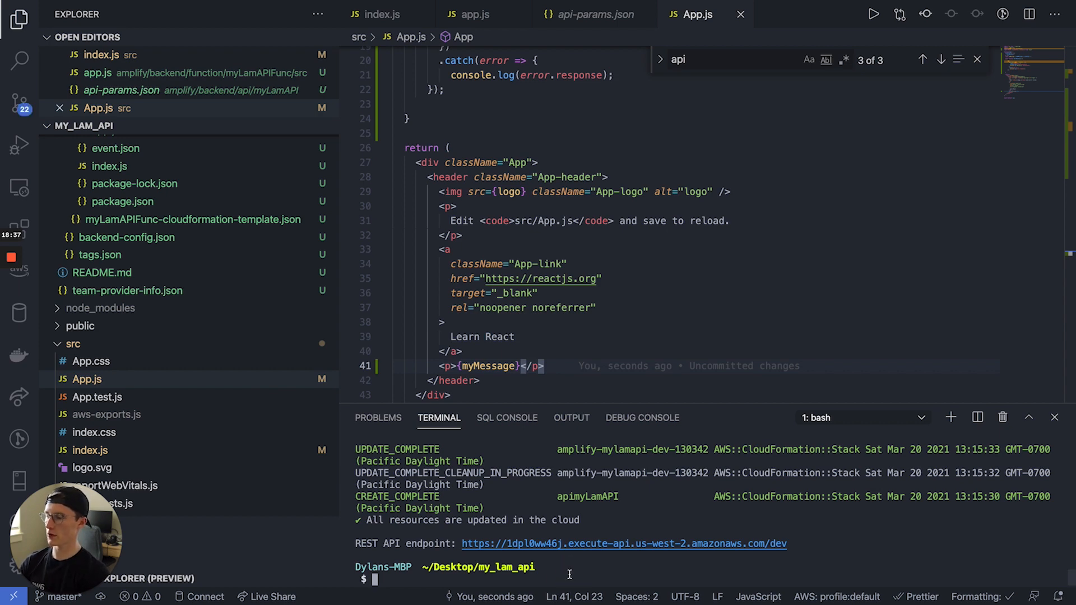
pyautogui.write('npm start')
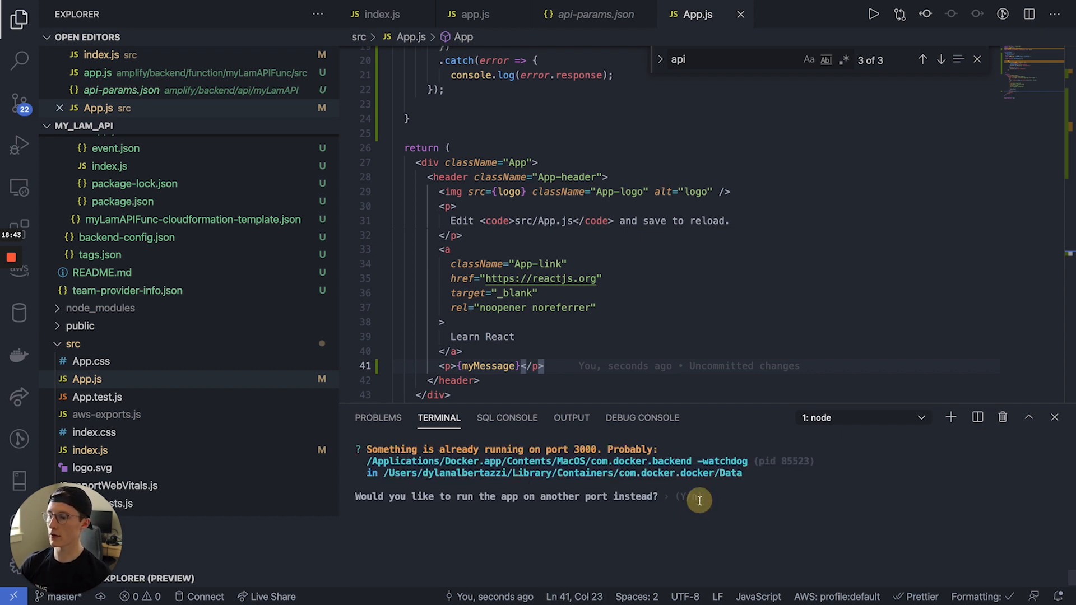
# - Accept running the app on port 3001 and return to the fetchWoohoos code
pyautogui.write('Y')
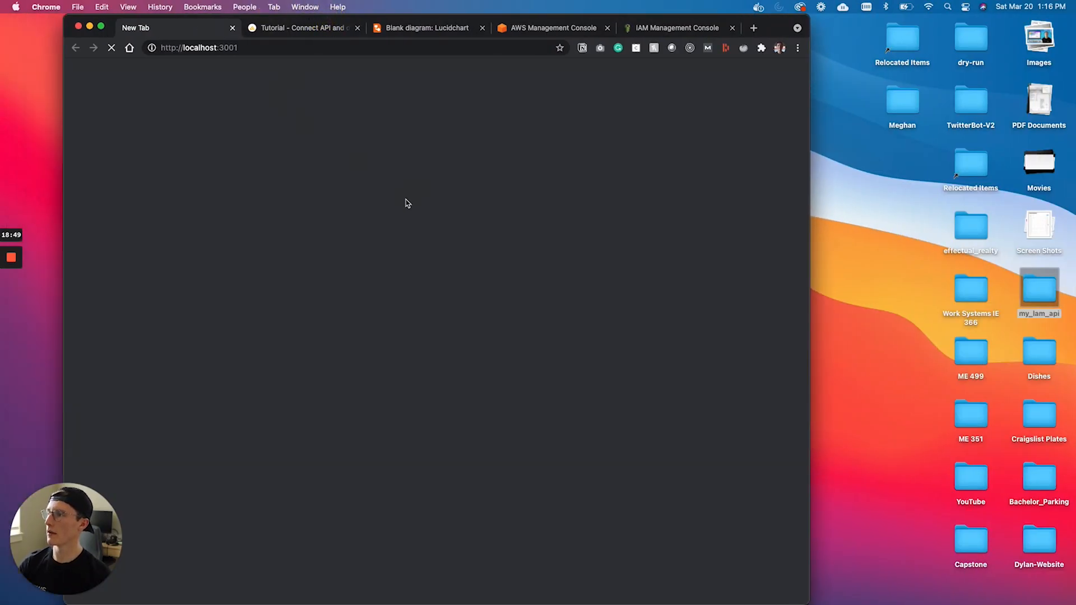
pyautogui.click(100, 28)
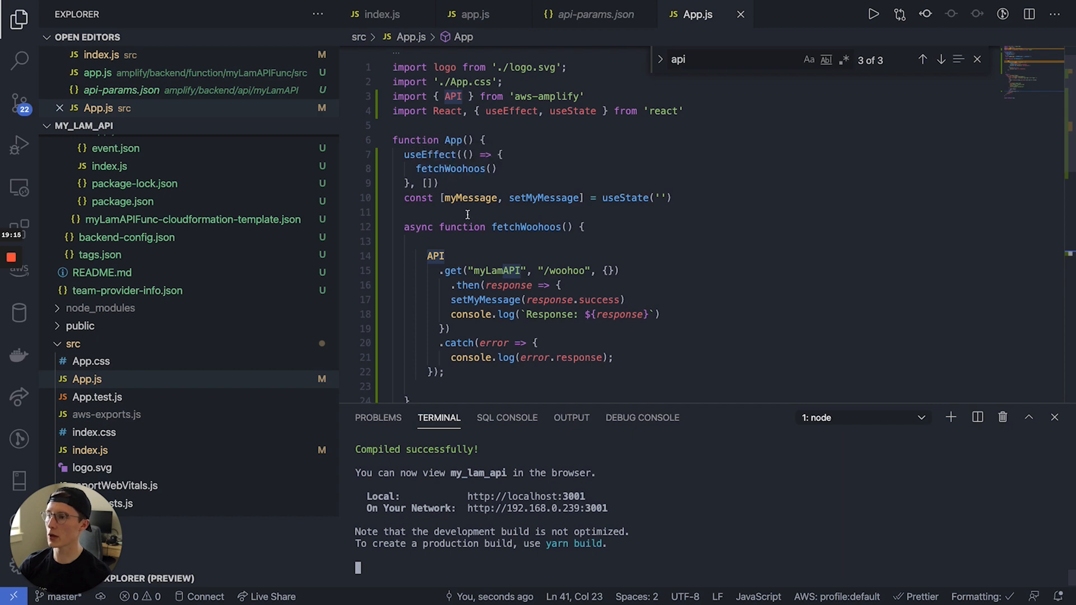
pyautogui.scroll(-3)
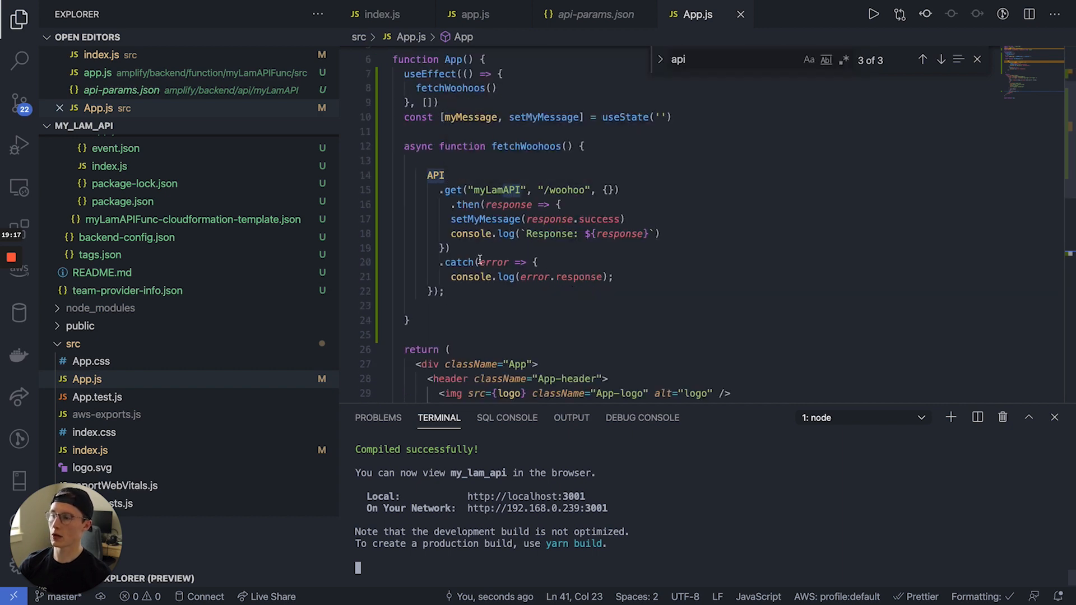
pyautogui.moveTo(485, 219)
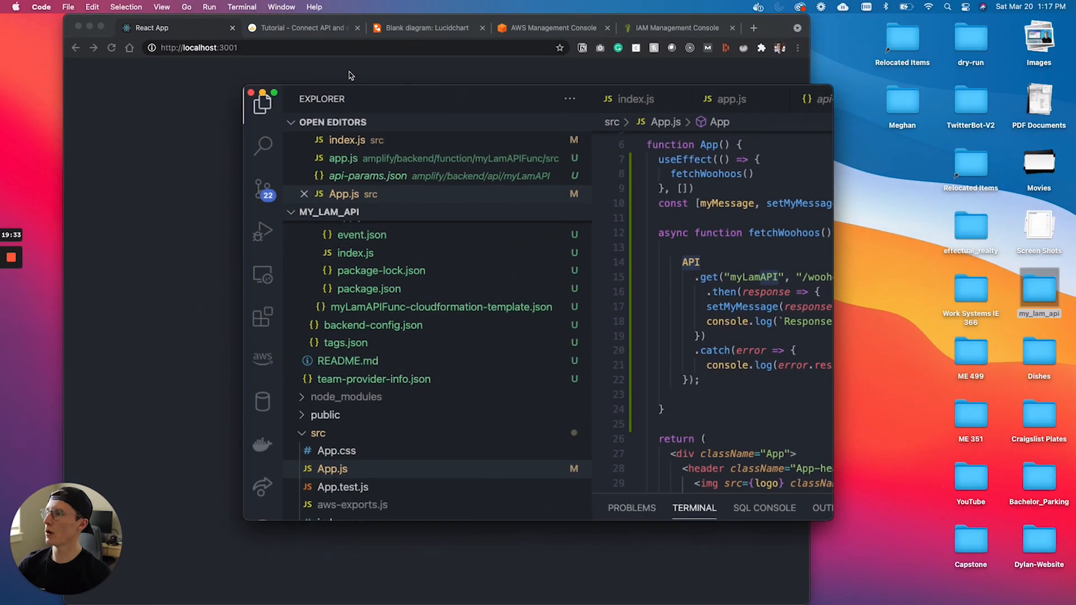
# - Search Amplify Docs for 'rest' and open the REST Getting started, Fetching data and Deleting data pages
pyautogui.click(302, 27)
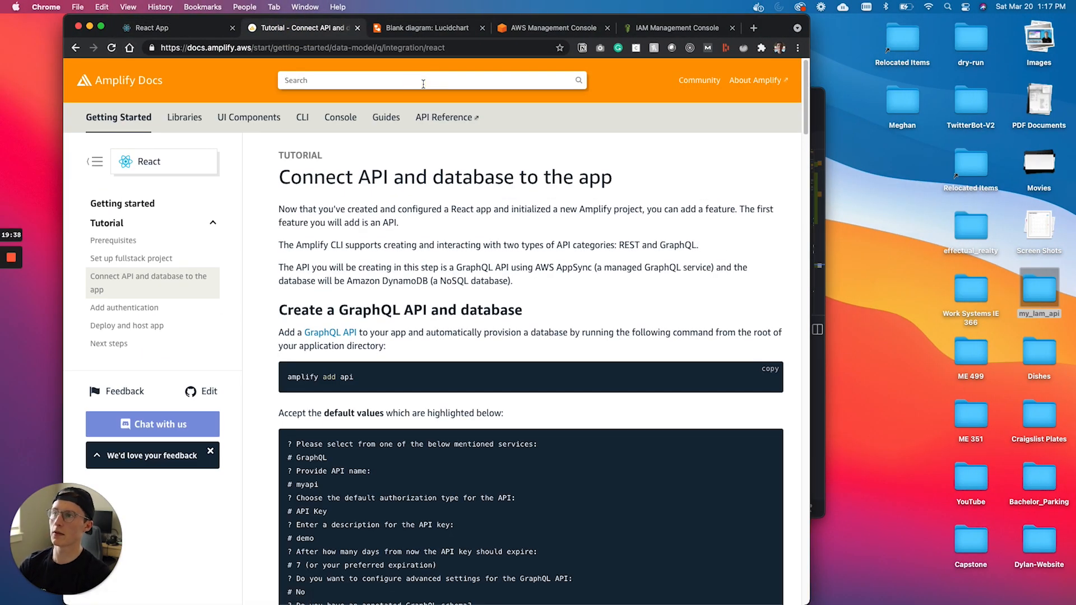
pyautogui.write('rest')
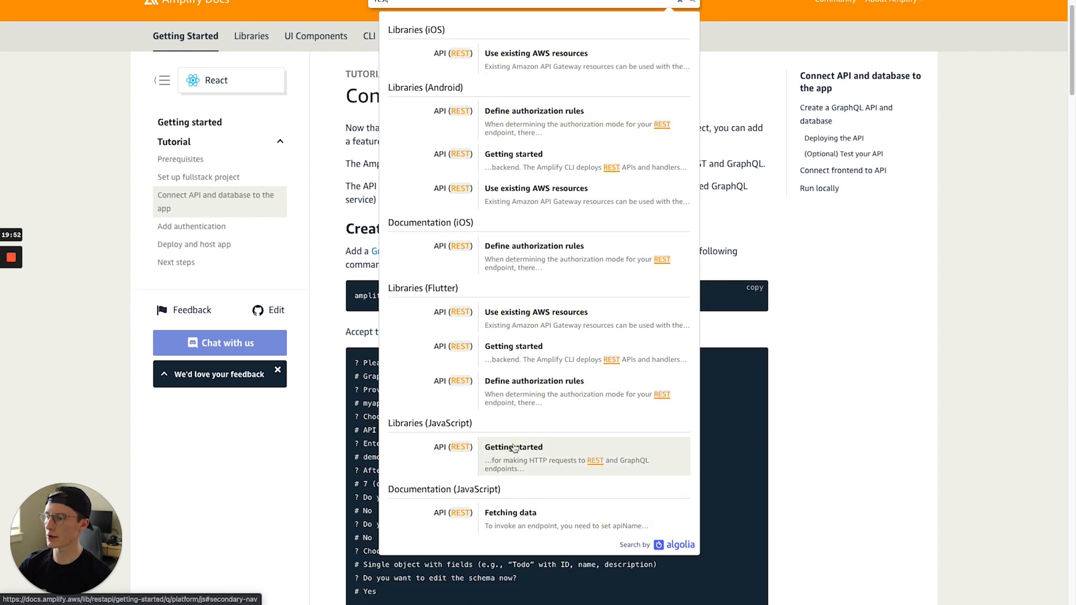
pyautogui.click(513, 446)
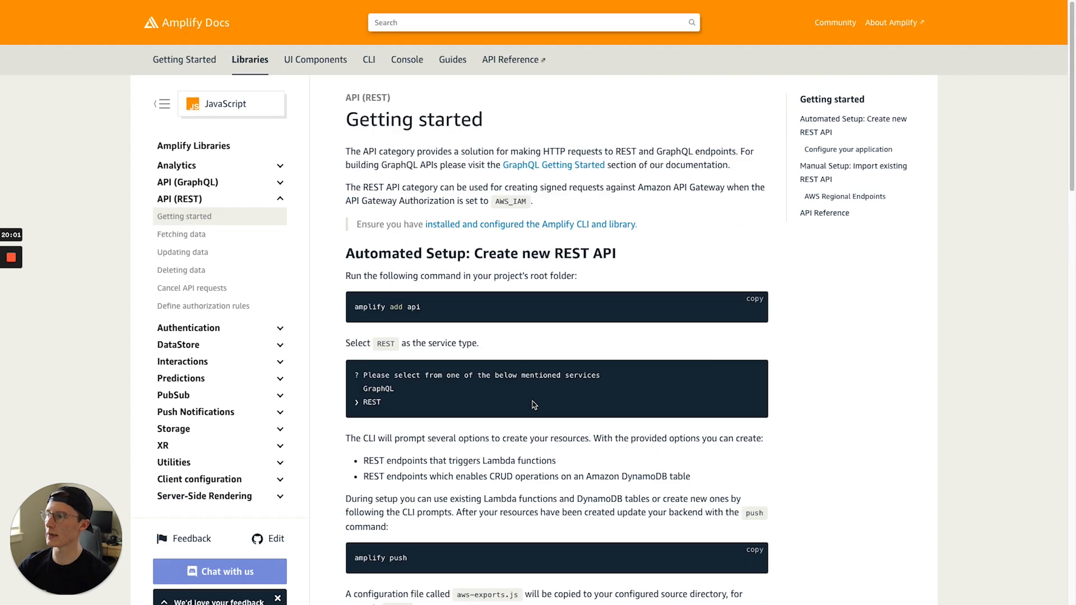
pyautogui.click(182, 234)
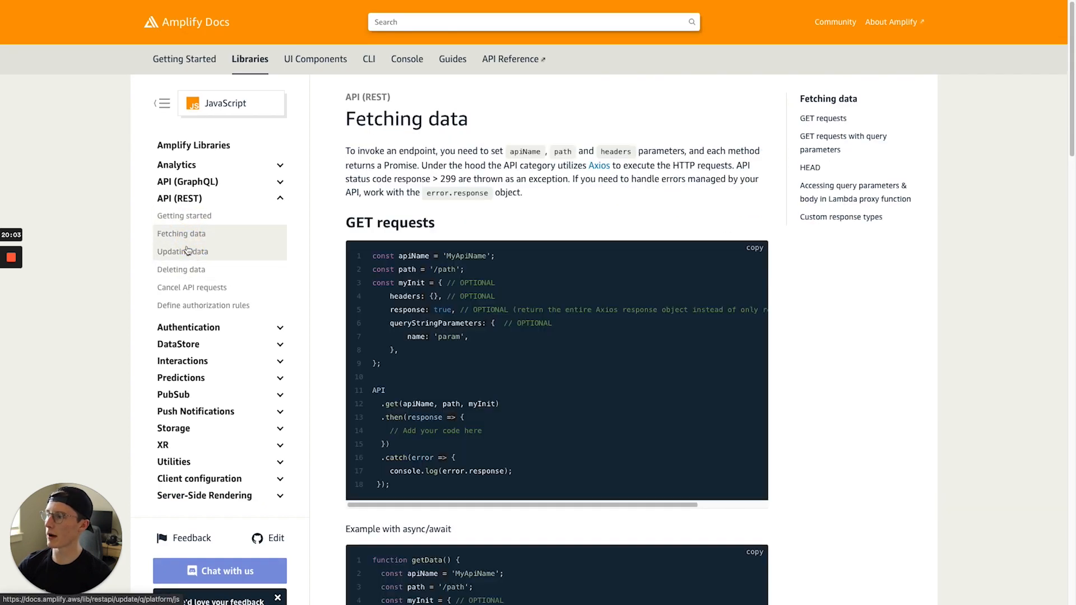
pyautogui.click(181, 269)
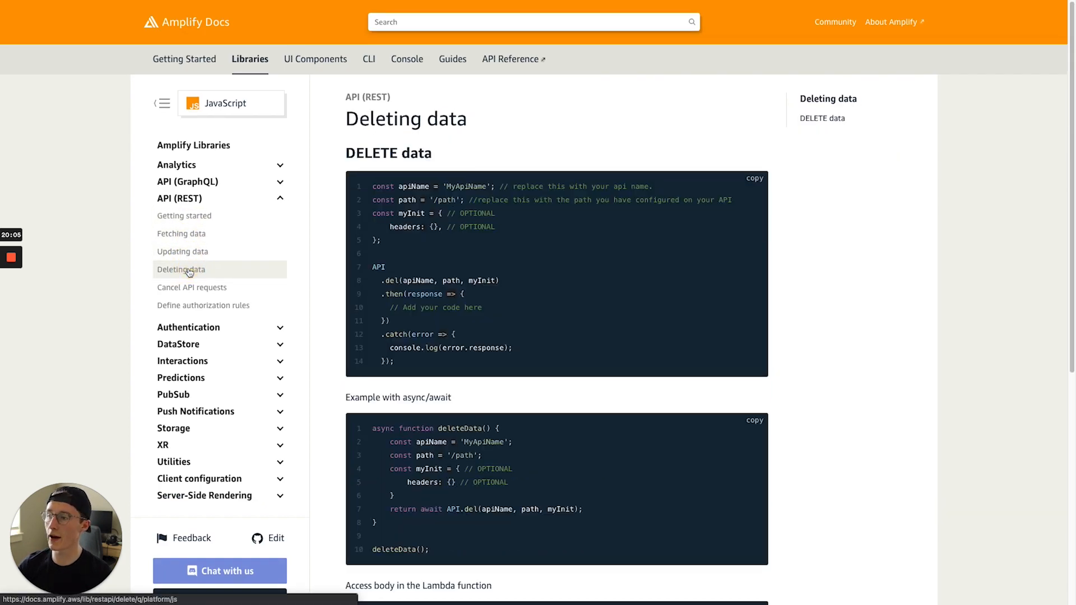